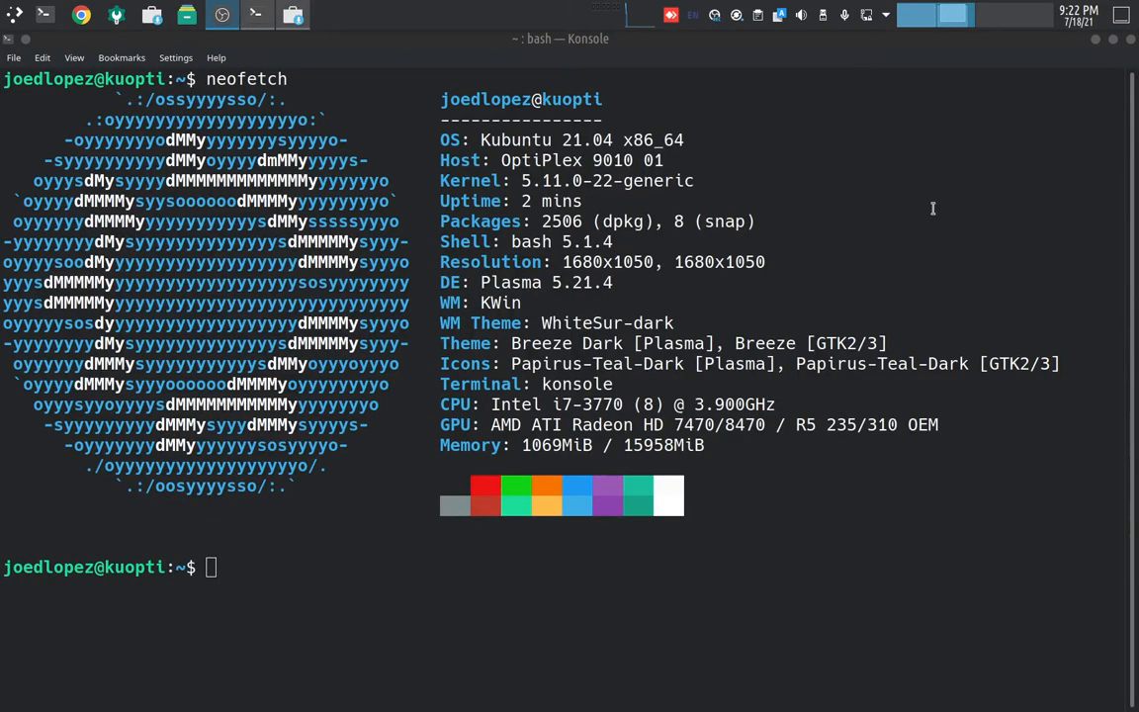
mouse_move(471, 260)
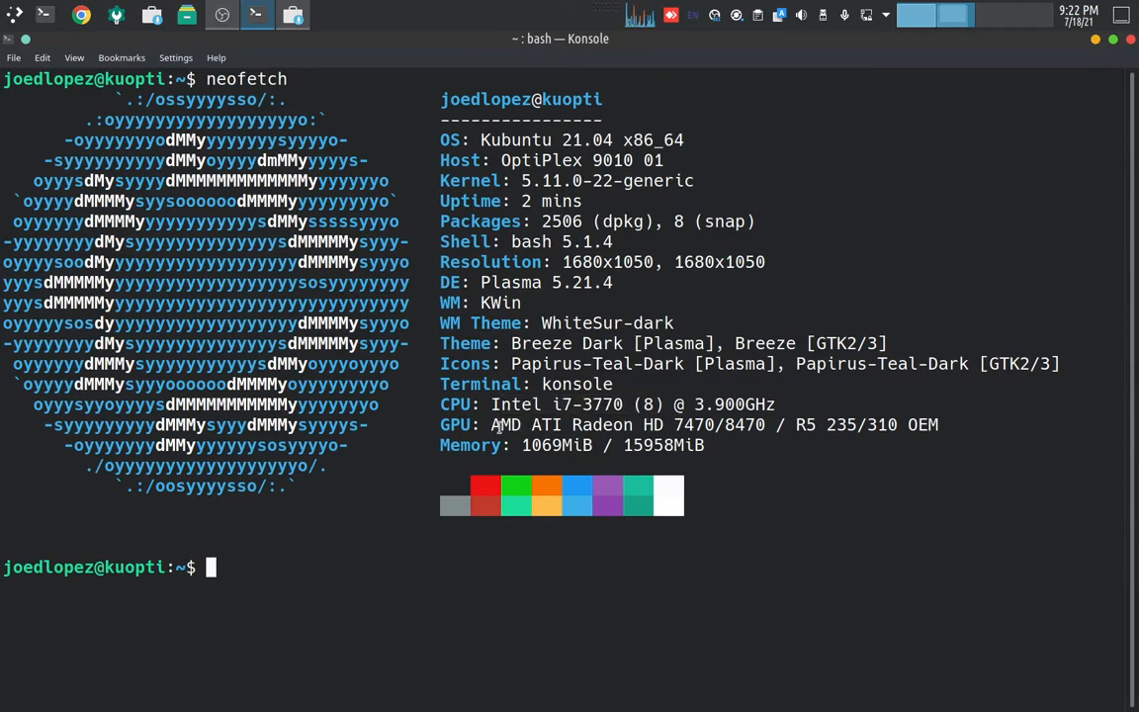
Un-maximize the Konsole window so the mountain wallpaper shows around the neofetch output
double_click(506, 423)
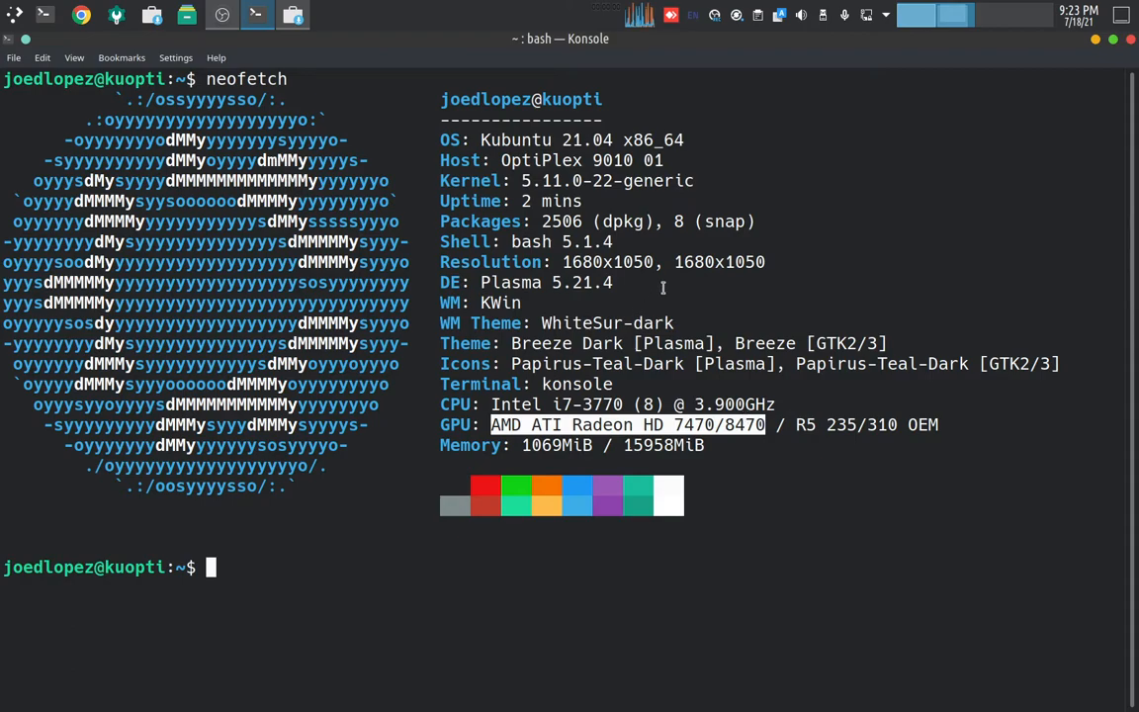
mouse_move(637, 344)
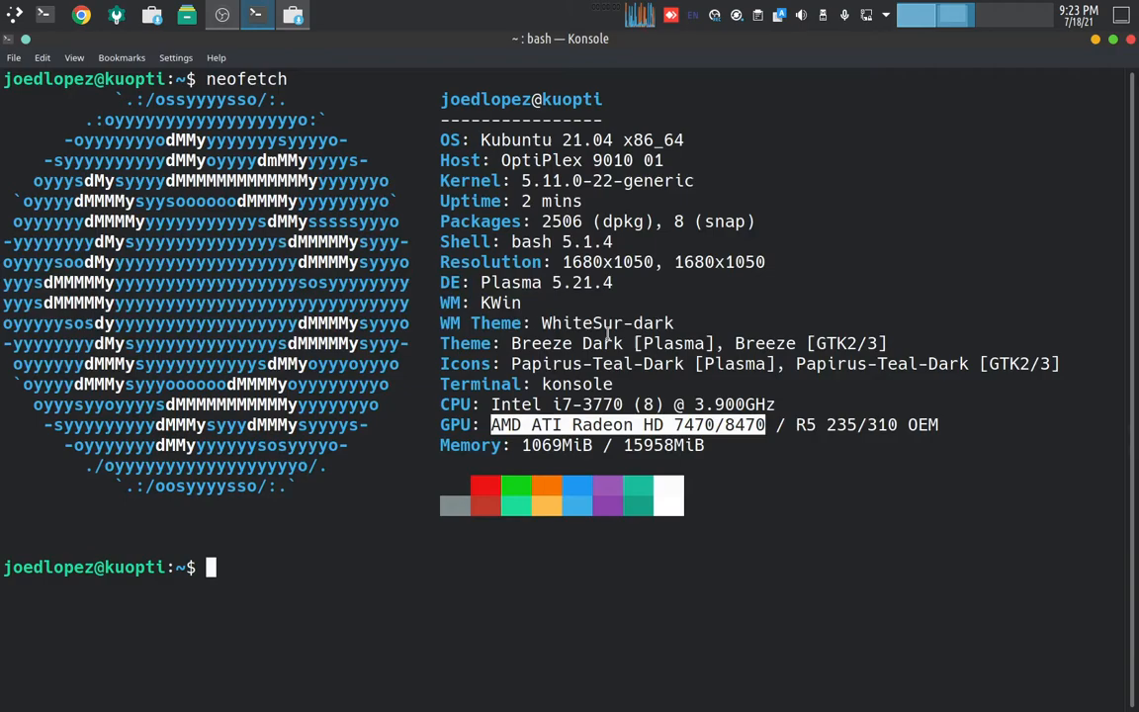
mouse_move(482, 419)
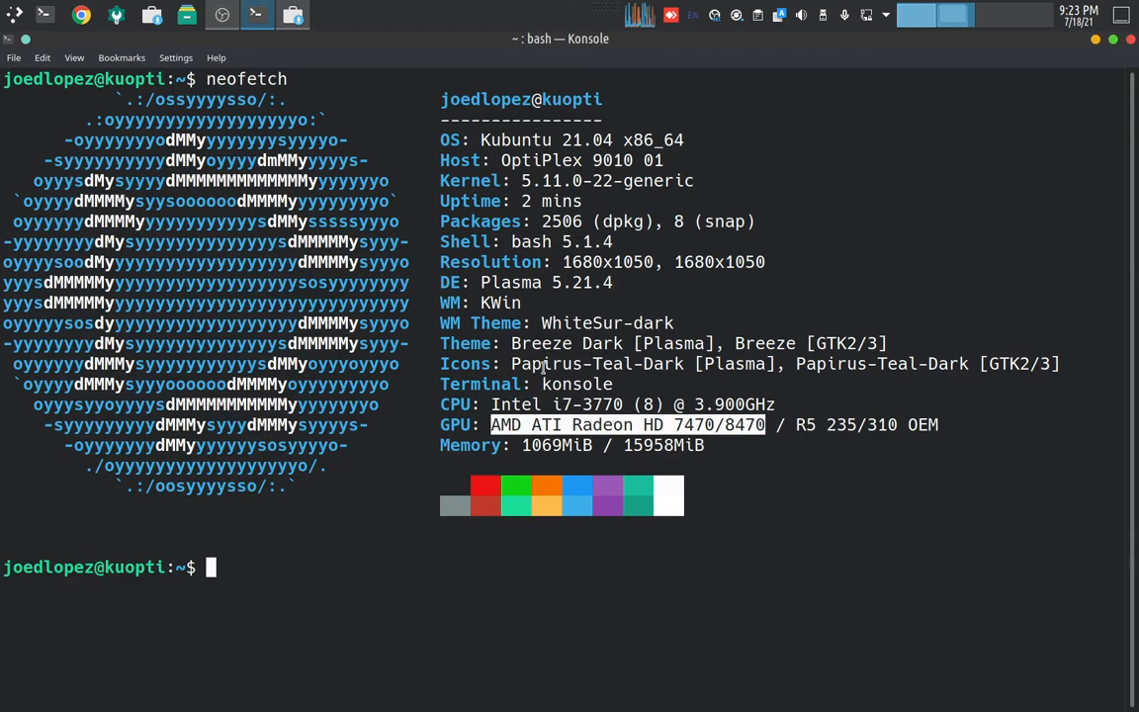
mouse_move(558, 286)
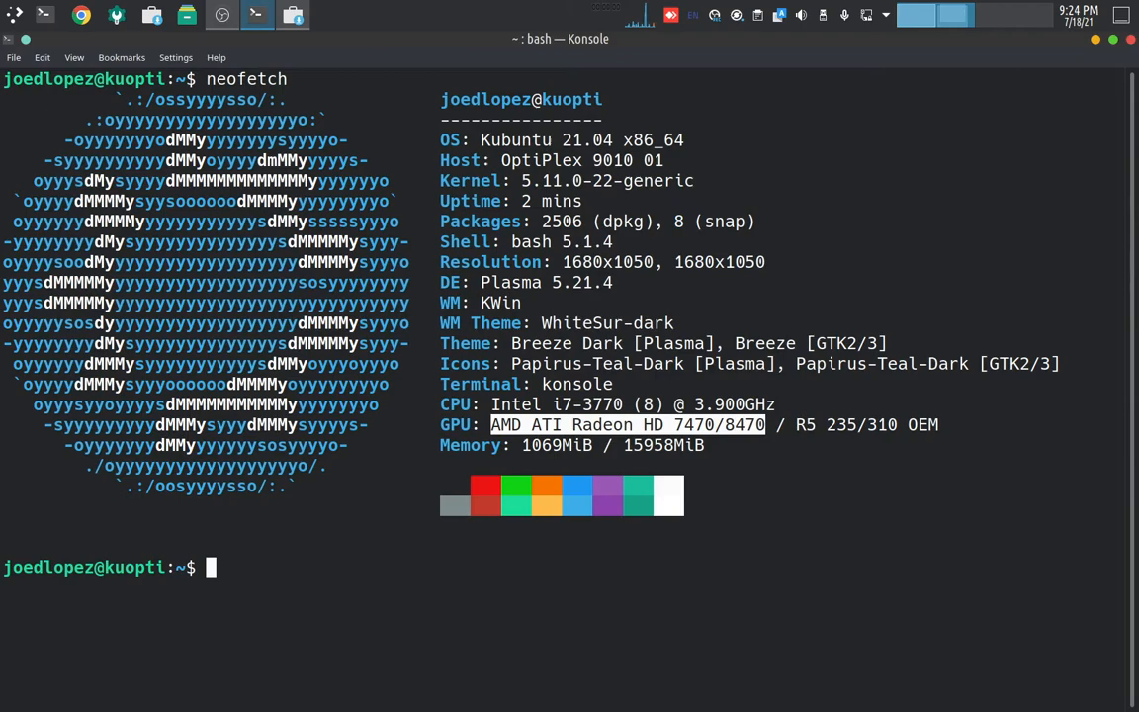
mouse_move(1052, 50)
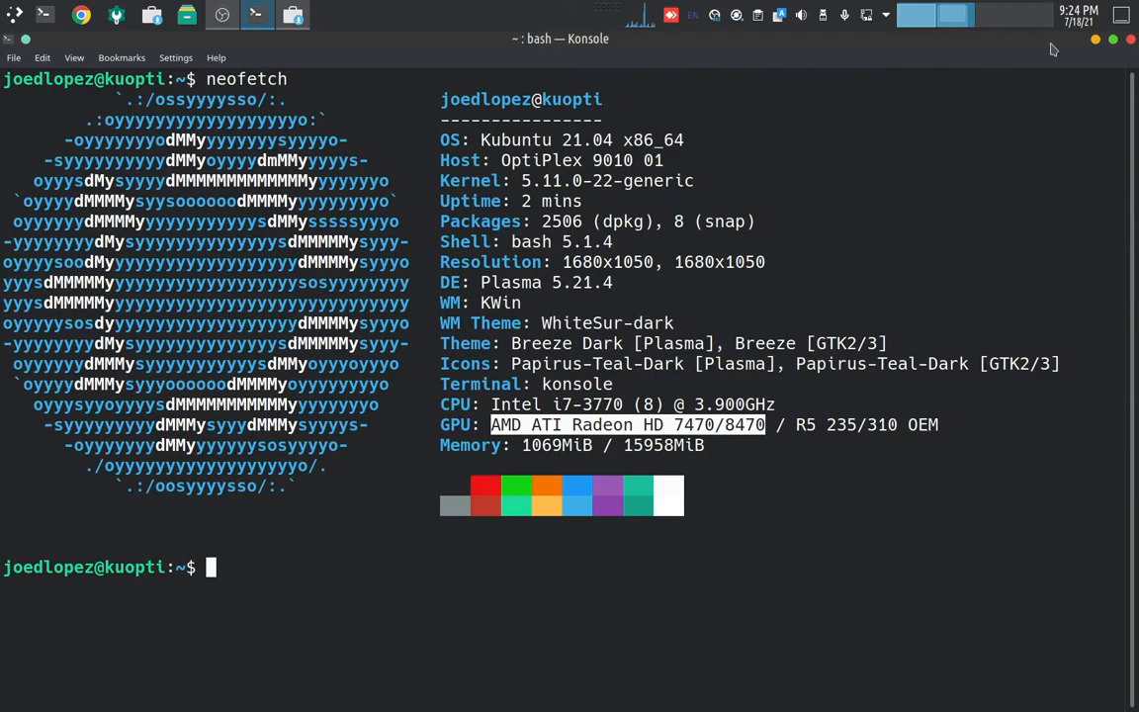
mouse_move(925, 225)
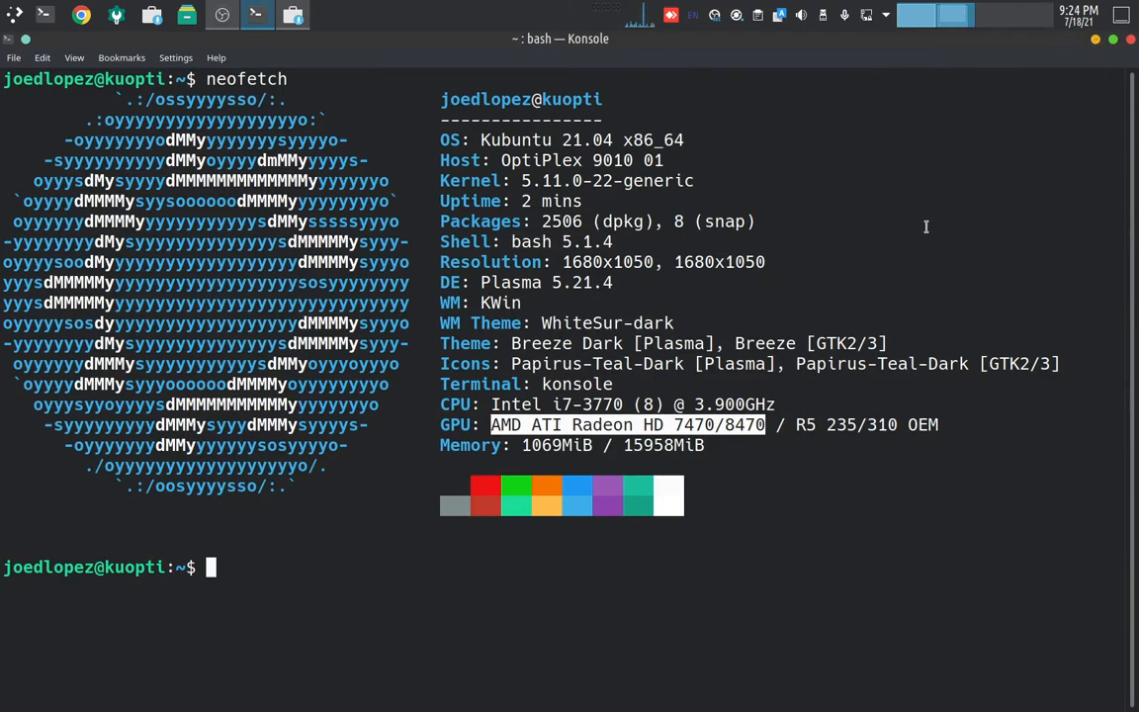
mouse_move(985, 237)
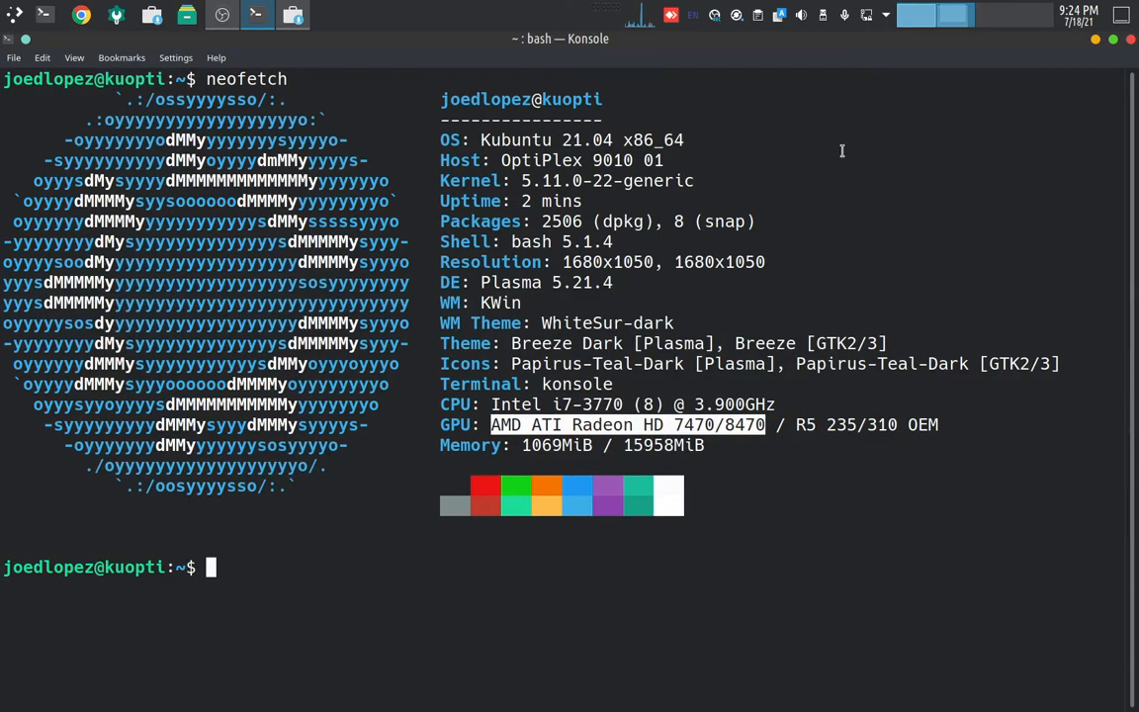
mouse_move(1096, 63)
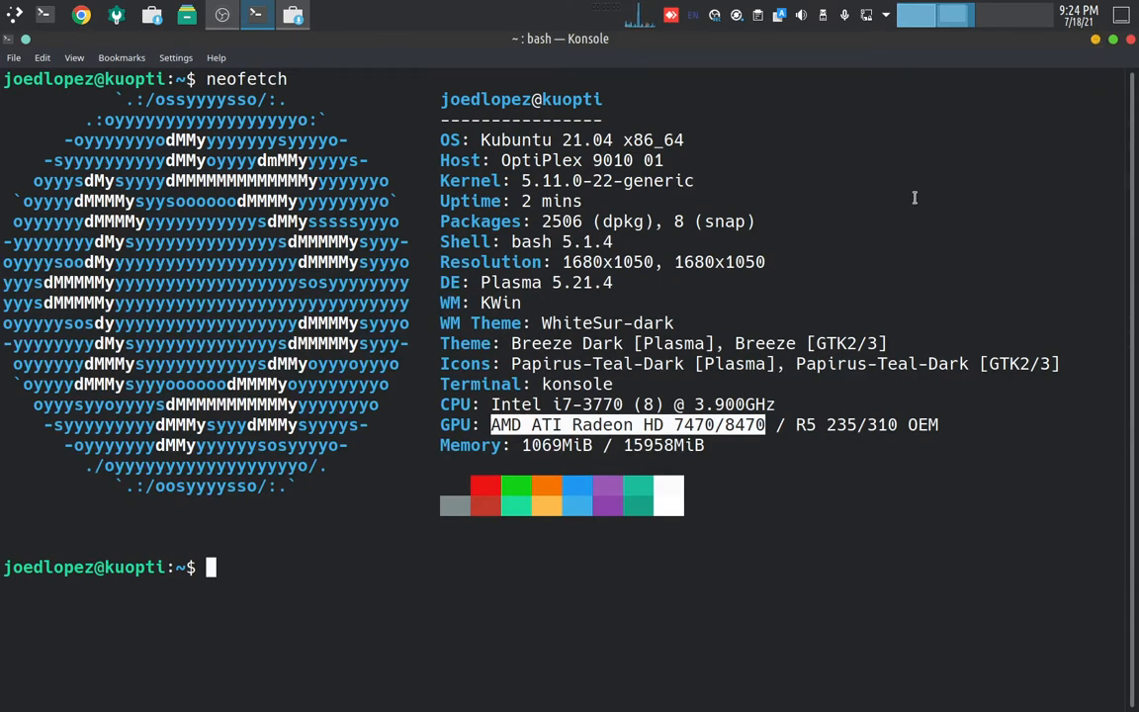
mouse_move(767, 282)
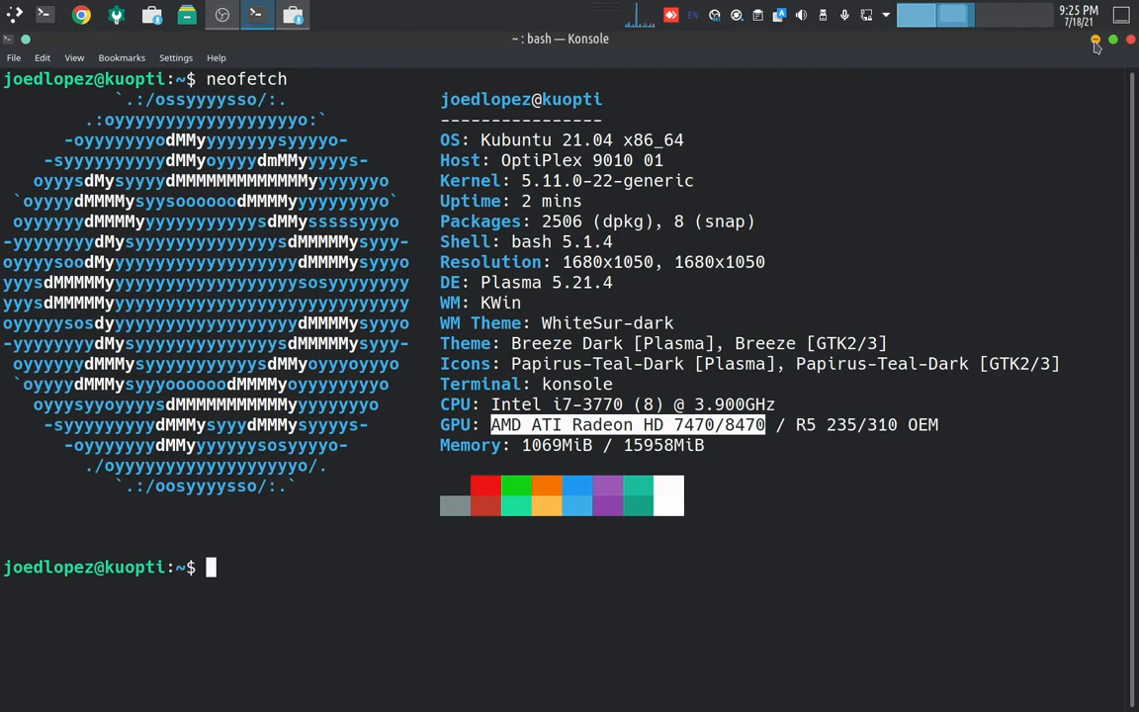
mouse_move(1032, 51)
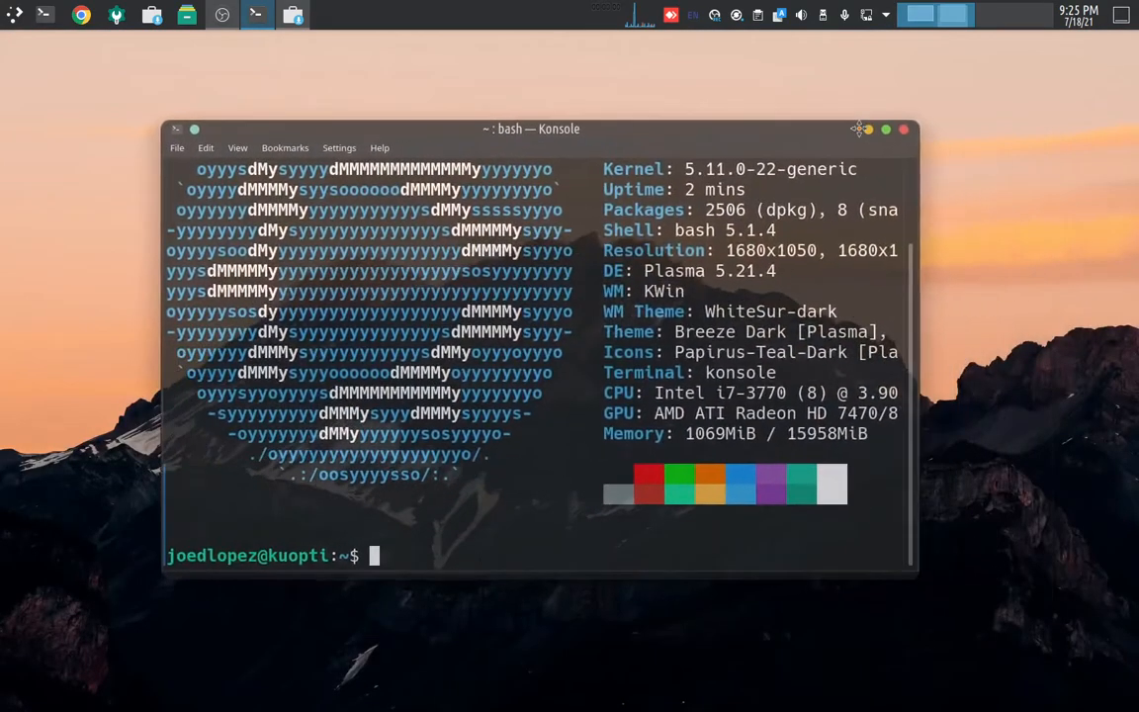
Move the Konsole window slightly, then close it, leaving only the wallpaper
left_click_drag(538, 128, 597, 168)
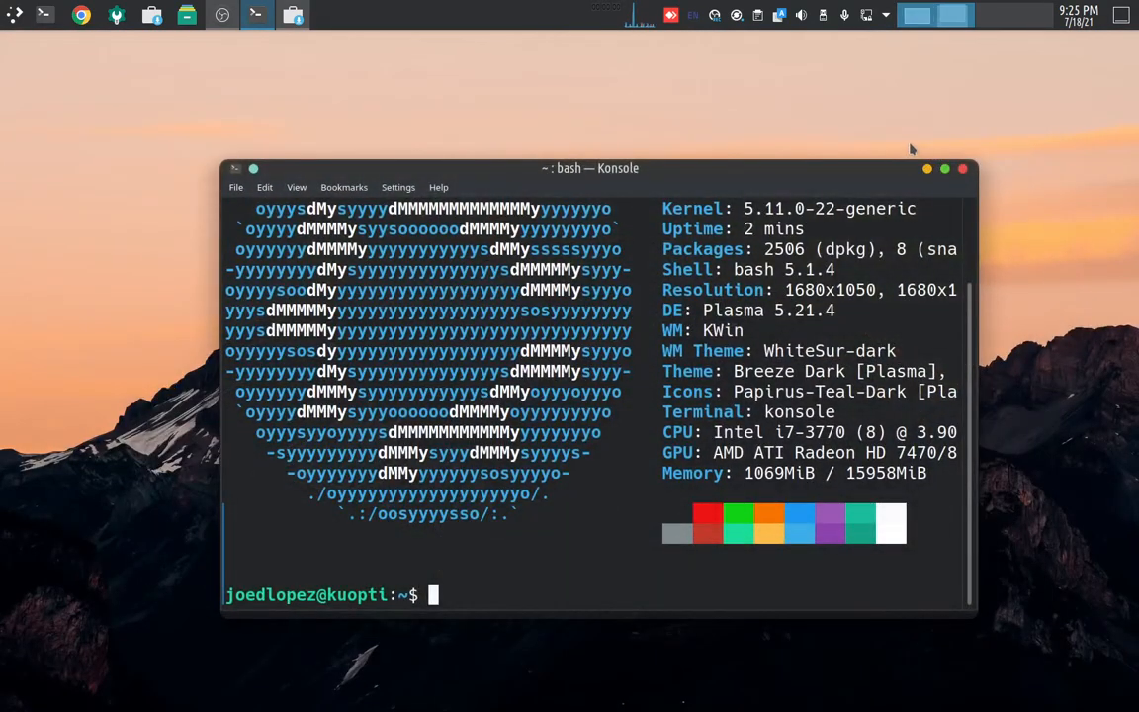
mouse_move(934, 190)
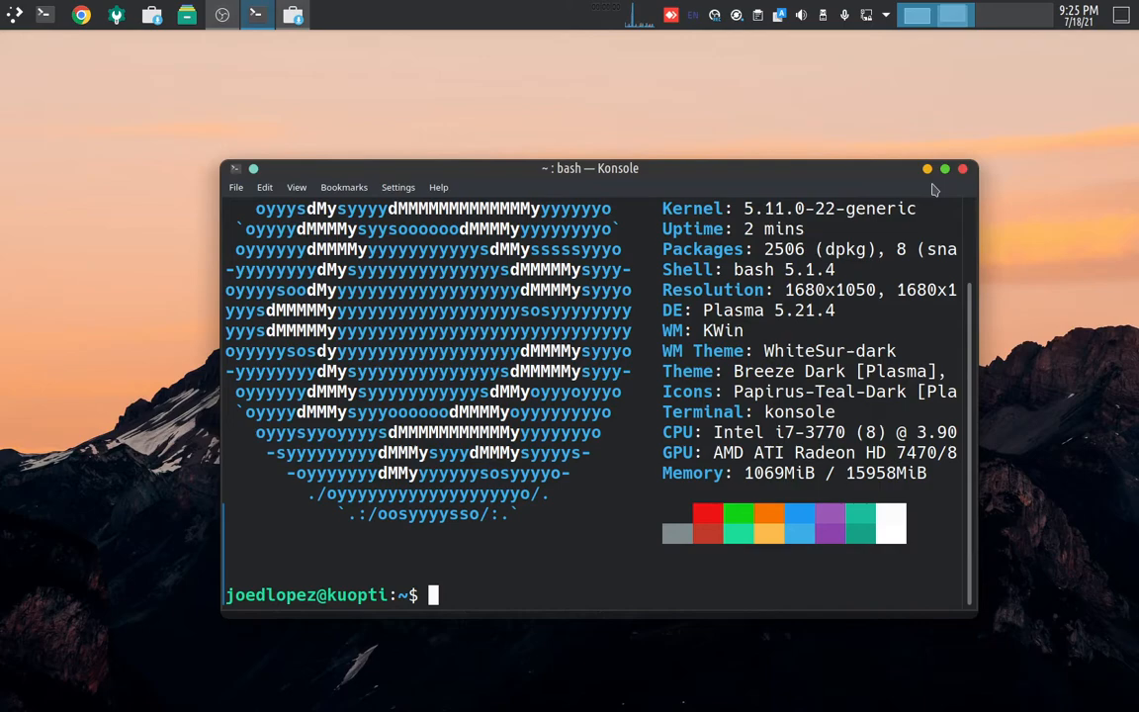
mouse_move(917, 188)
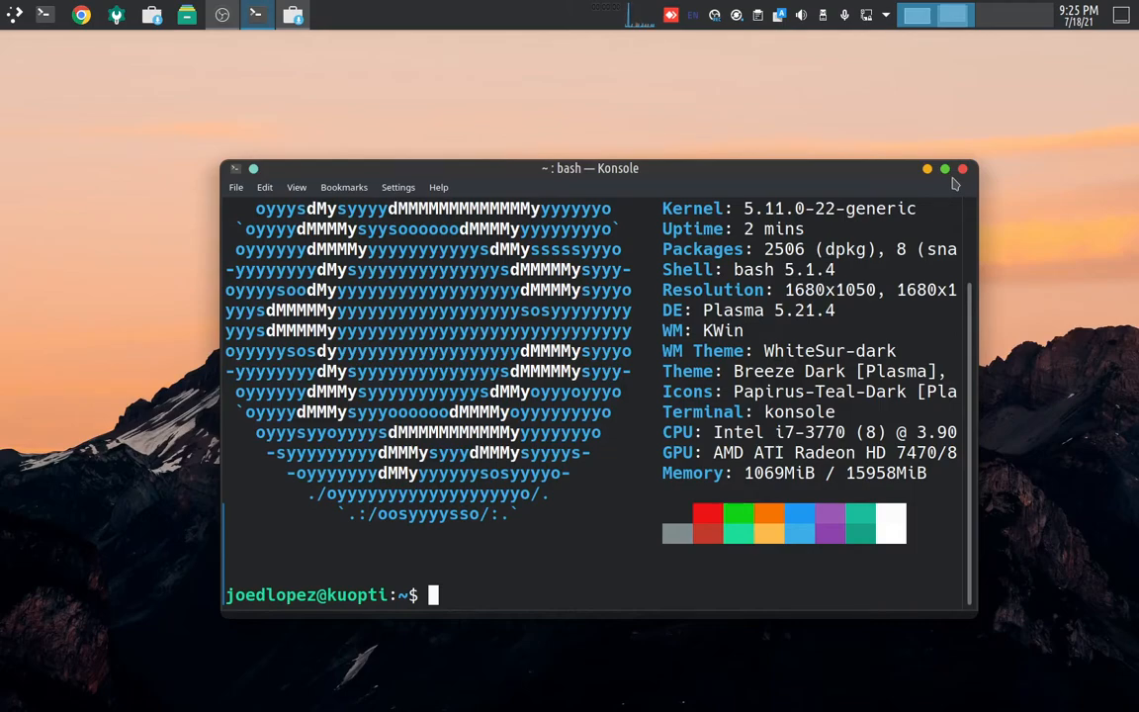
mouse_move(963, 168)
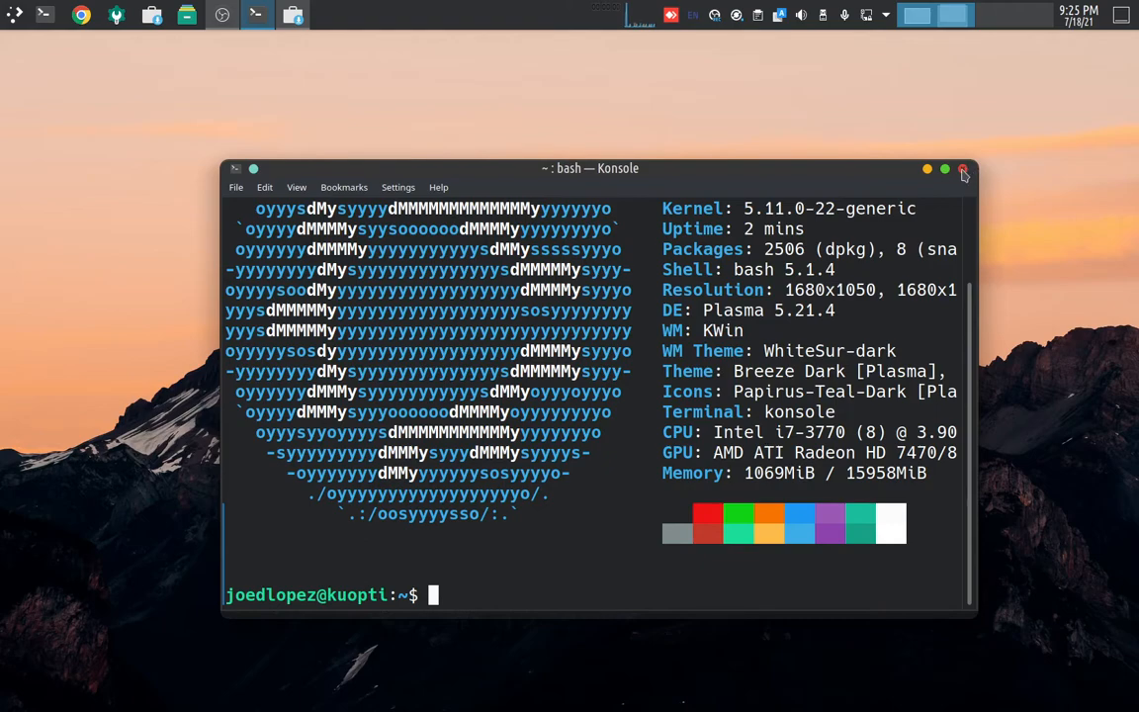
left_click(961, 168)
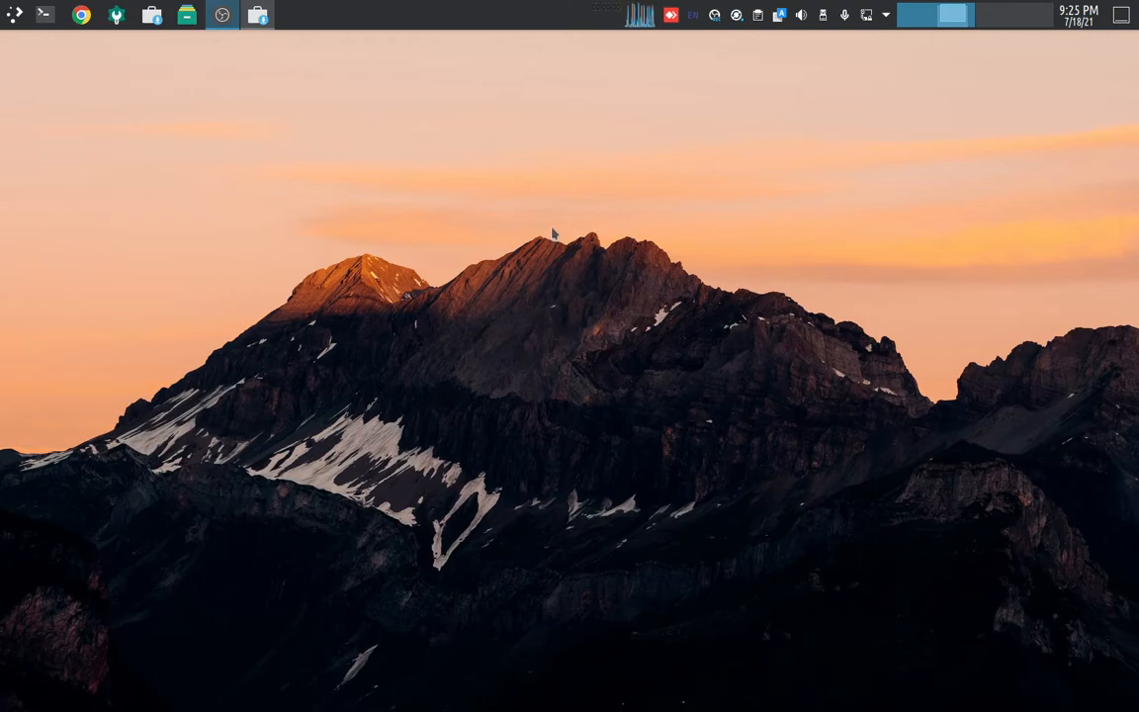
mouse_move(7, 65)
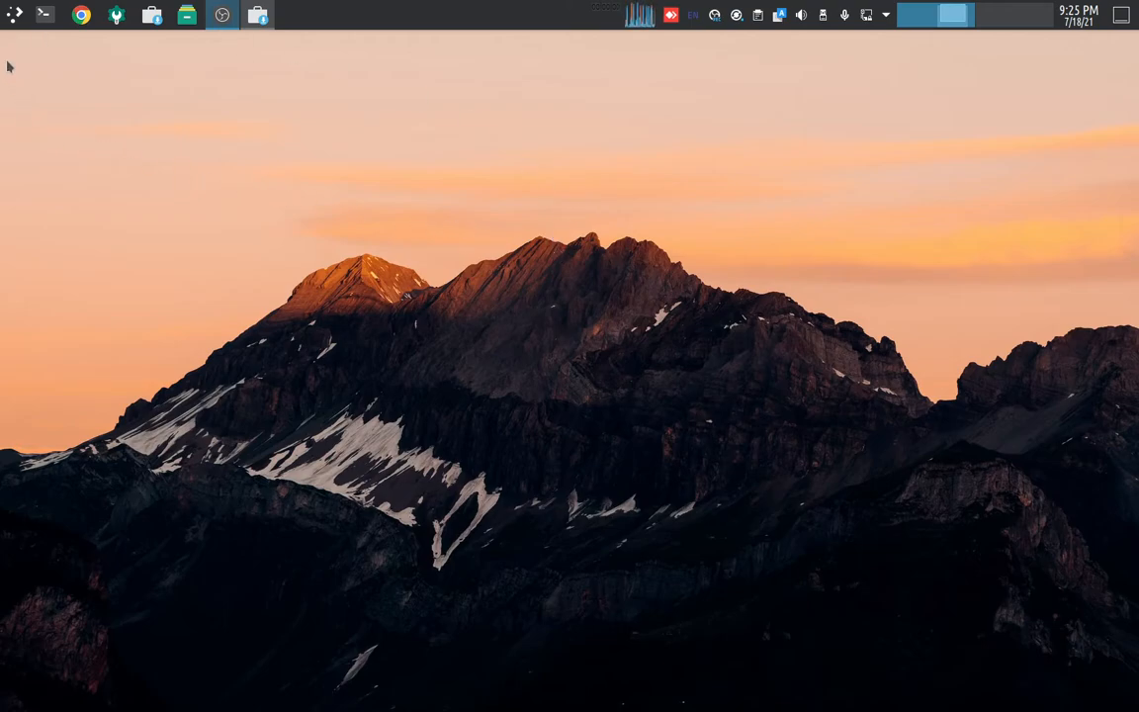
mouse_move(22, 209)
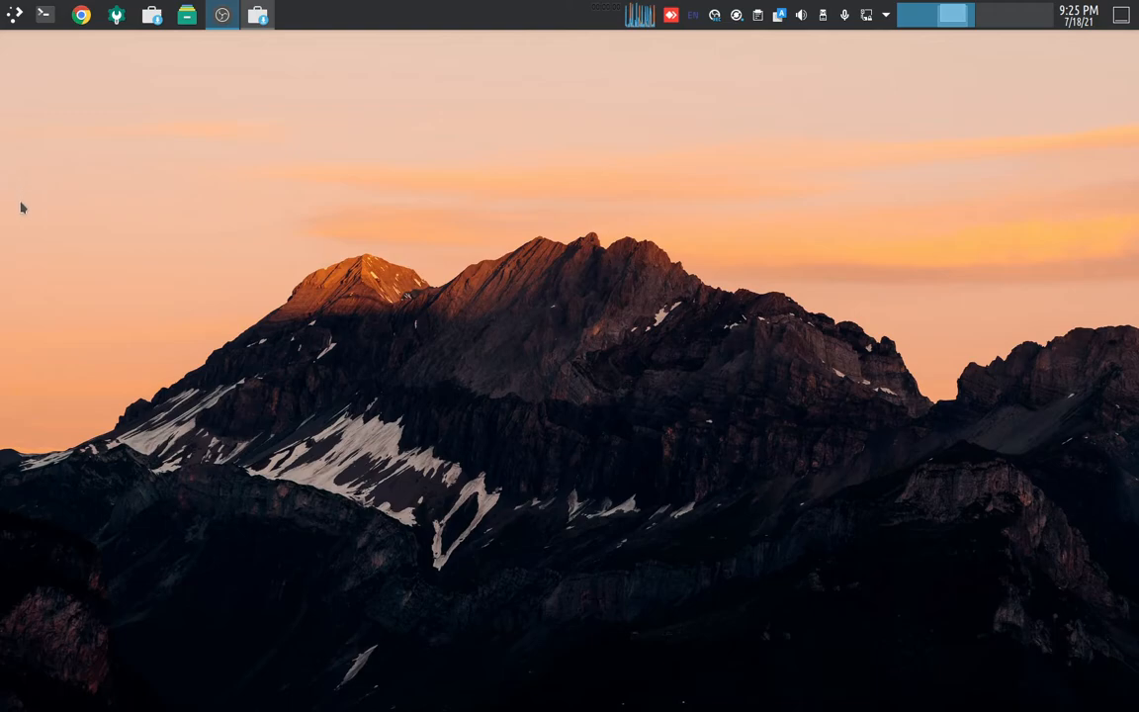
mouse_move(24, 197)
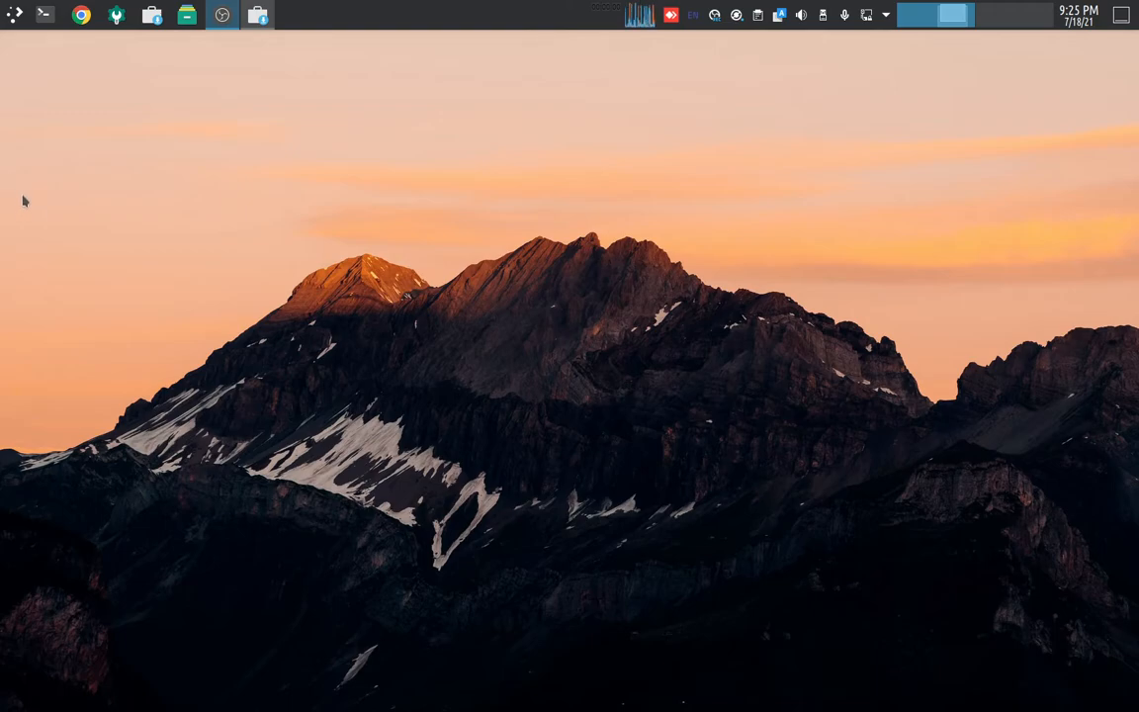
mouse_move(21, 130)
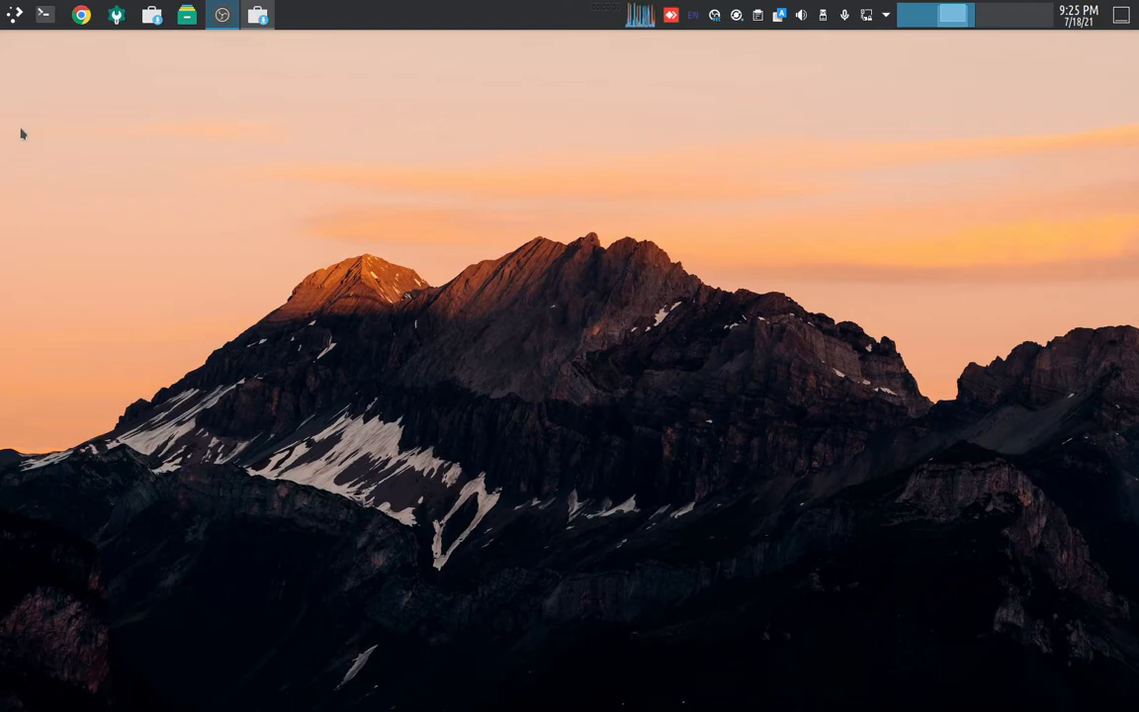
mouse_move(164, 143)
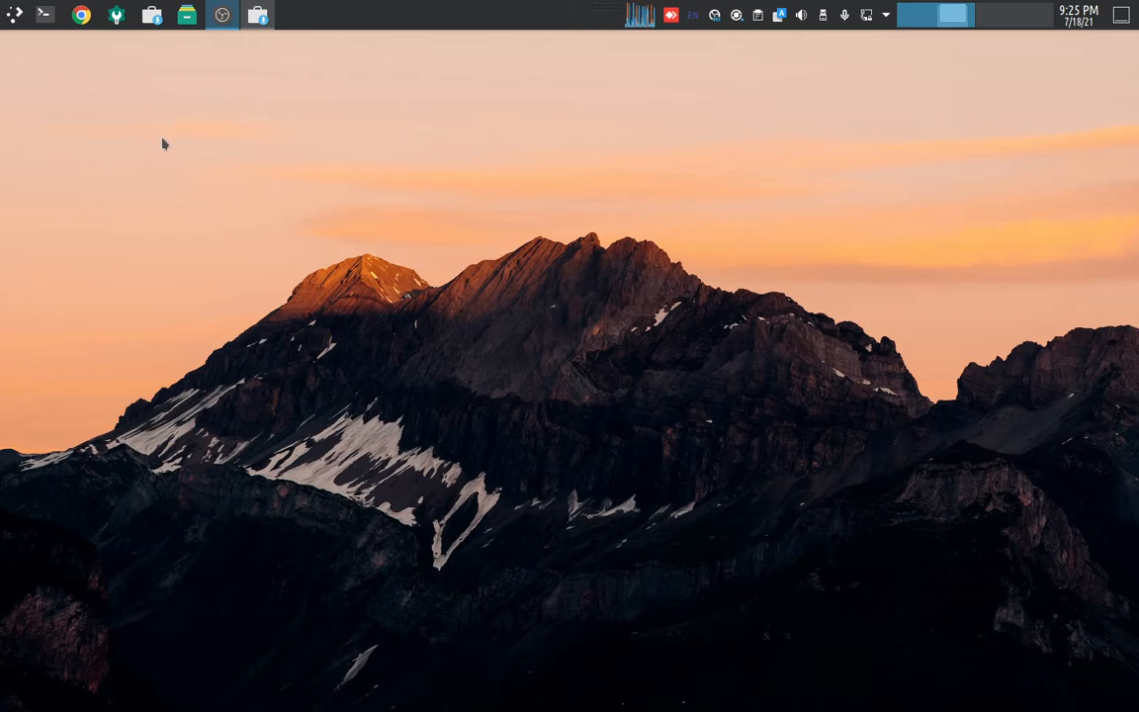
mouse_move(178, 146)
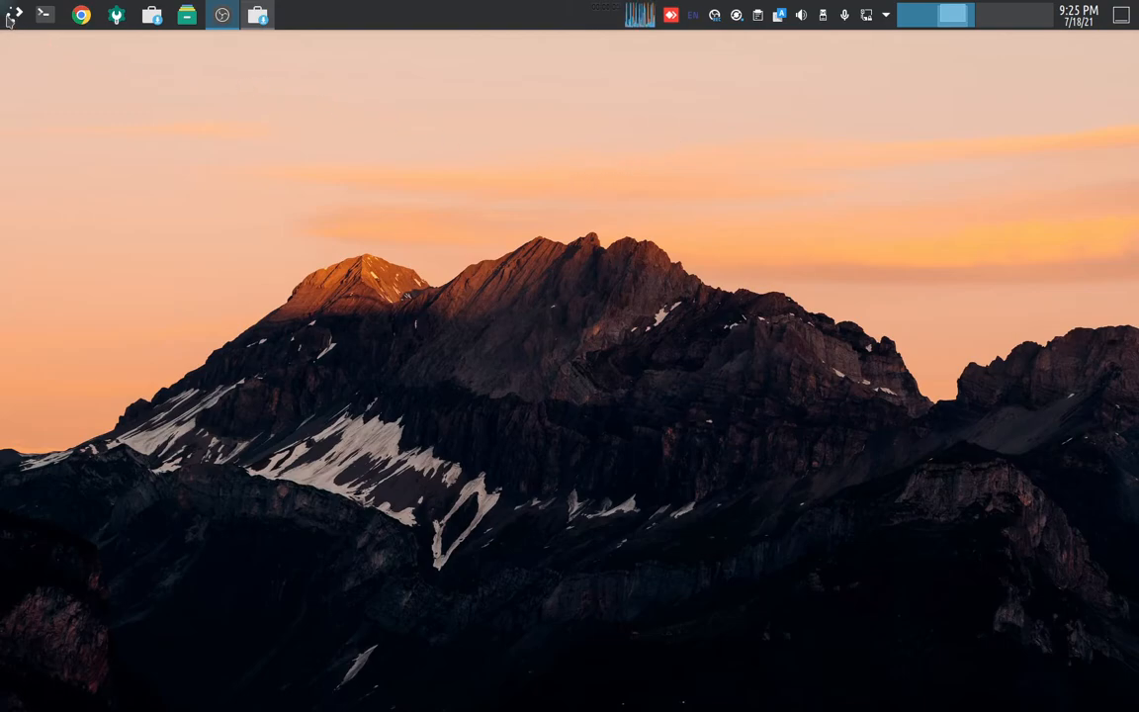
mouse_move(490, 253)
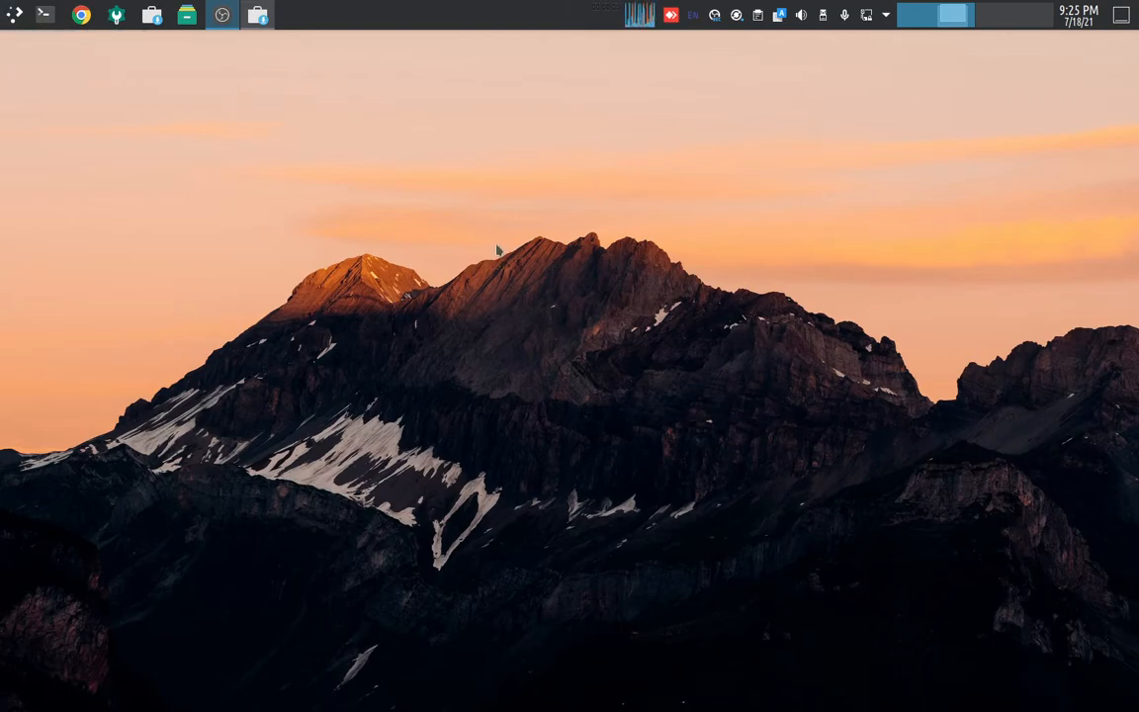
mouse_move(280, 131)
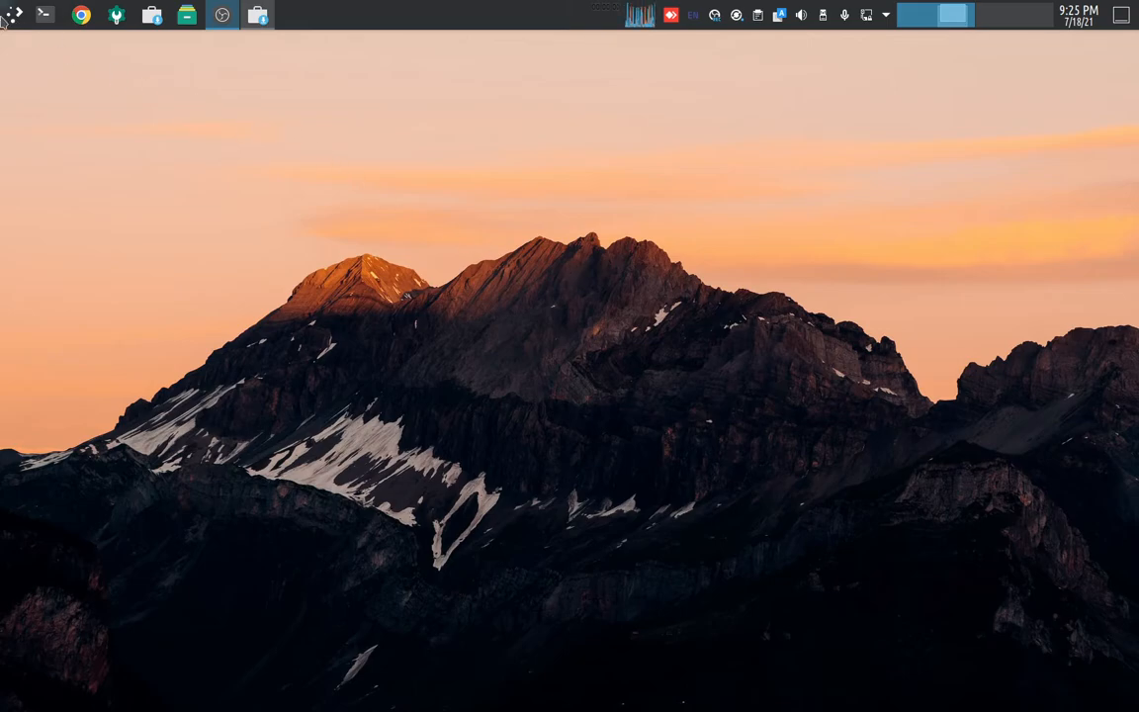
Show the Internet category in the launcher: AnyDesk, Brave, Firefox, Google Chrome, Telegram Desktop
left_click(18, 12)
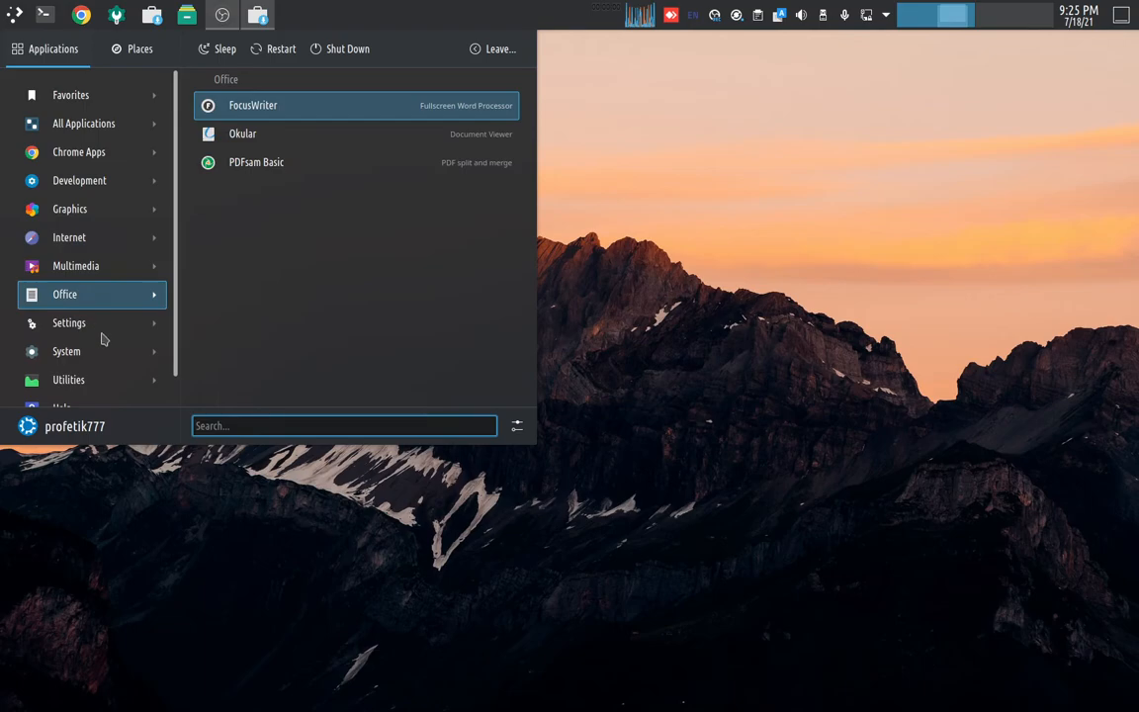
left_click(69, 237)
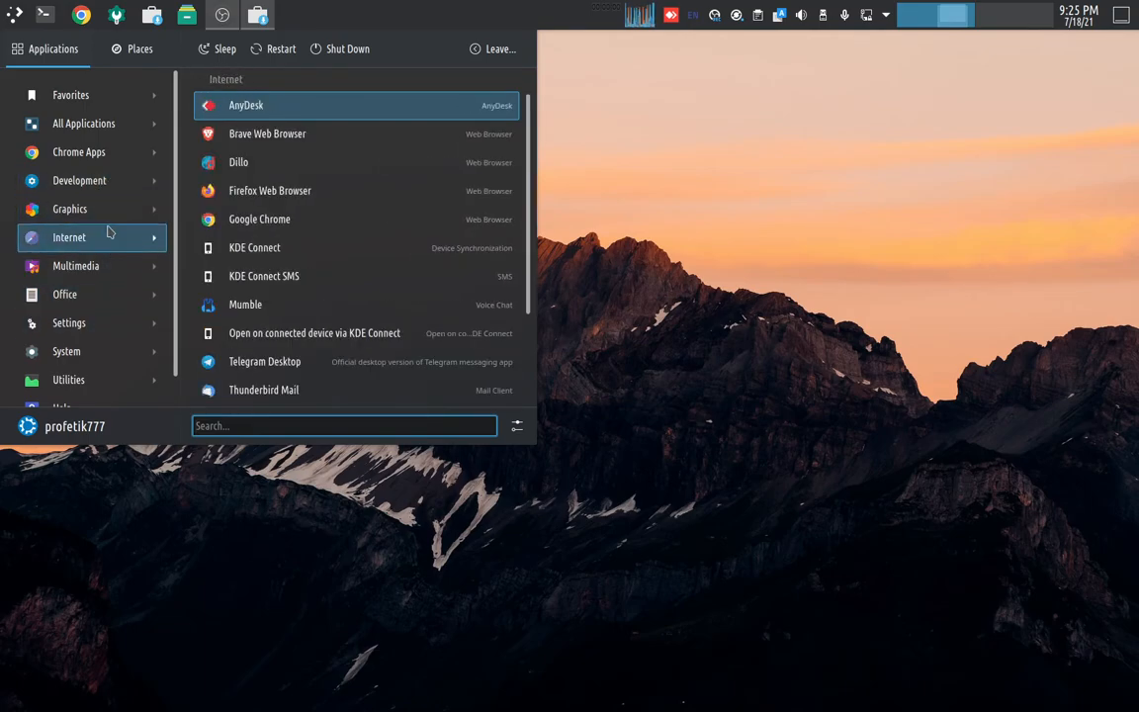
mouse_move(108, 247)
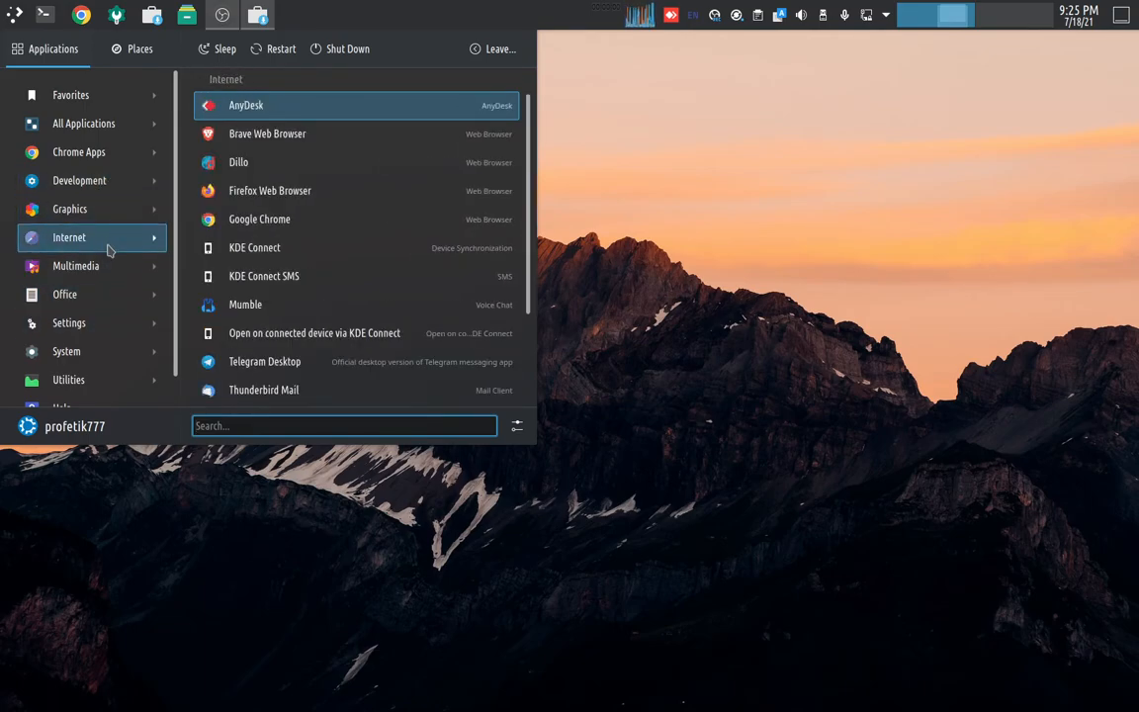
mouse_move(285, 277)
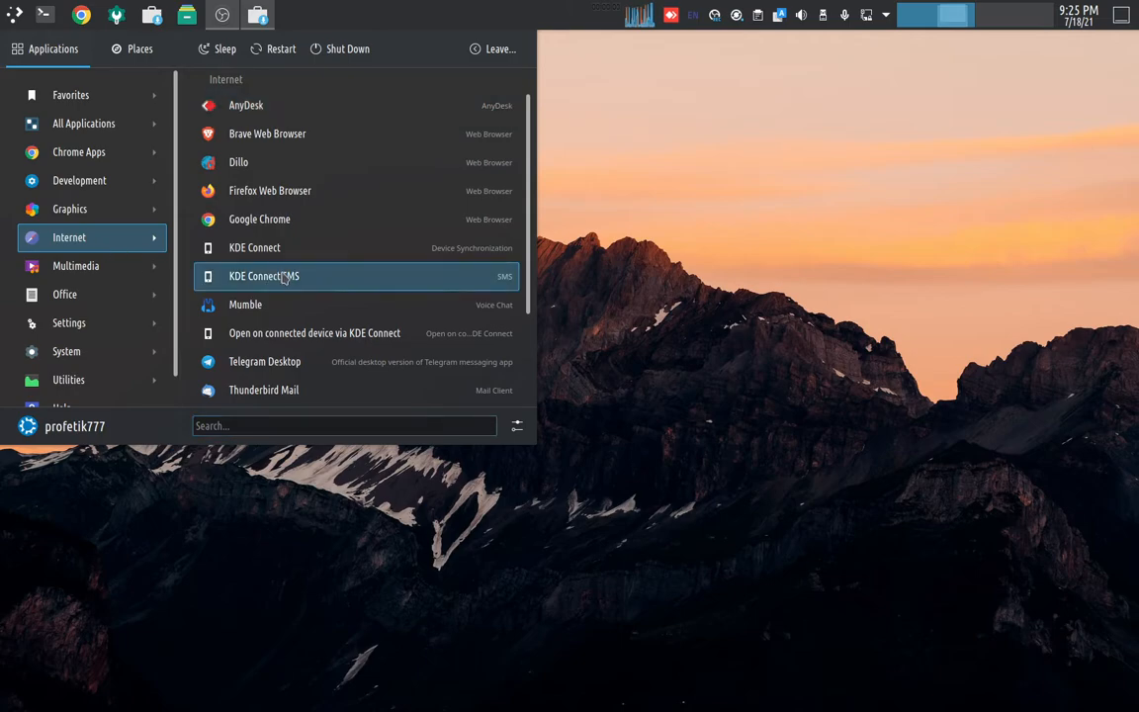
mouse_move(276, 267)
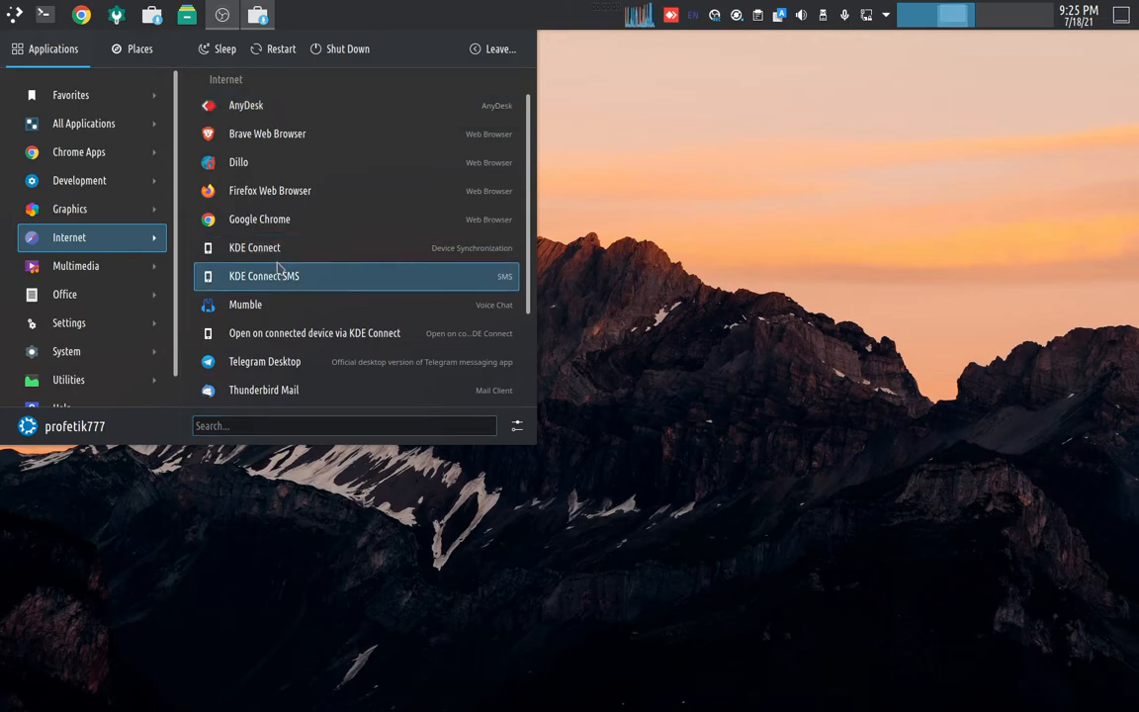
mouse_move(236, 231)
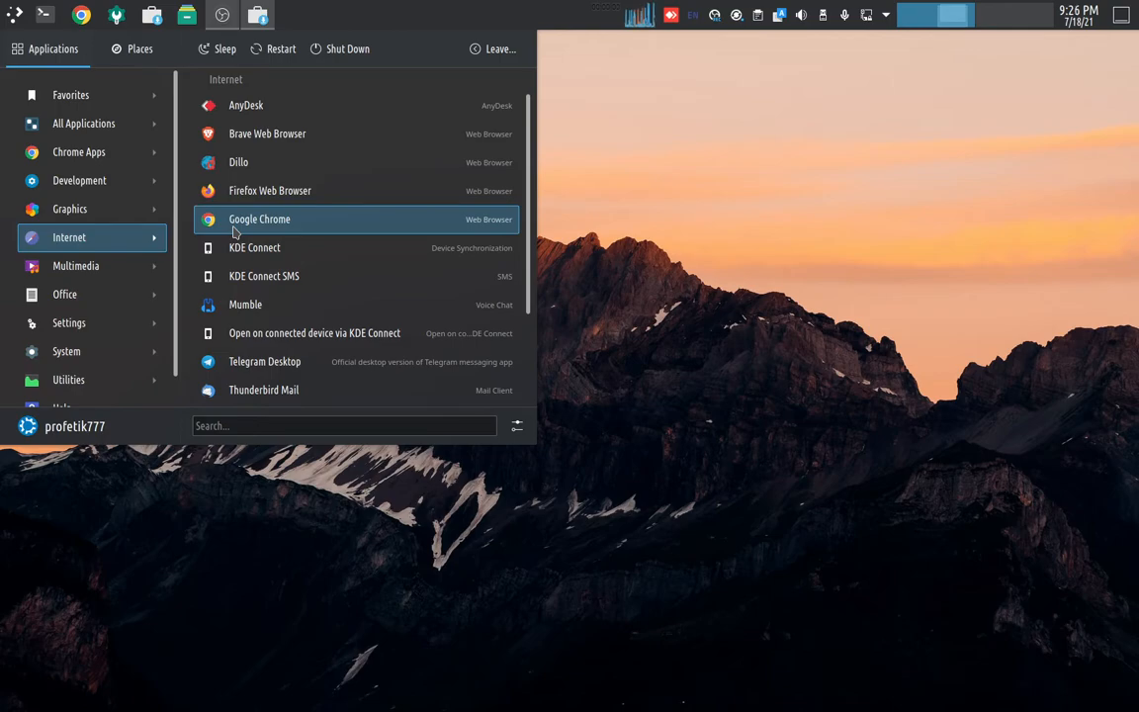
mouse_move(245, 304)
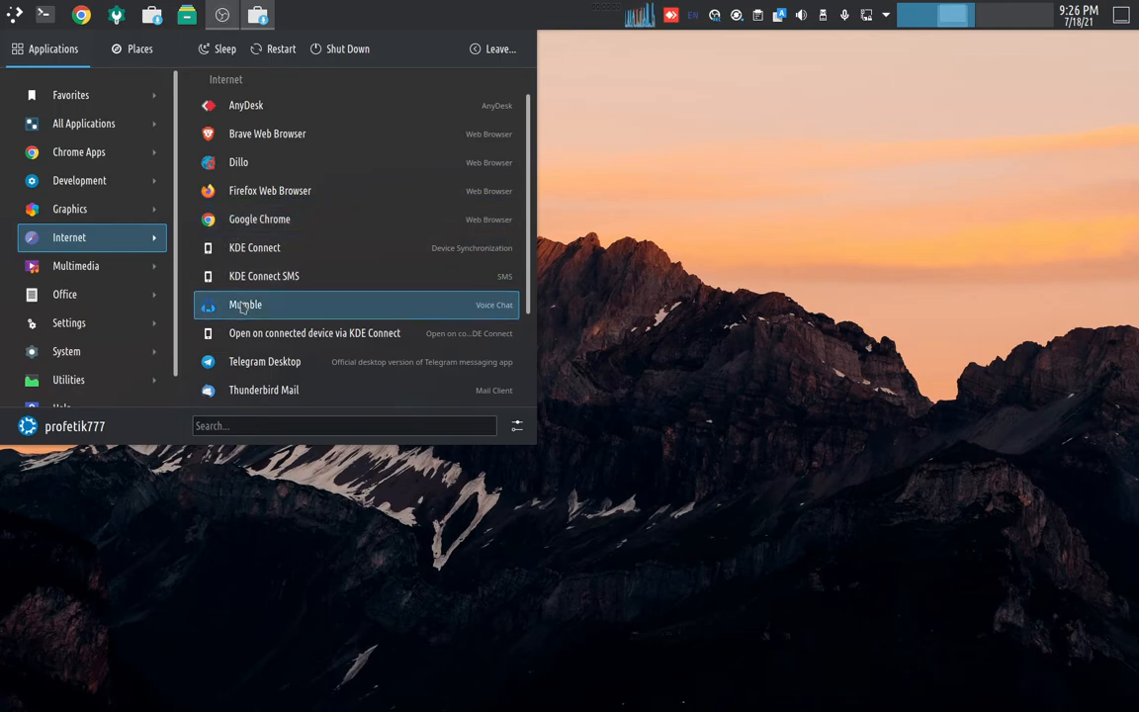
mouse_move(297, 162)
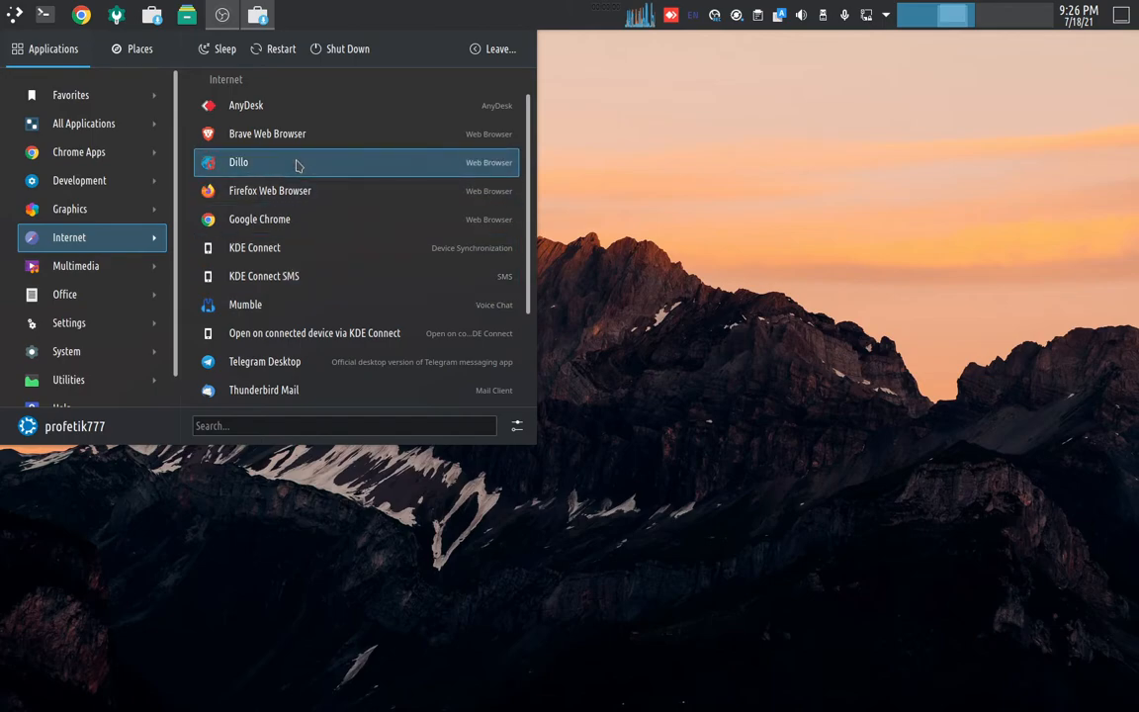
mouse_move(293, 176)
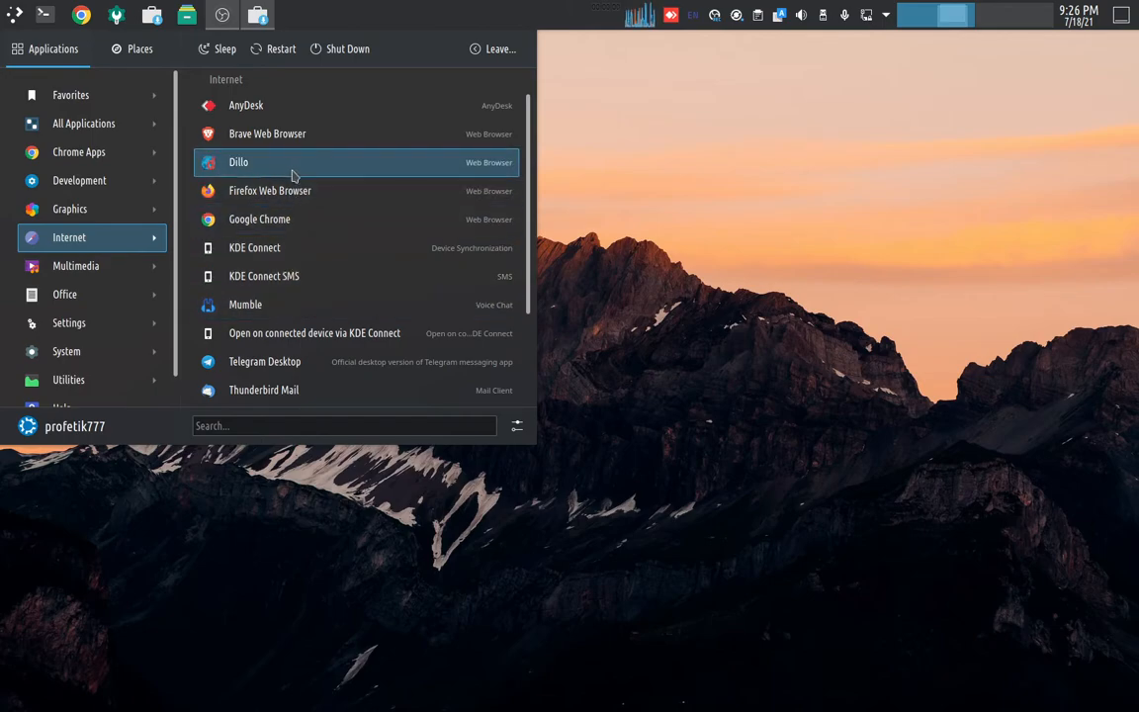
mouse_move(613, 370)
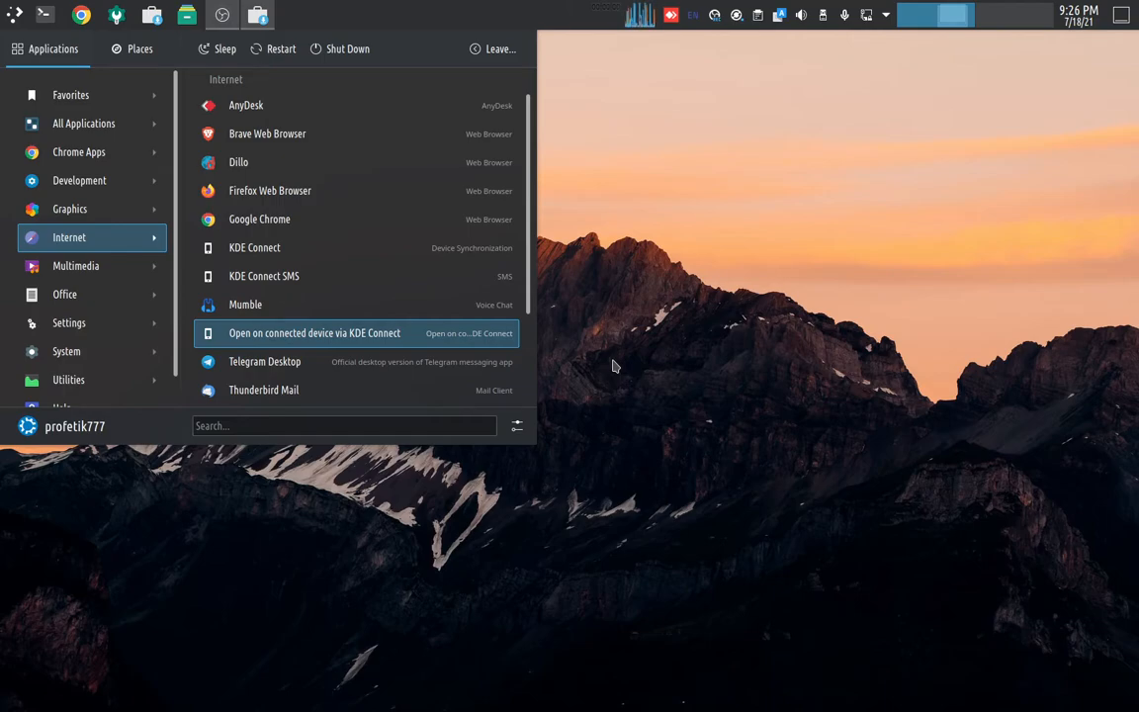
mouse_move(613, 374)
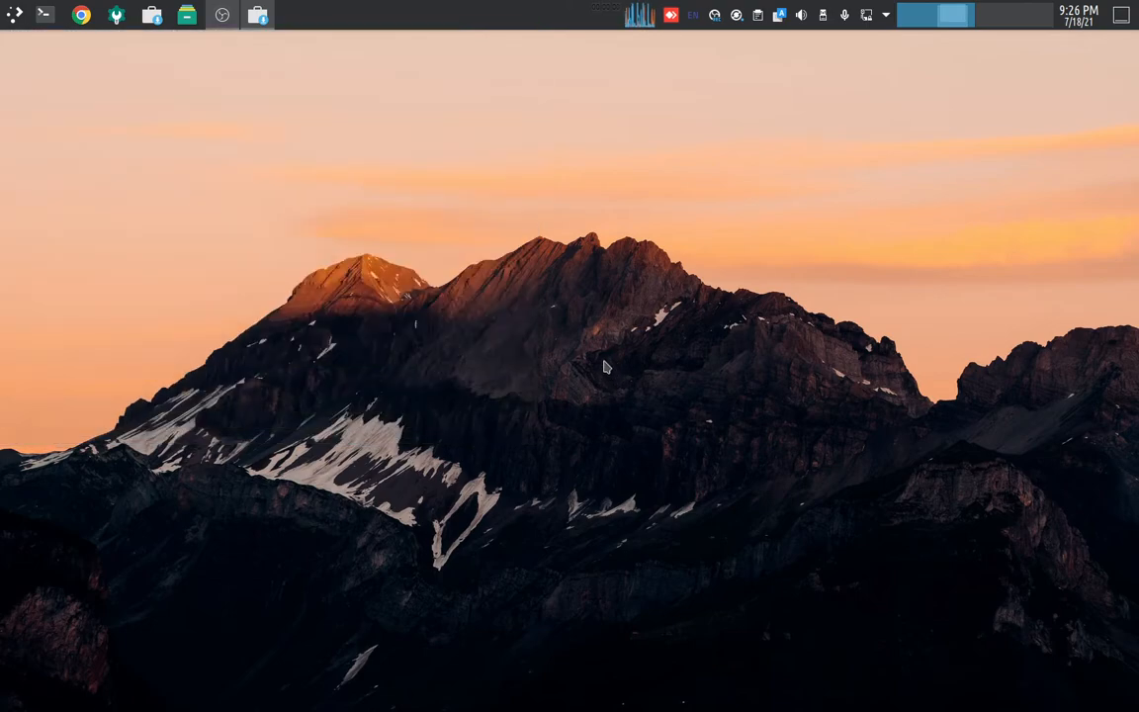
mouse_move(504, 336)
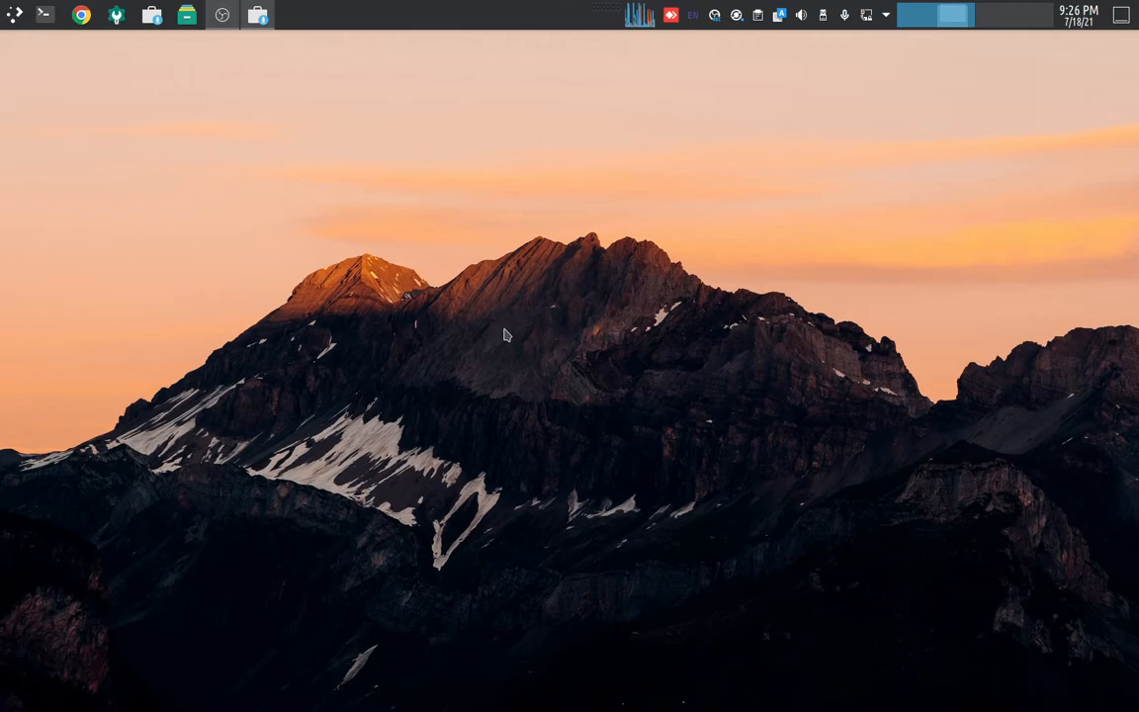
mouse_move(416, 206)
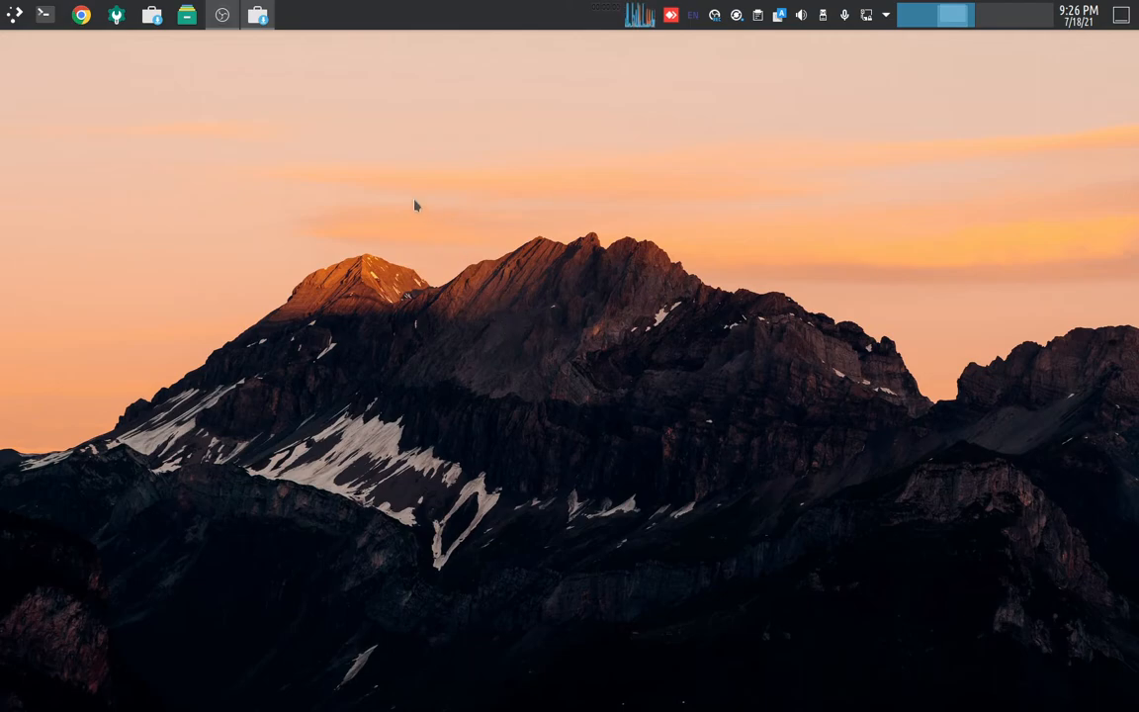
mouse_move(613, 314)
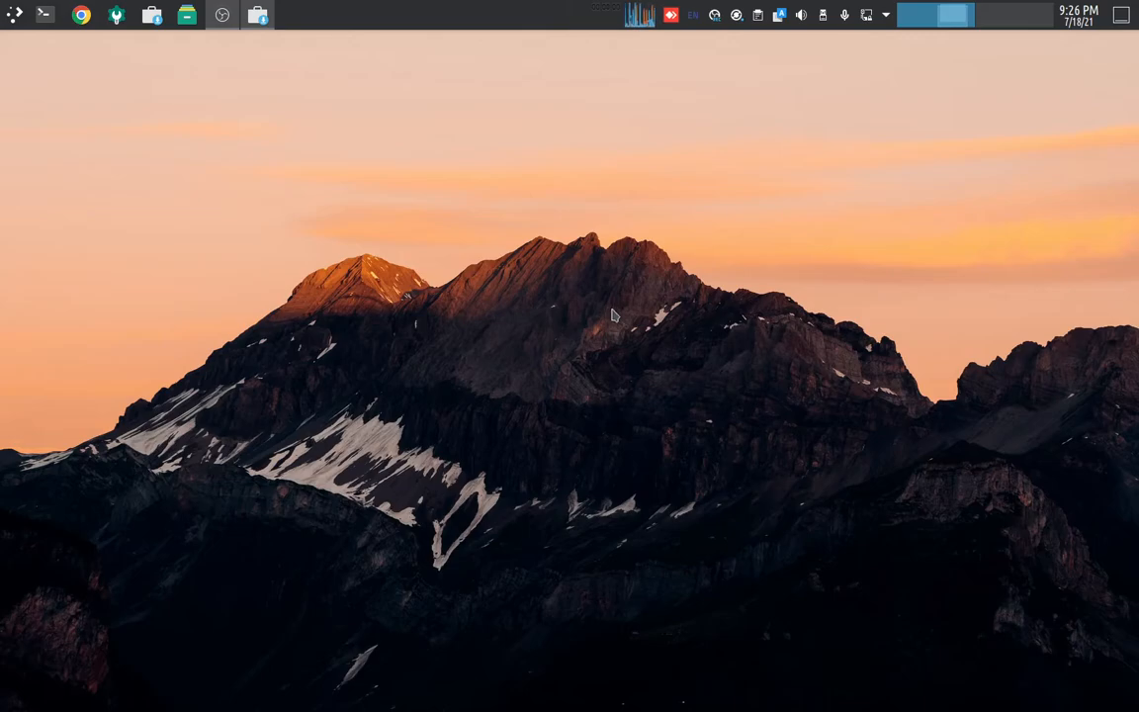
mouse_move(561, 291)
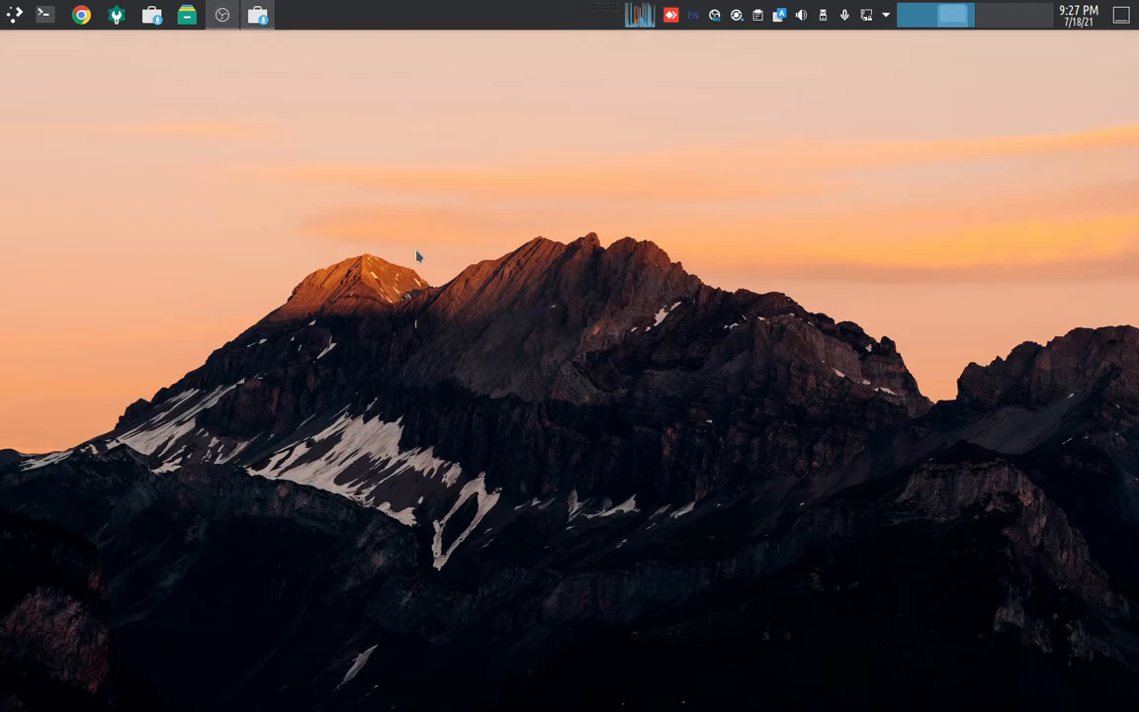
mouse_move(352, 229)
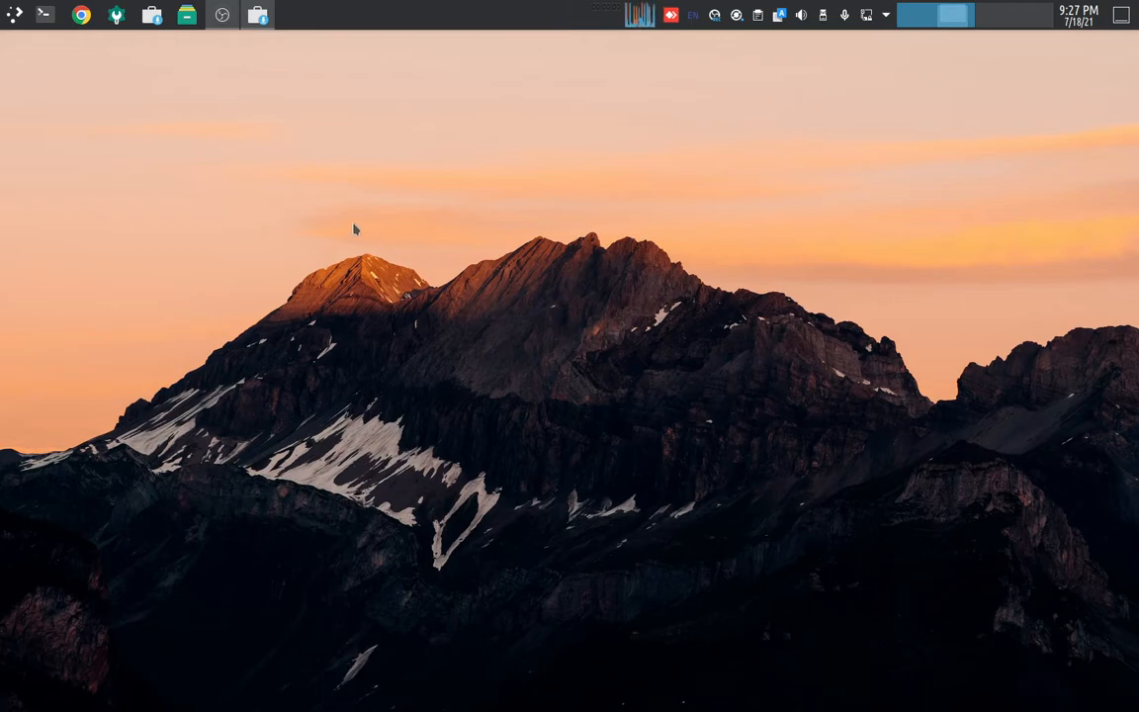
mouse_move(534, 304)
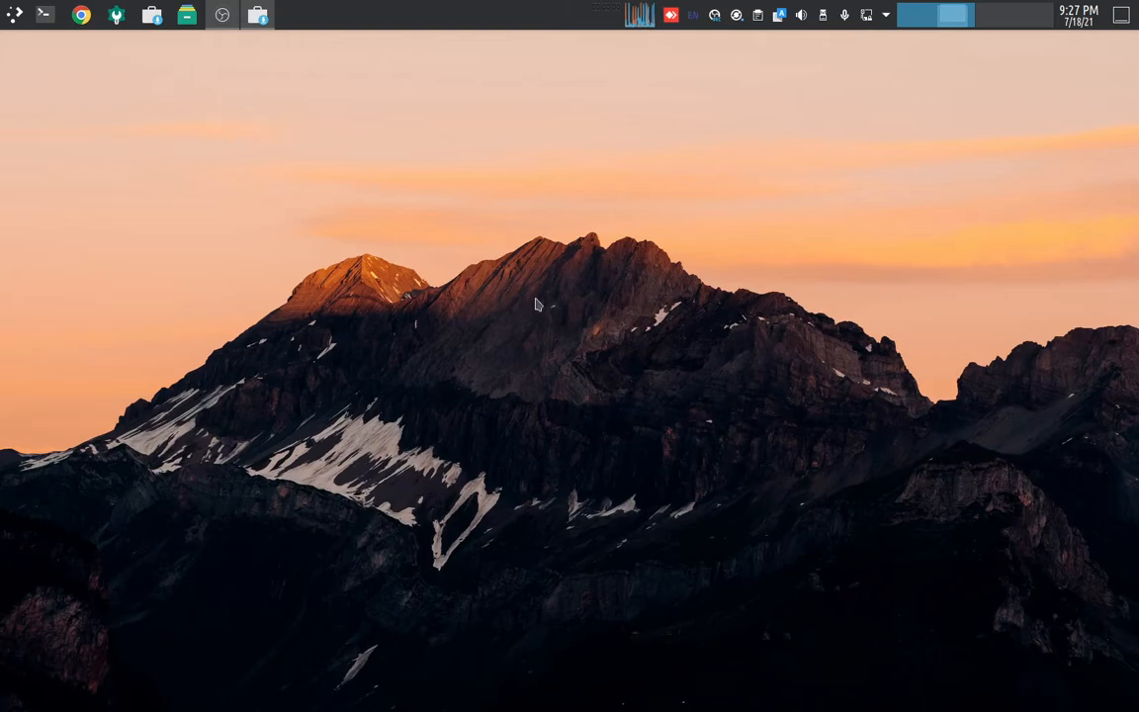
mouse_move(506, 281)
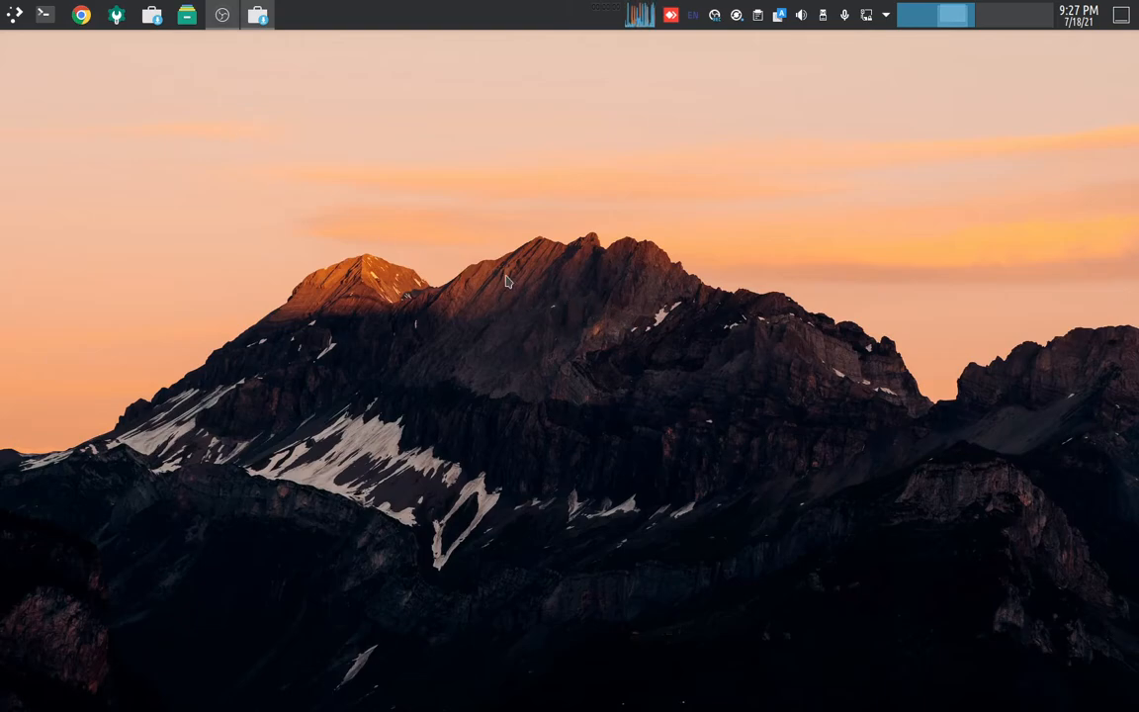
mouse_move(536, 287)
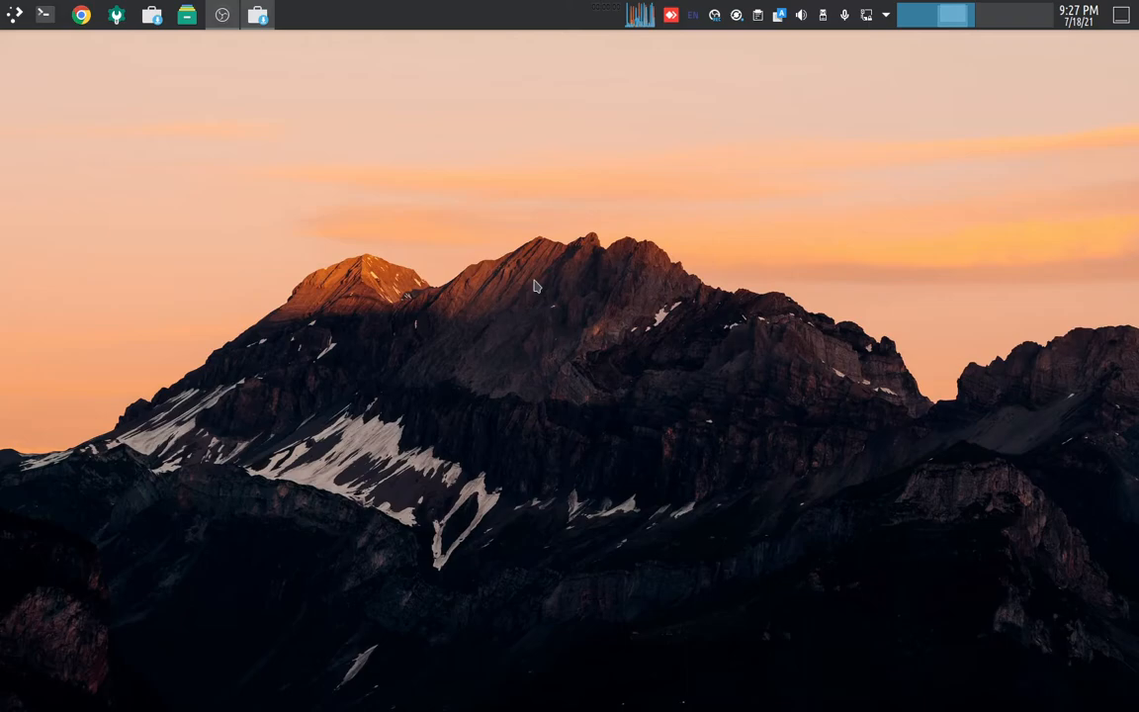
mouse_move(549, 364)
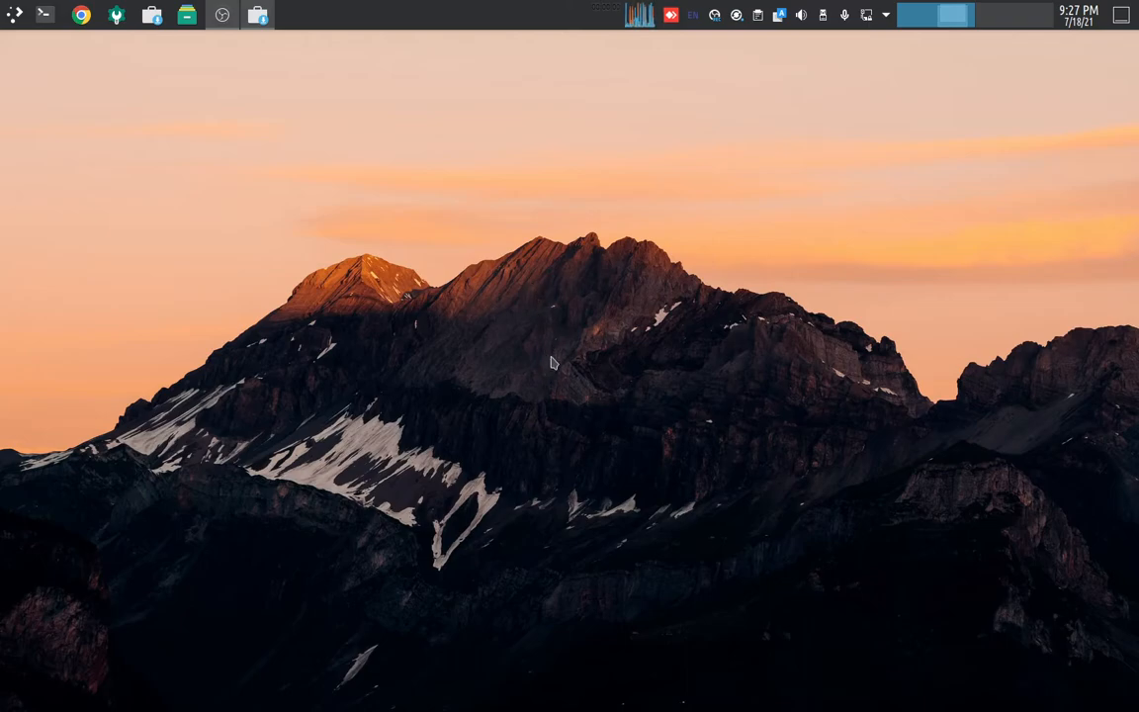
mouse_move(510, 356)
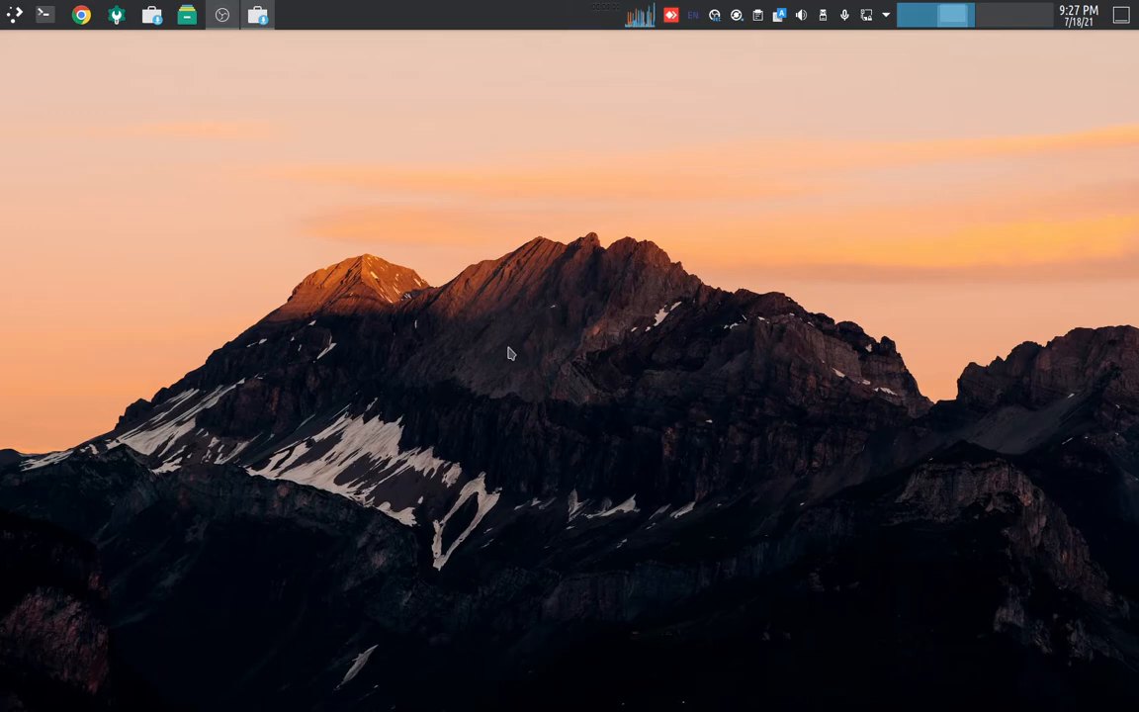
mouse_move(518, 309)
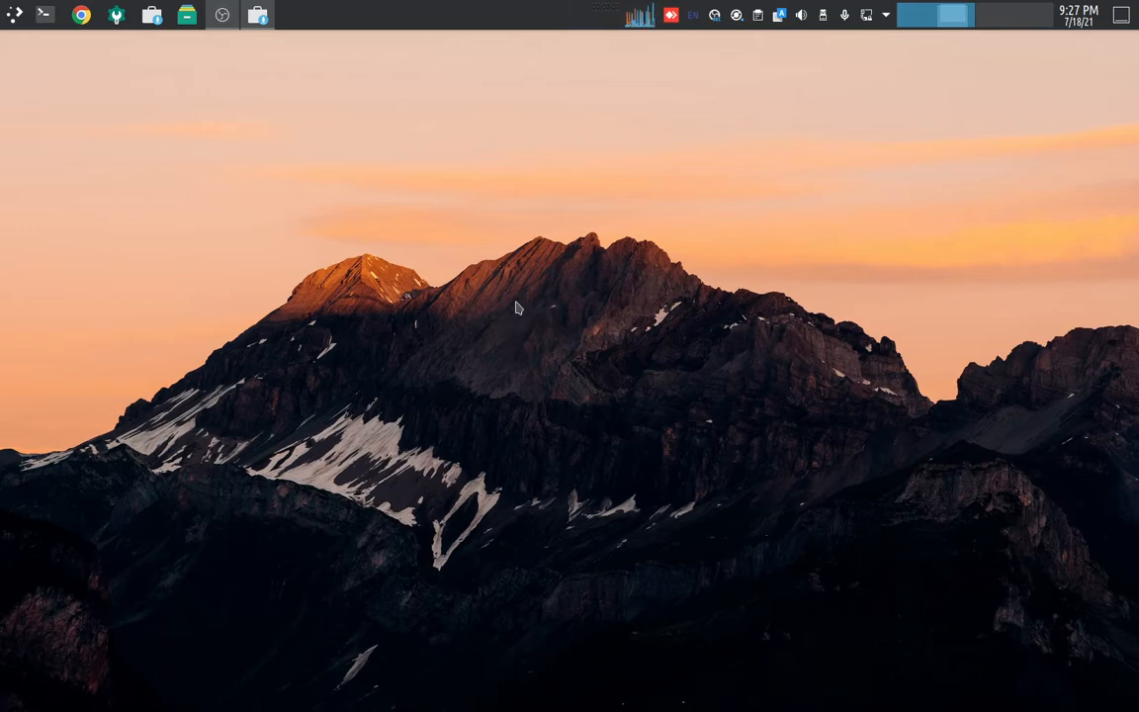
mouse_move(648, 409)
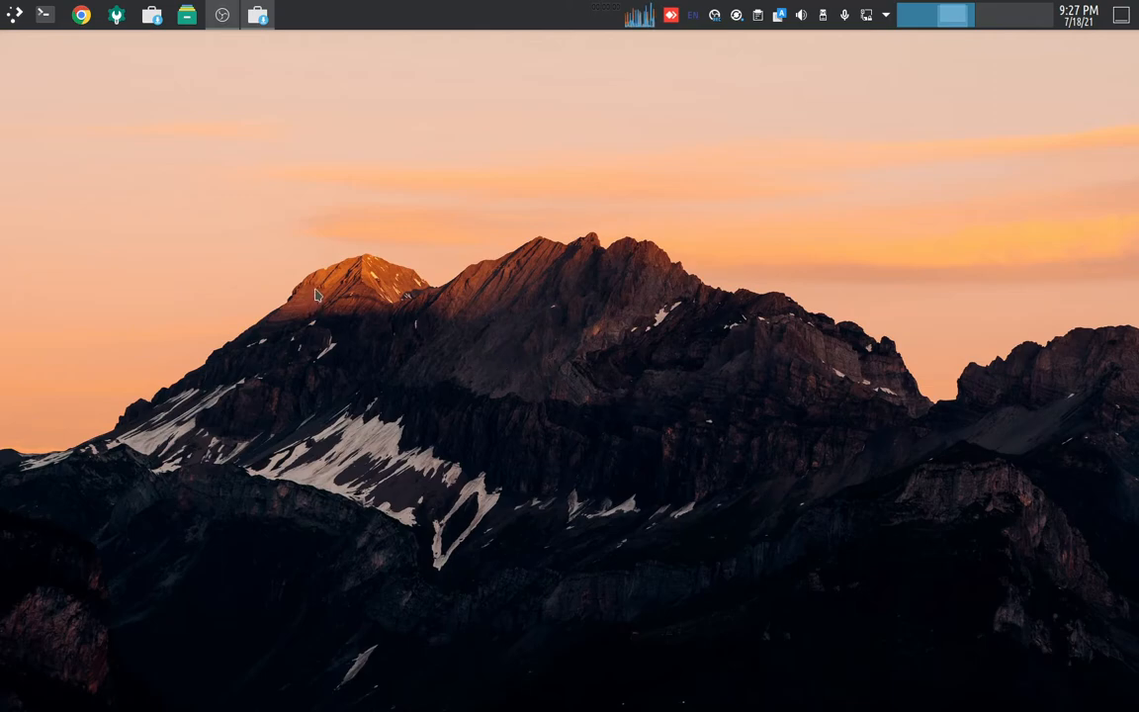
mouse_move(322, 295)
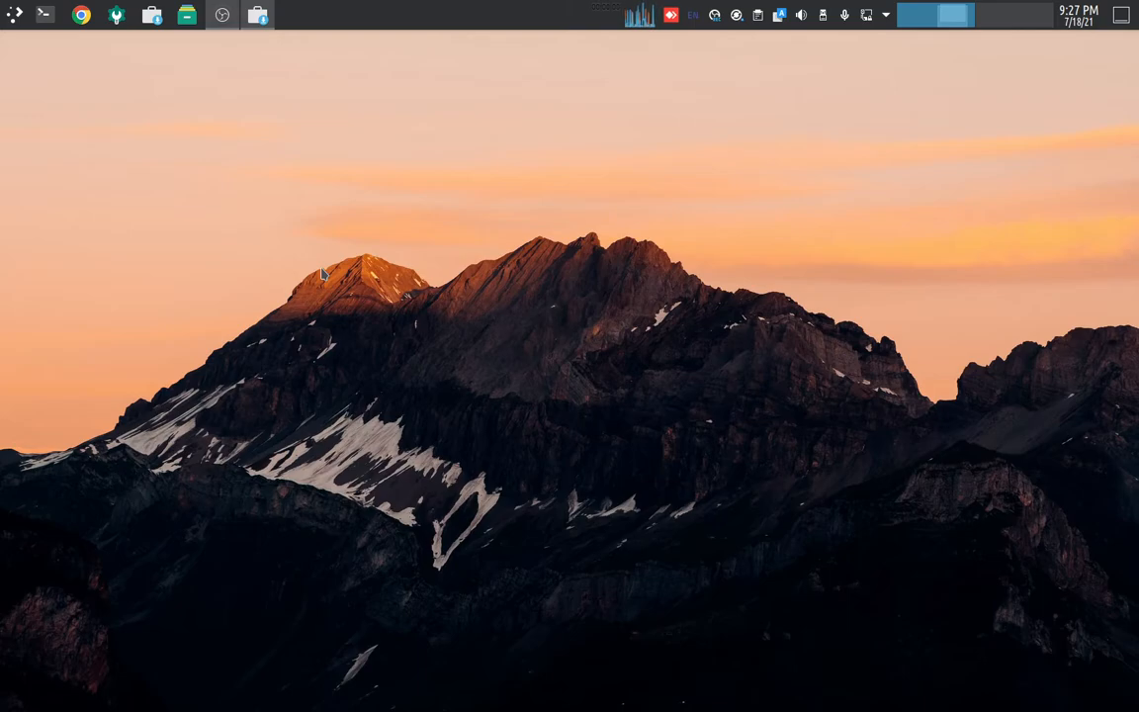
mouse_move(451, 225)
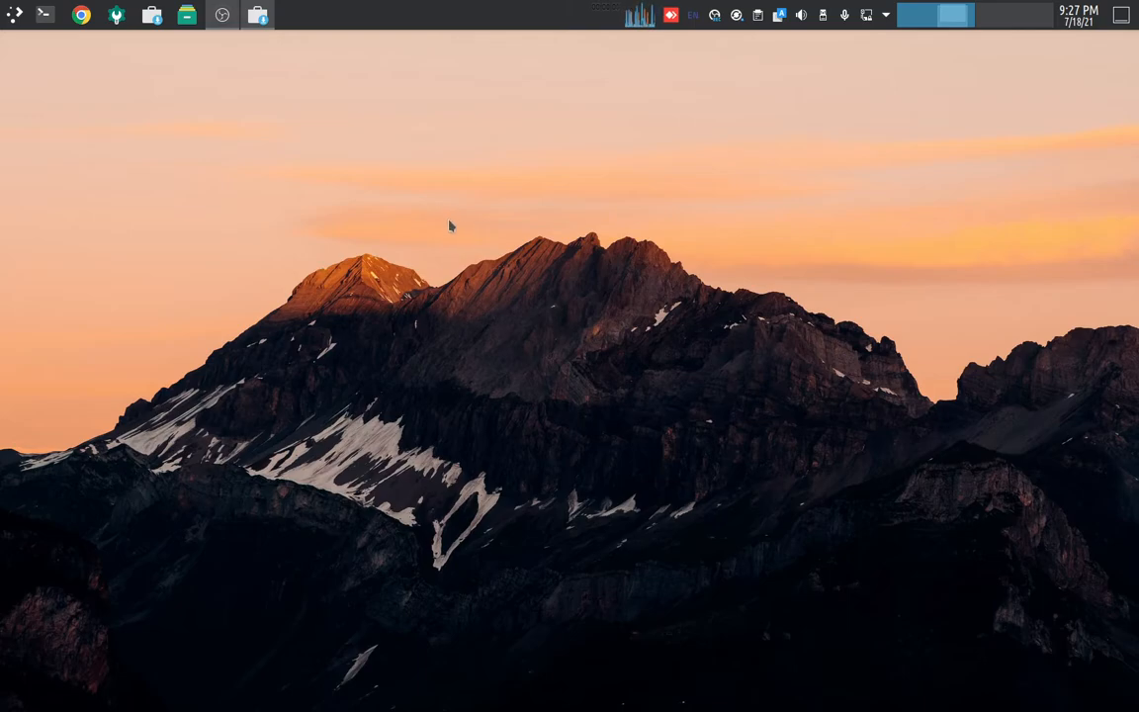
mouse_move(447, 225)
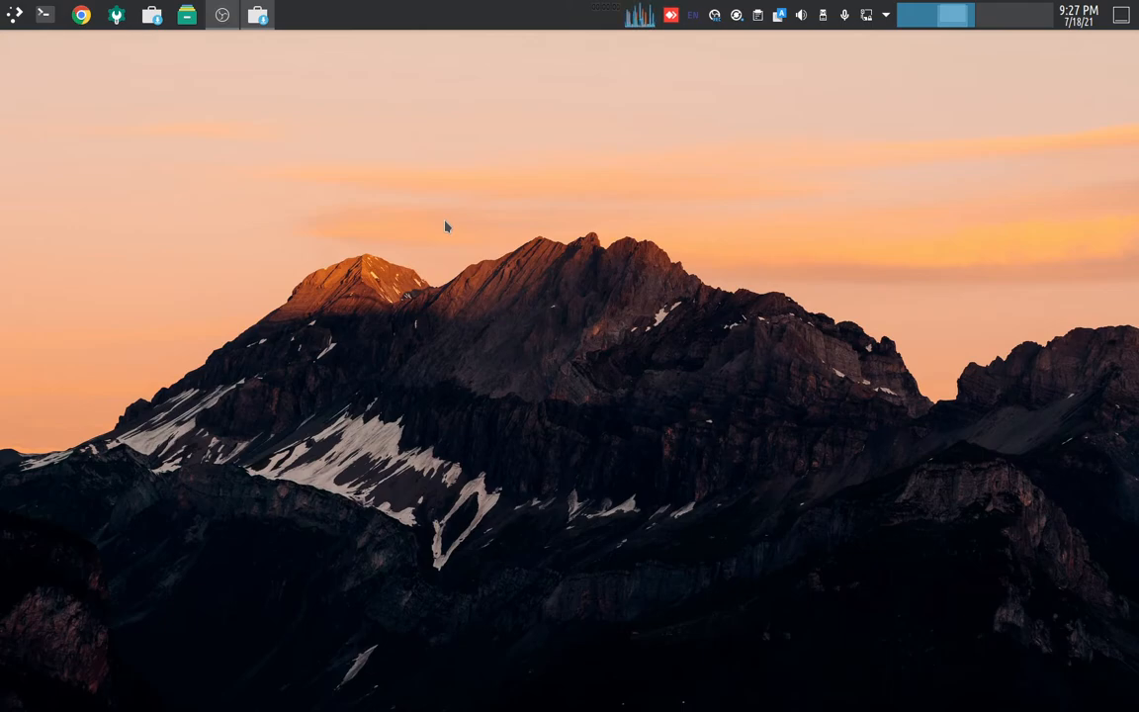
mouse_move(412, 221)
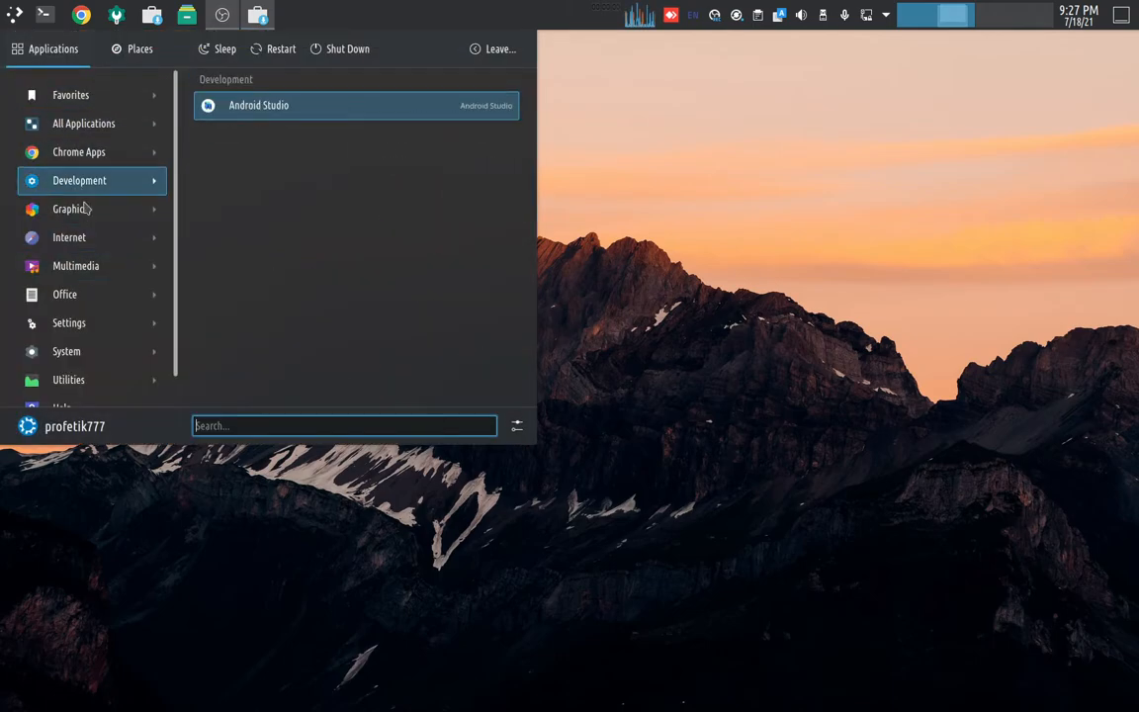
Browse the launcher's Chrome Apps, All Applications, Internet, Graphics, System and Utilities categories
left_click(79, 151)
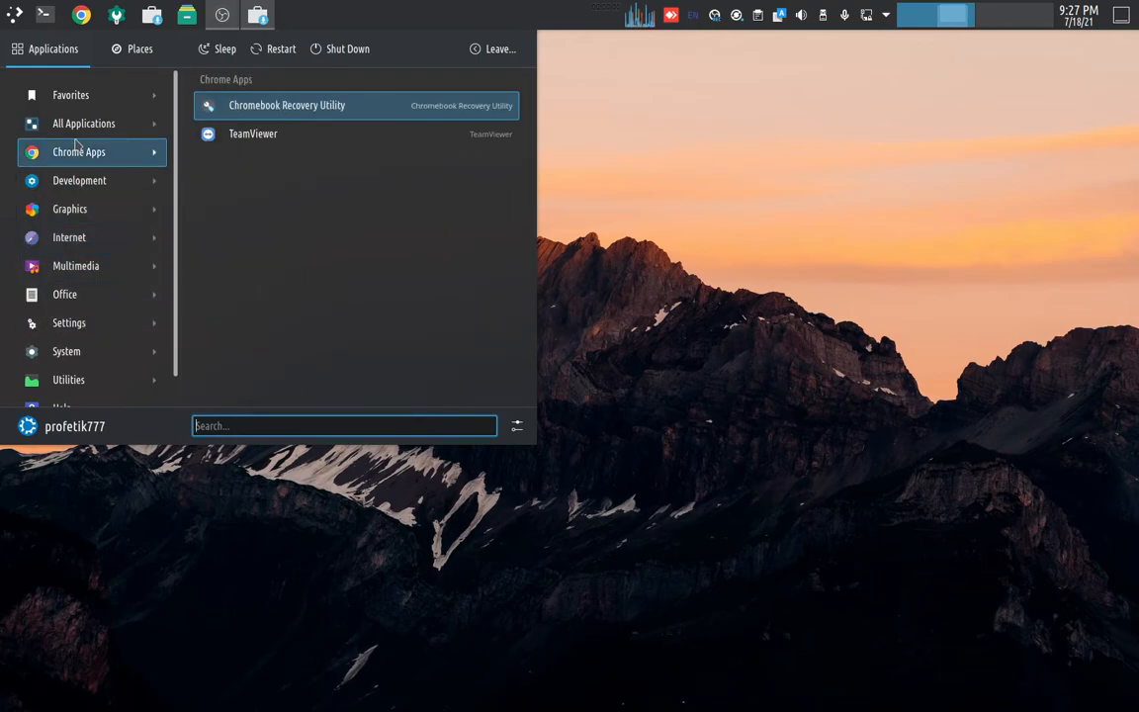
left_click(83, 123)
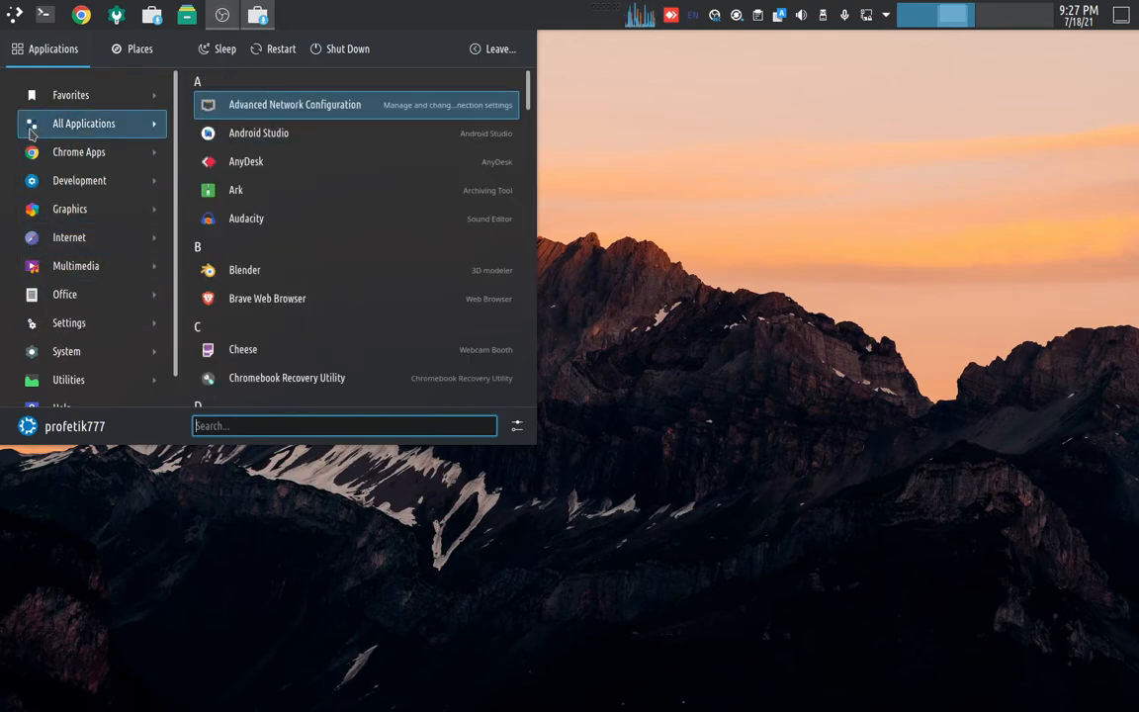
left_click(75, 265)
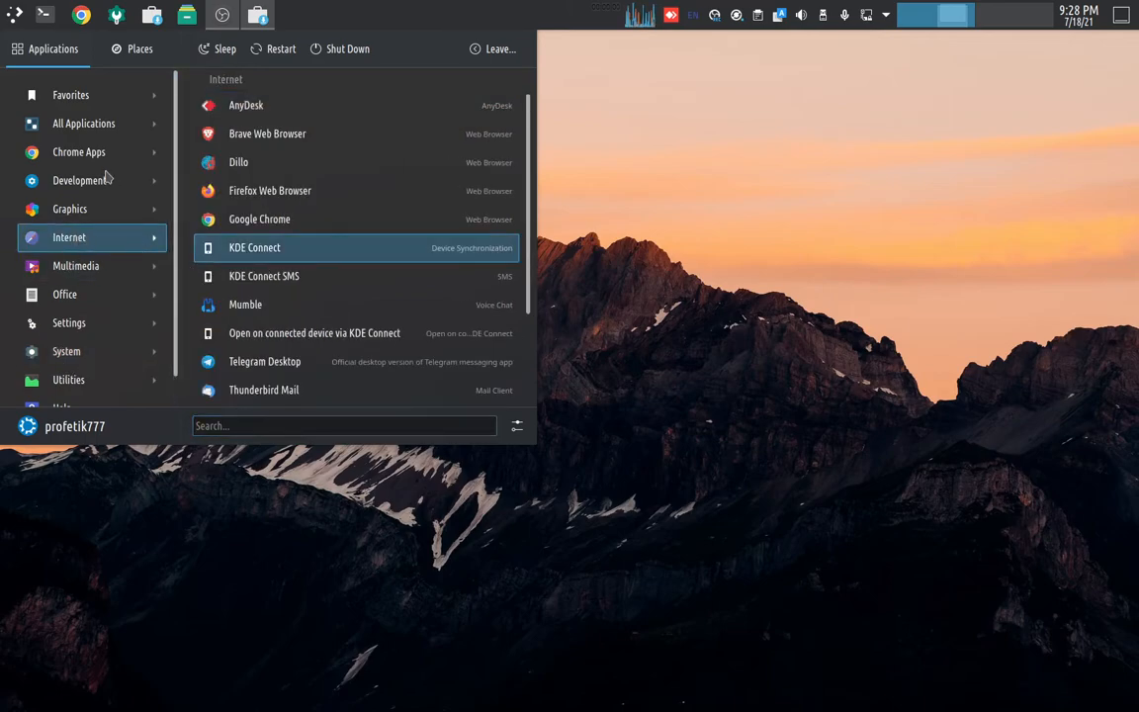
left_click(68, 323)
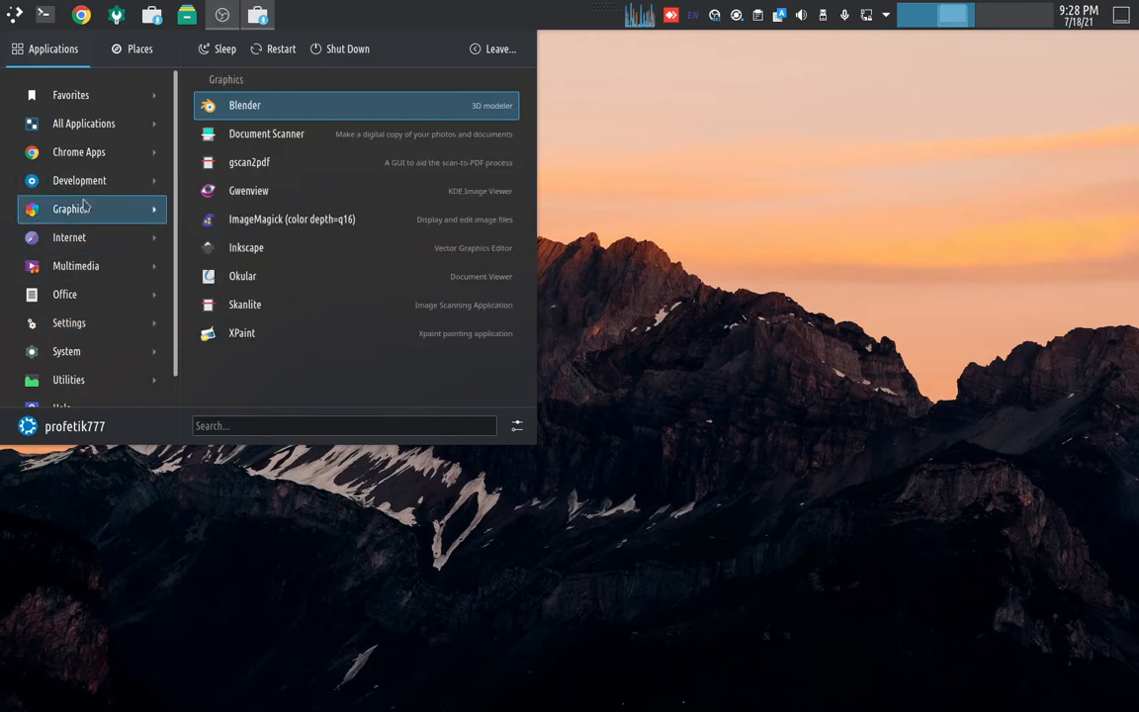
left_click(79, 151)
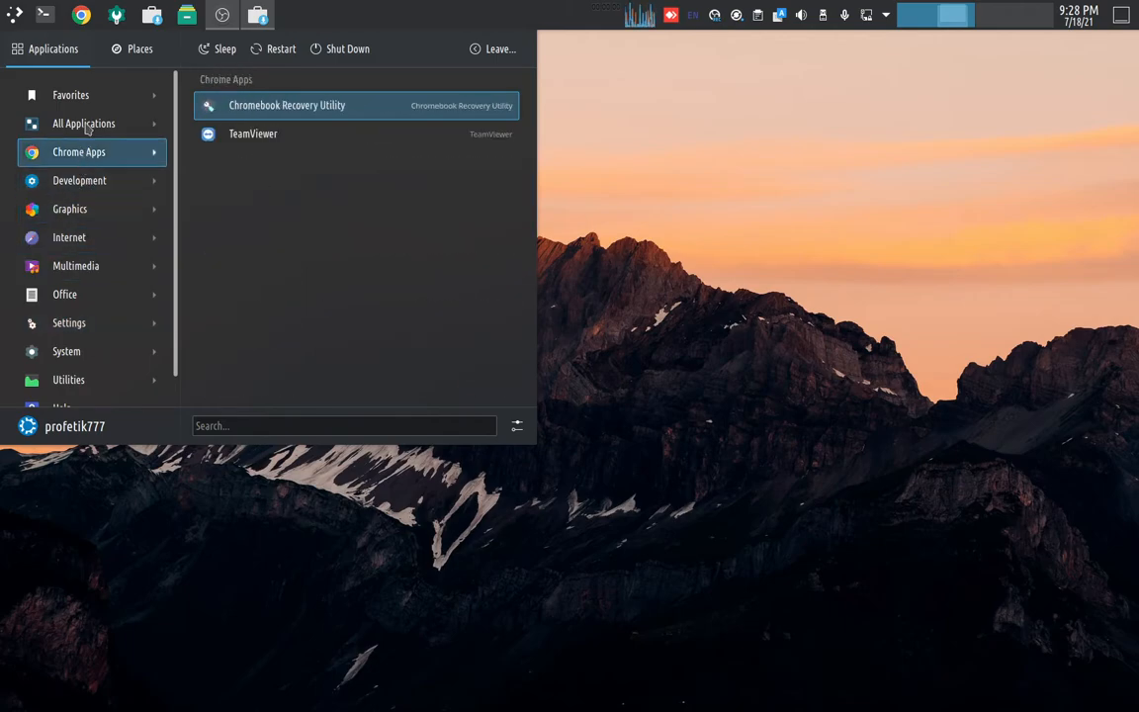
left_click(69, 237)
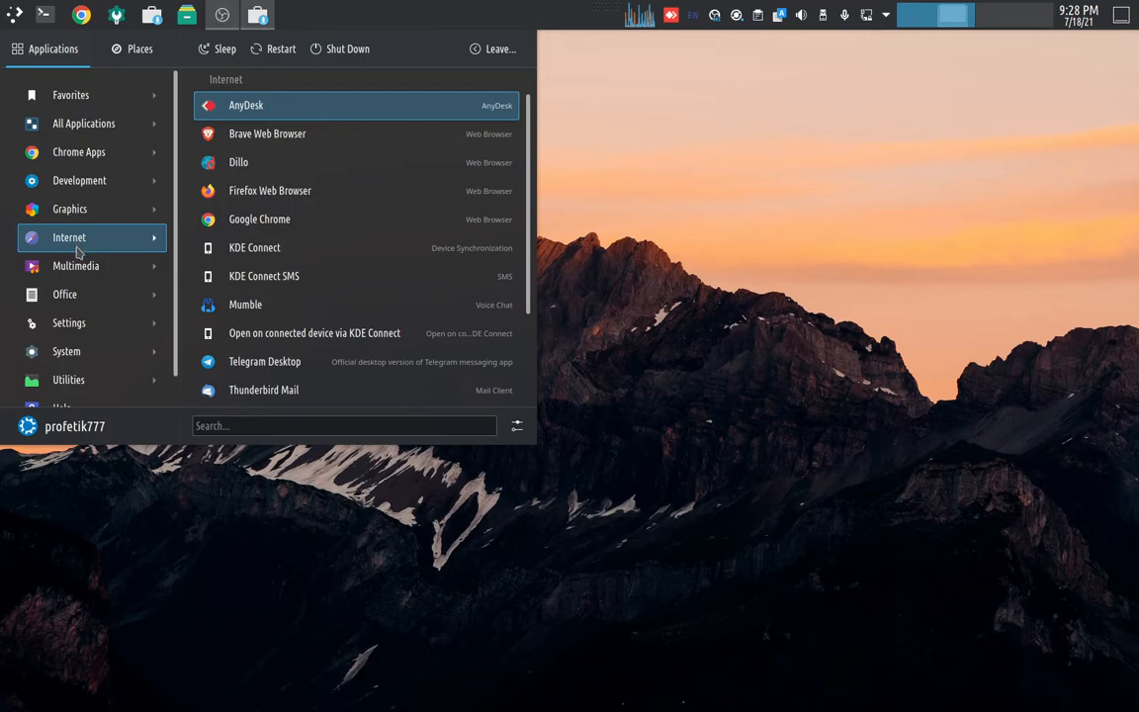
left_click(67, 379)
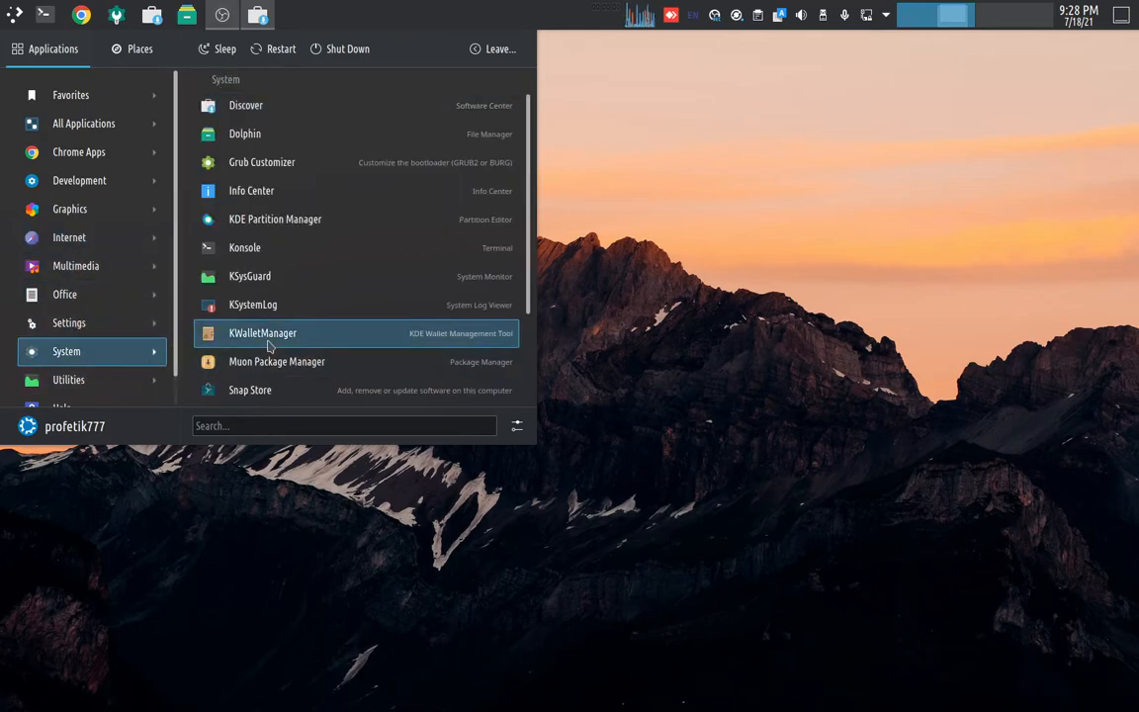
mouse_move(261, 162)
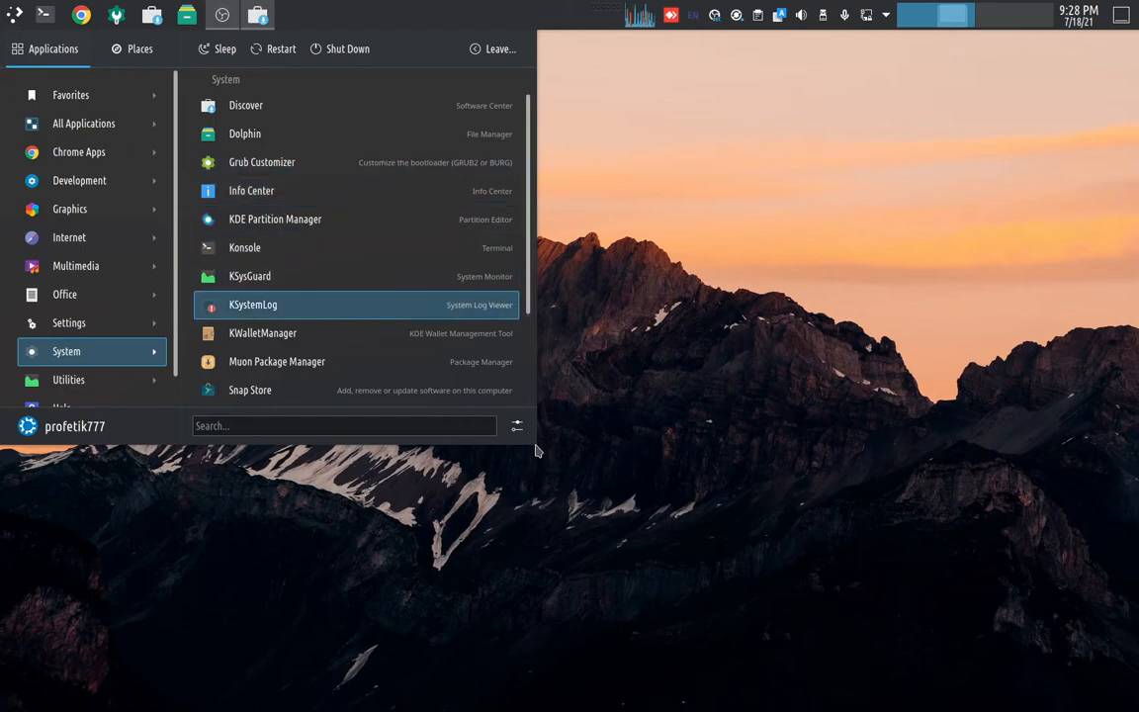
mouse_move(356, 332)
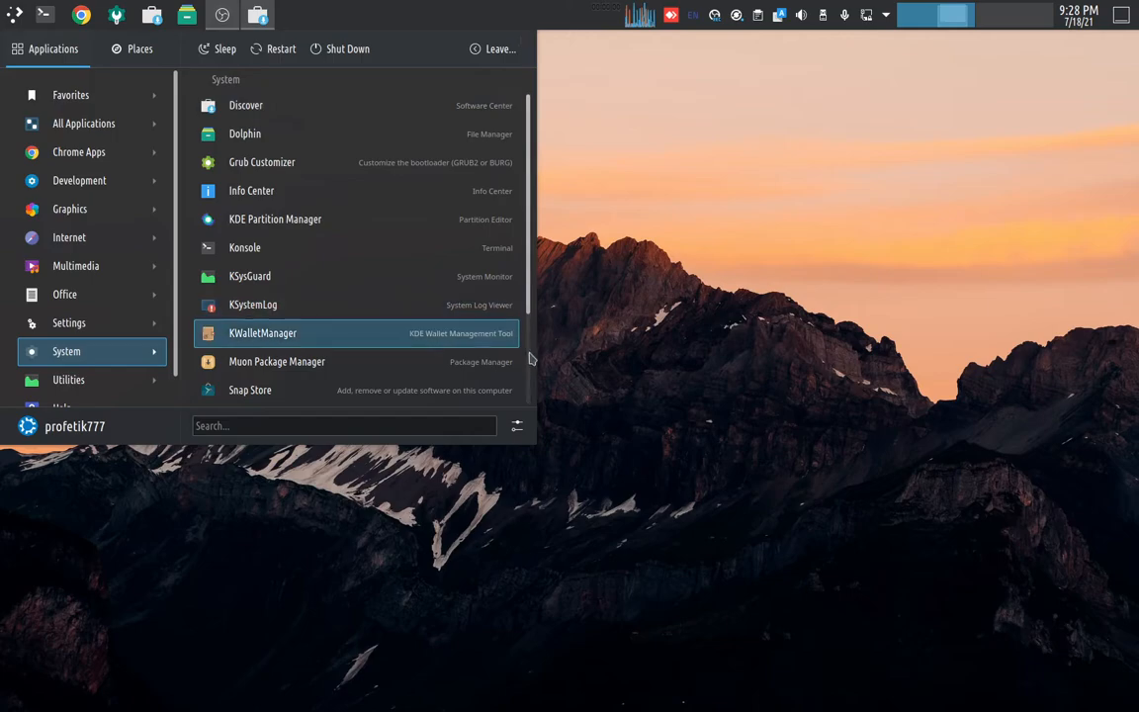
left_click(67, 380)
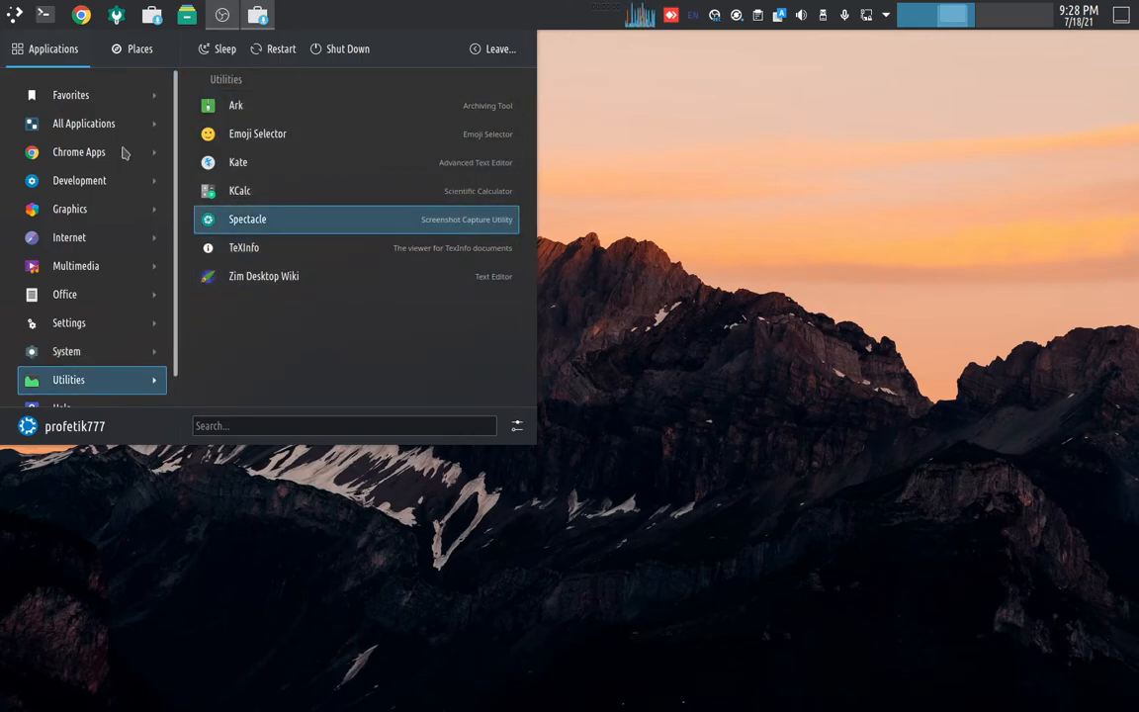
left_click(79, 150)
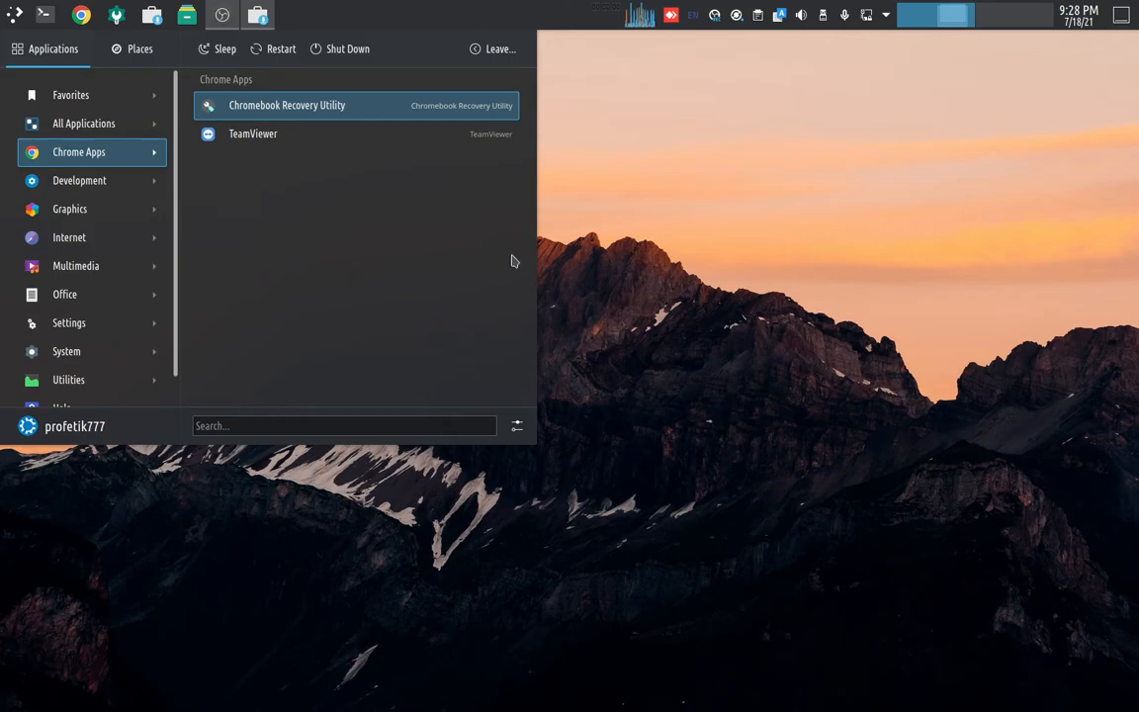
mouse_move(498, 325)
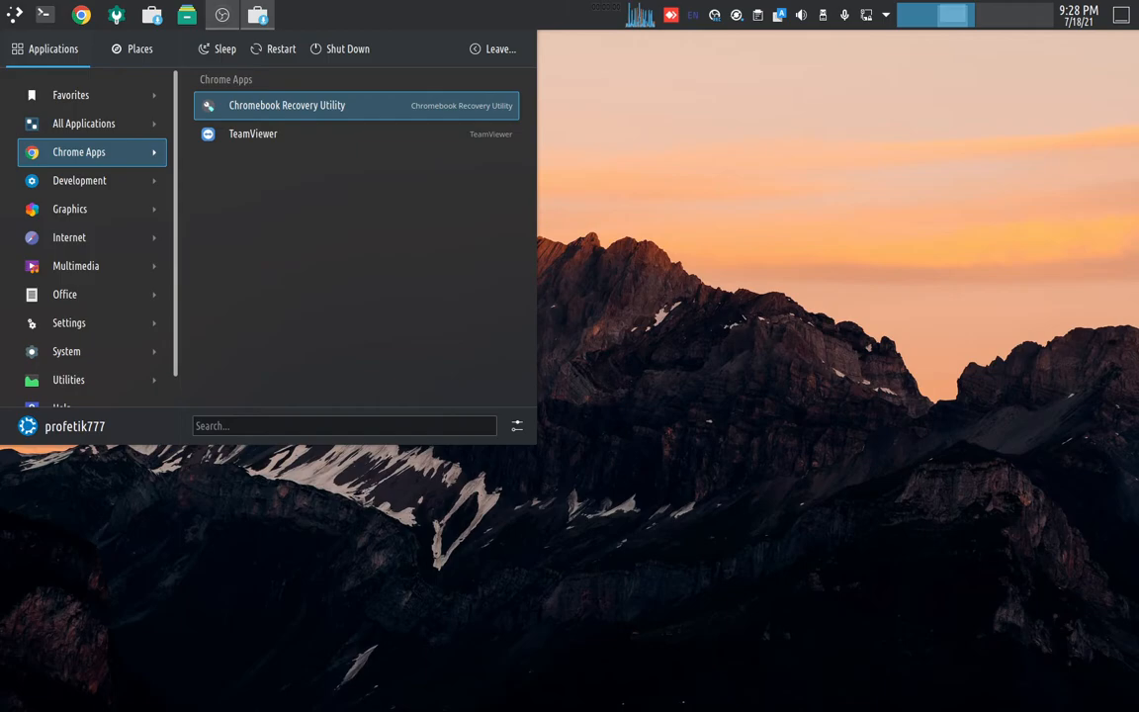
mouse_move(462, 362)
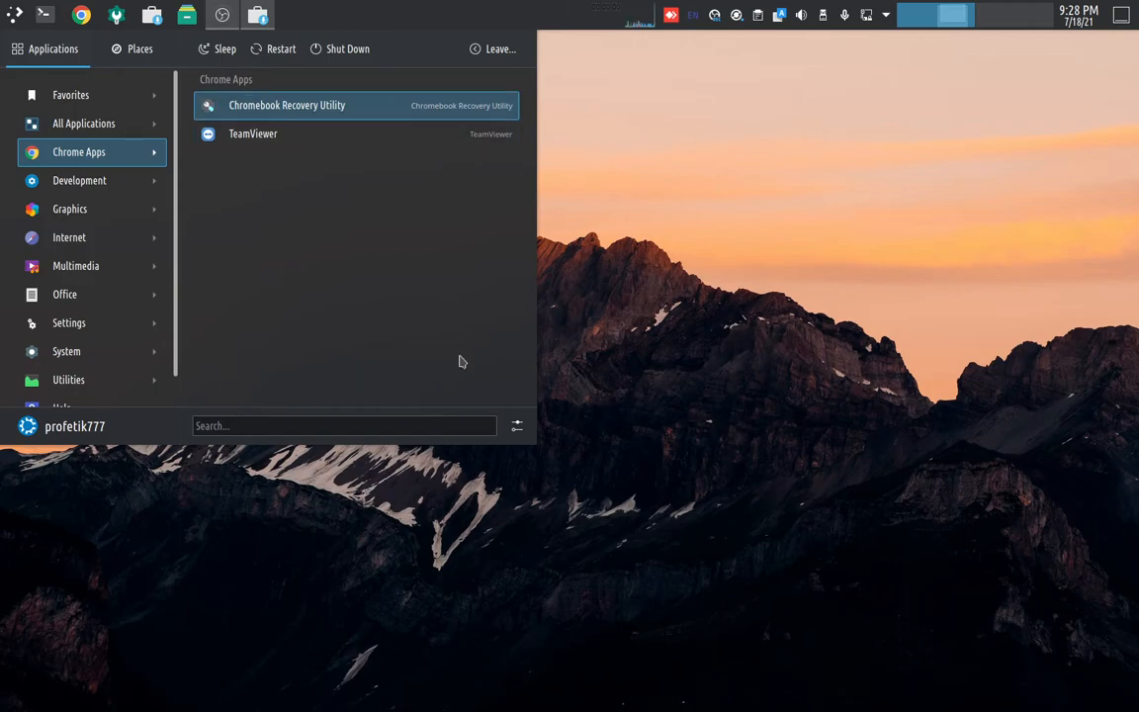
mouse_move(524, 383)
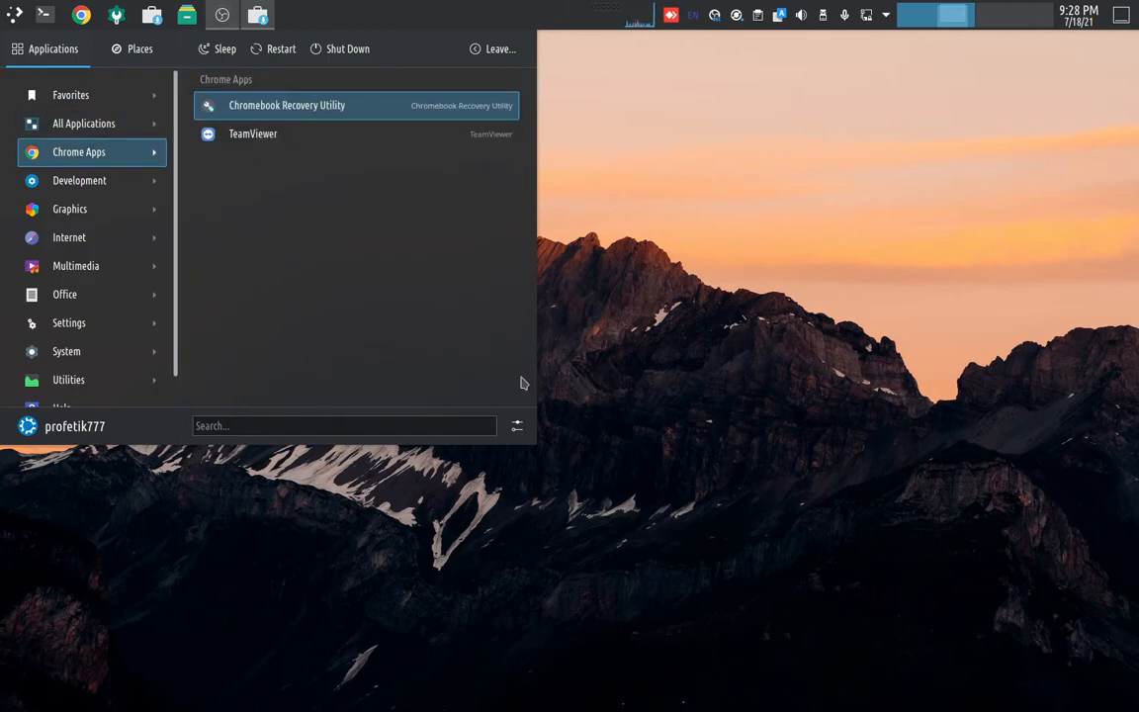
Browse Development, All Applications, Multimedia and Settings, end on Development, then close the launcher
left_click(69, 209)
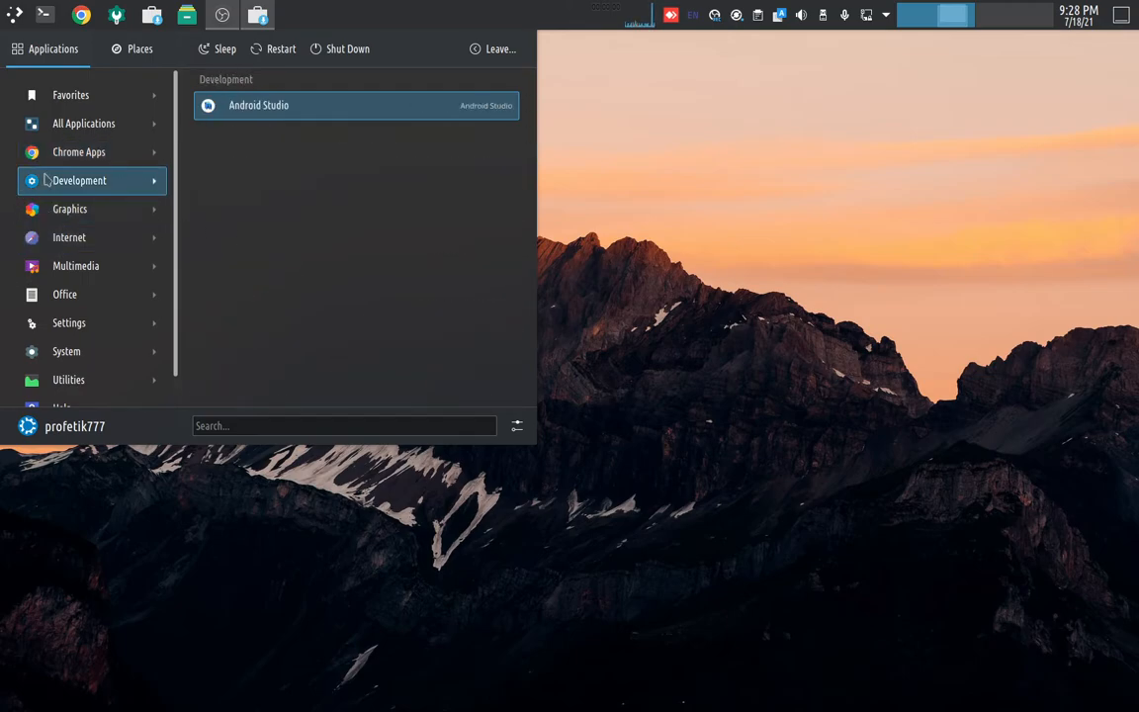
left_click(83, 123)
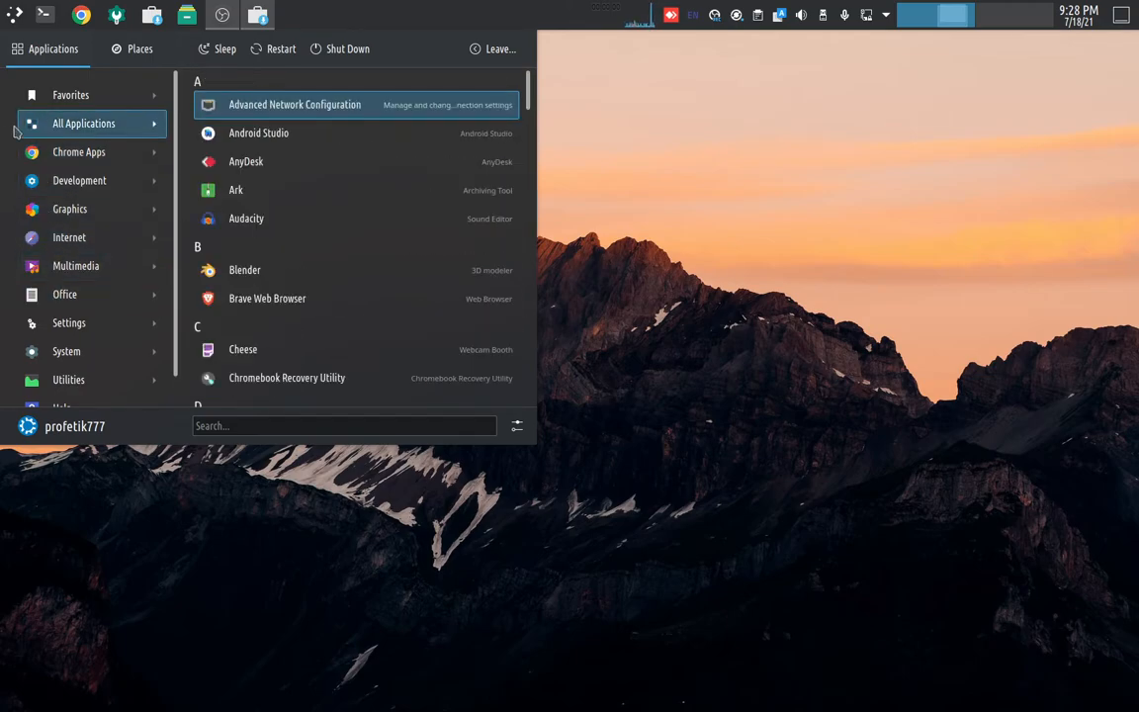
left_click(76, 265)
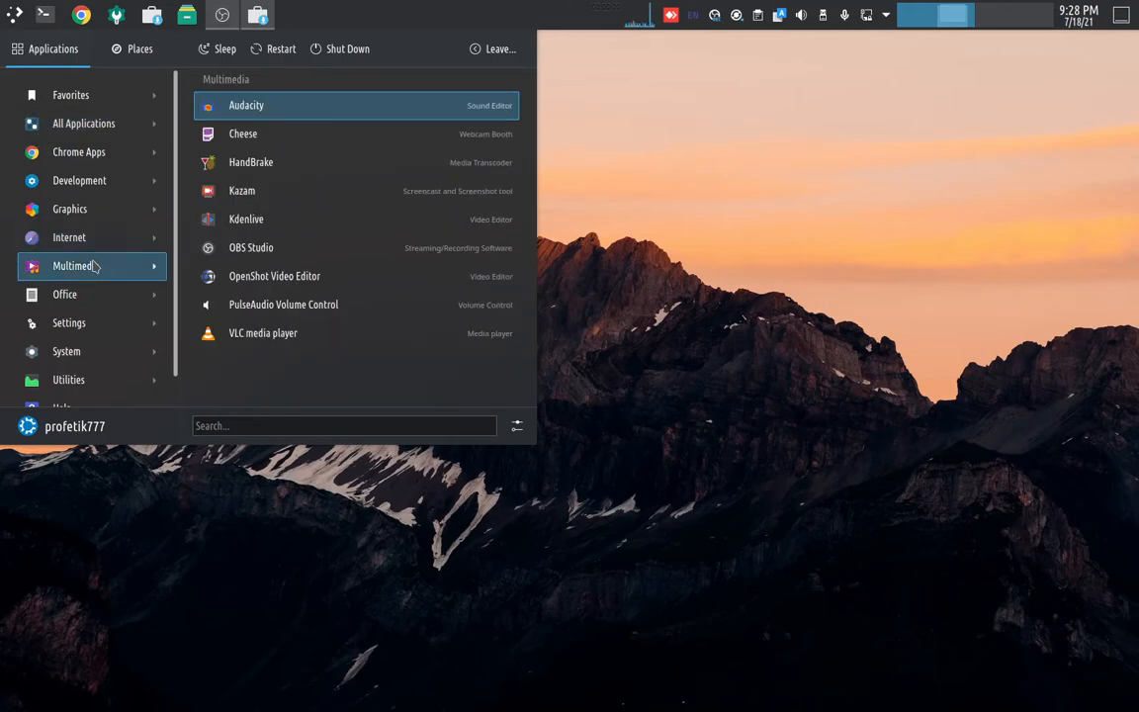
mouse_move(95, 241)
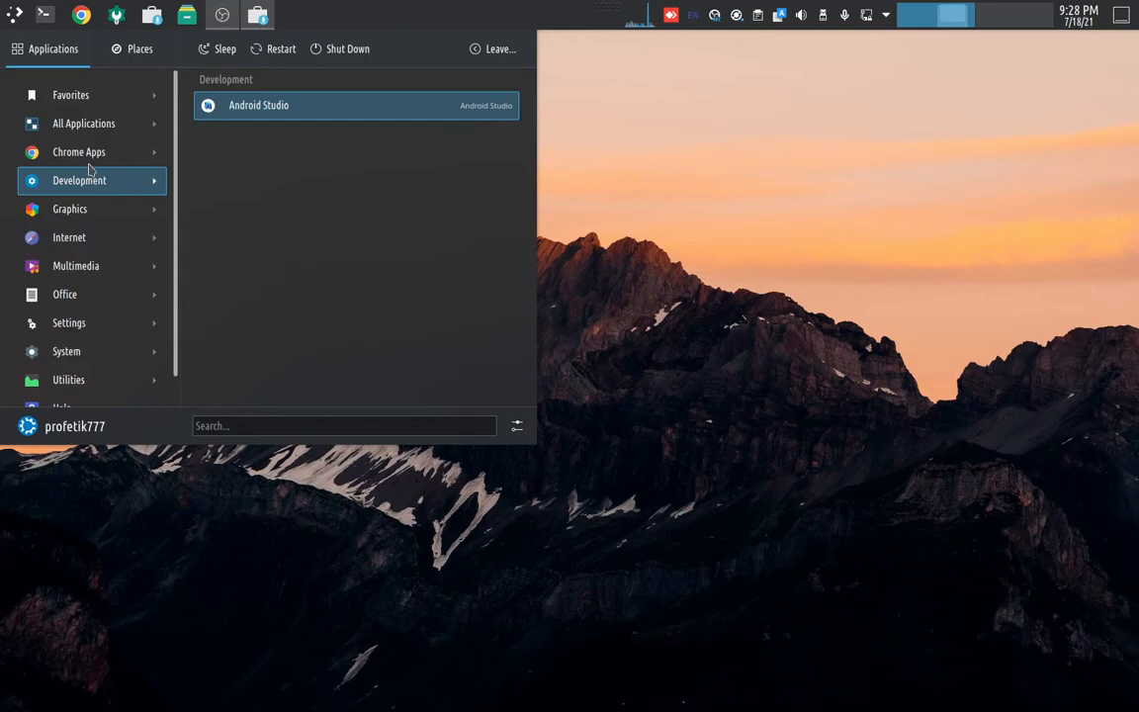
left_click(83, 123)
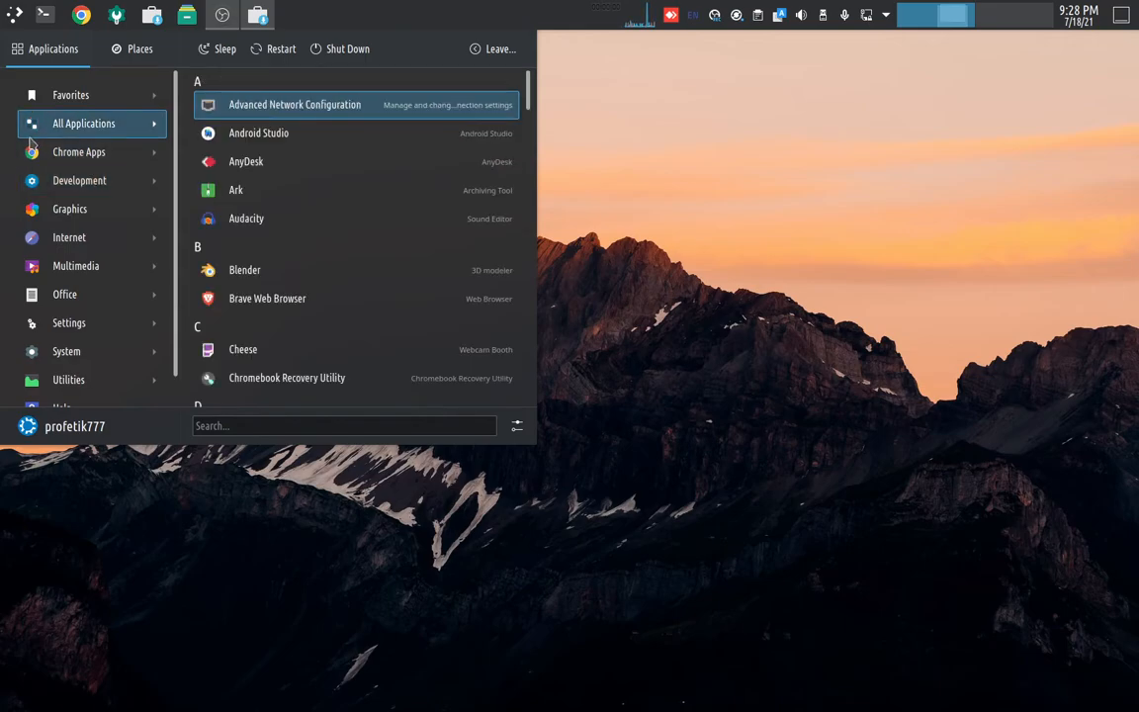
left_click(79, 180)
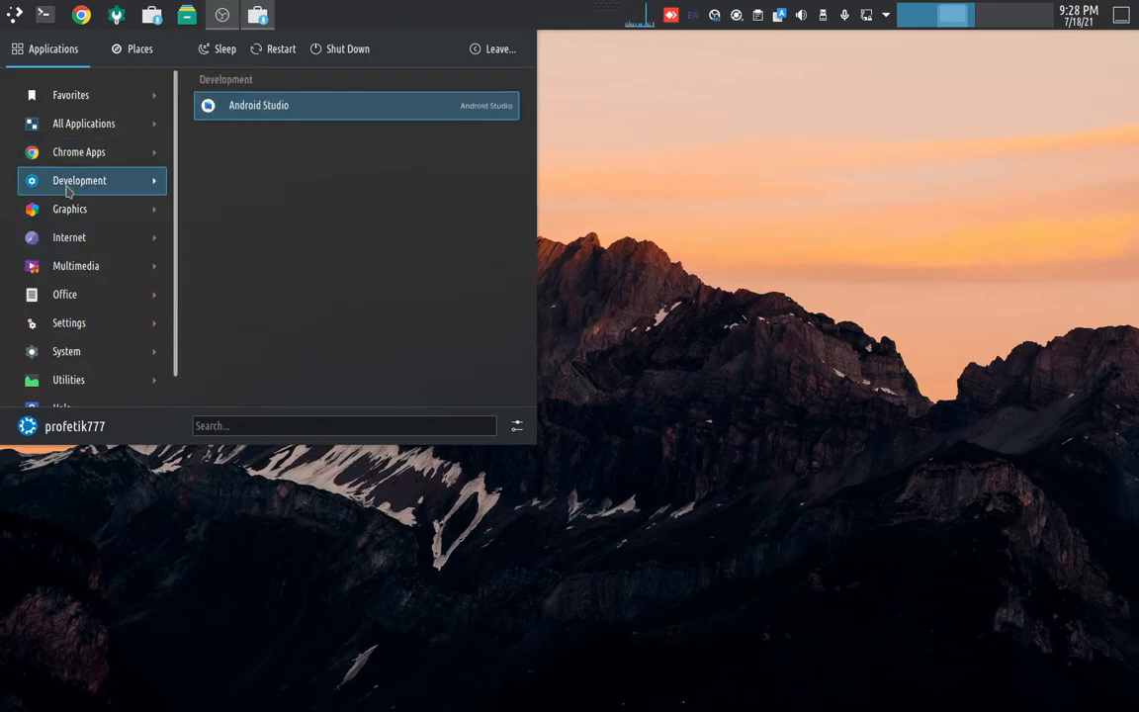
left_click(67, 322)
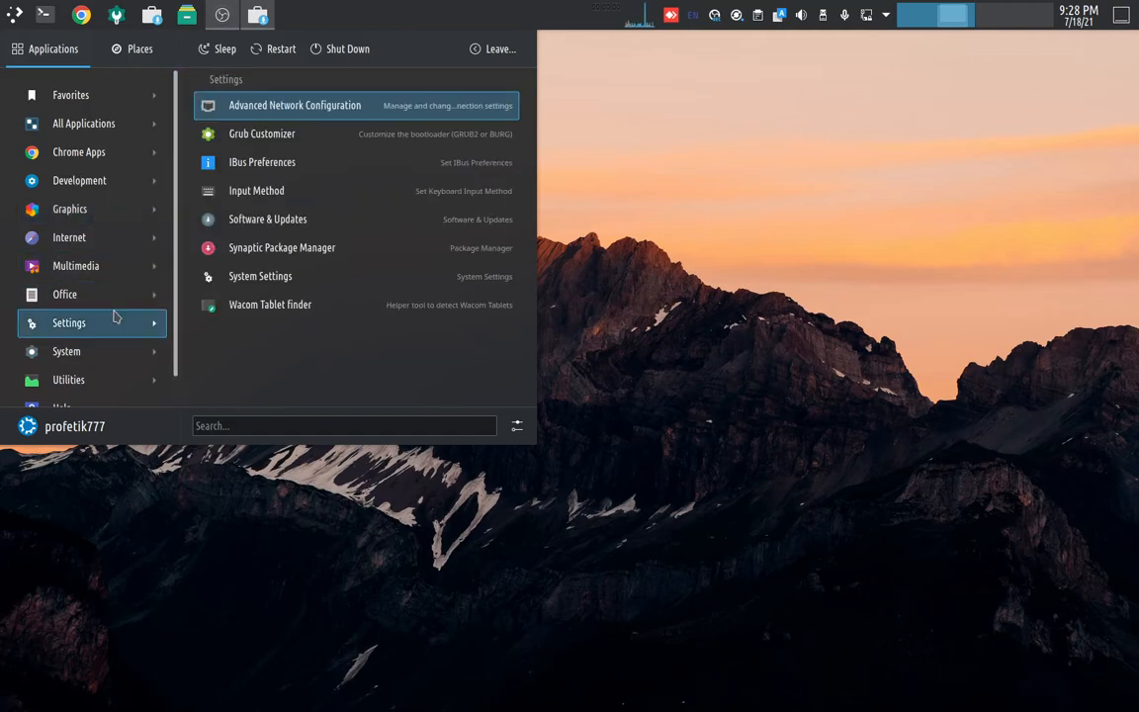
left_click(79, 180)
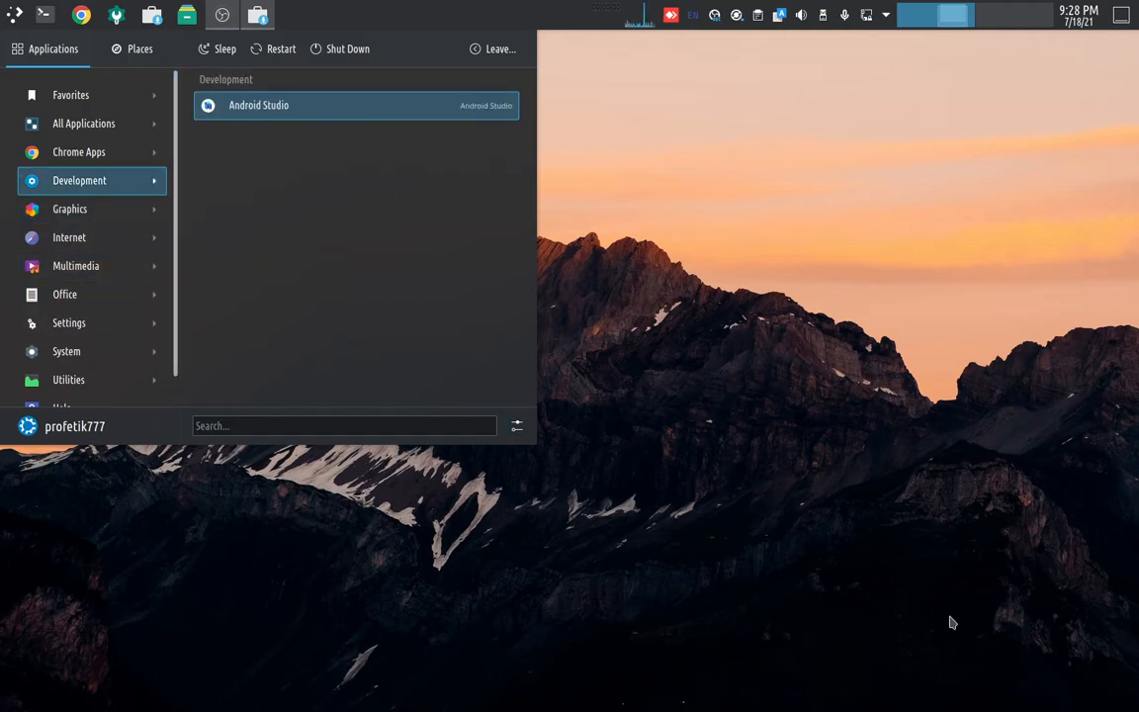
left_click(79, 150)
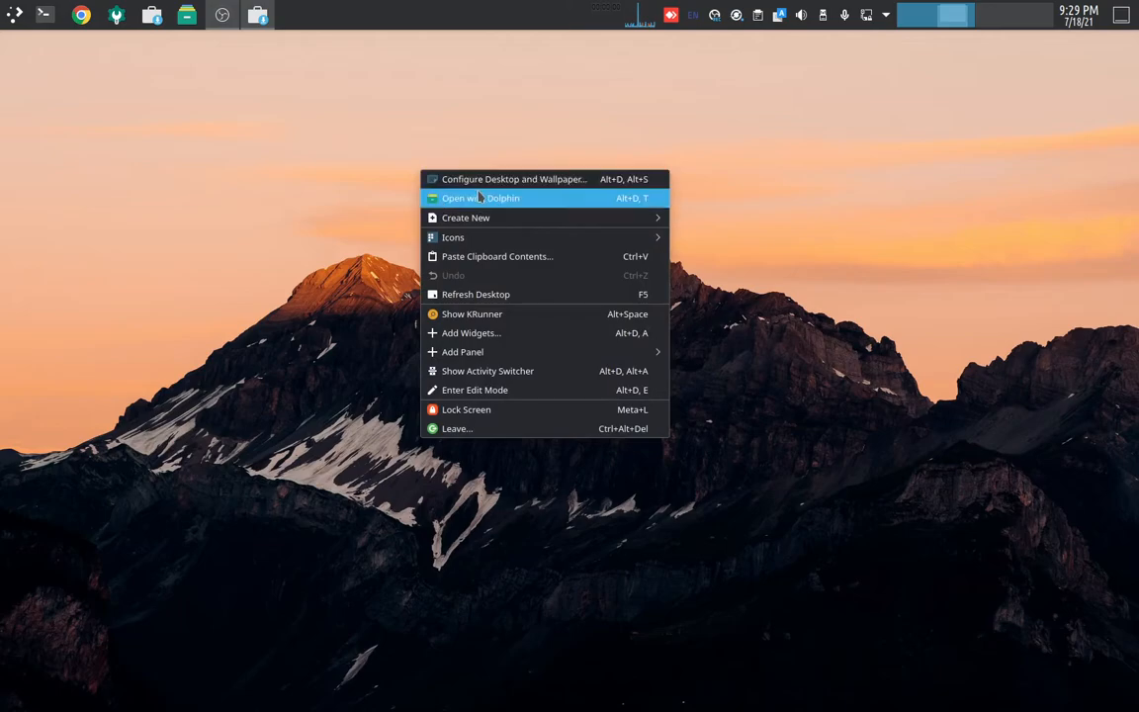
mouse_move(528, 150)
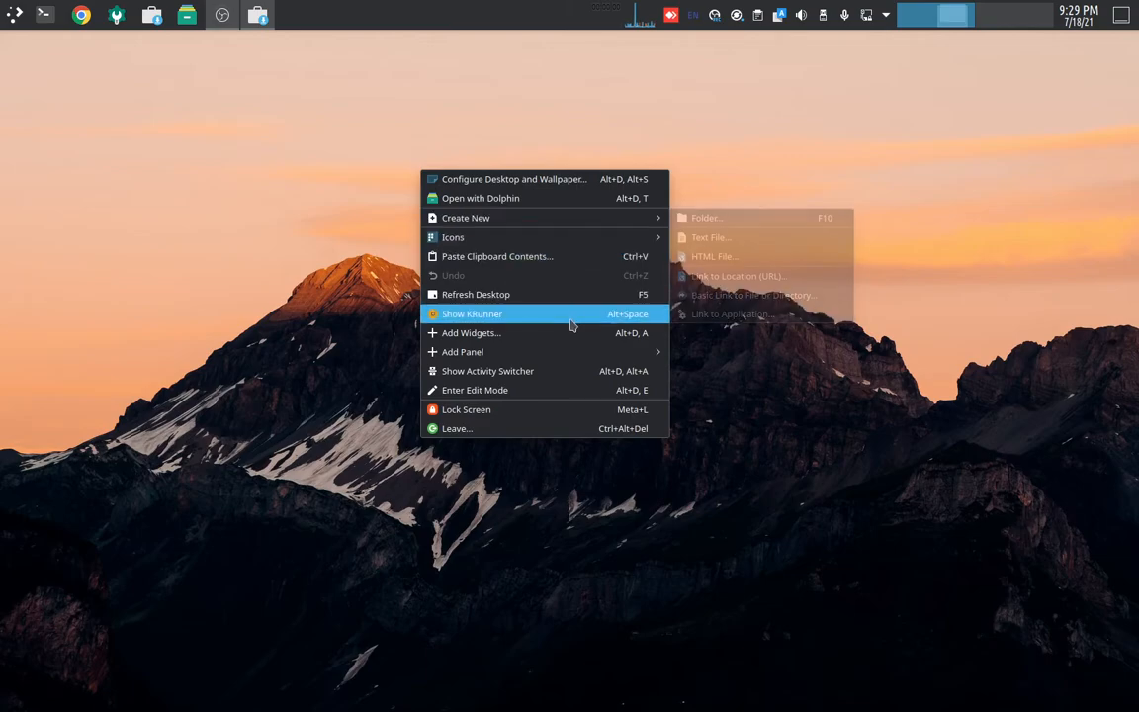
mouse_move(526, 229)
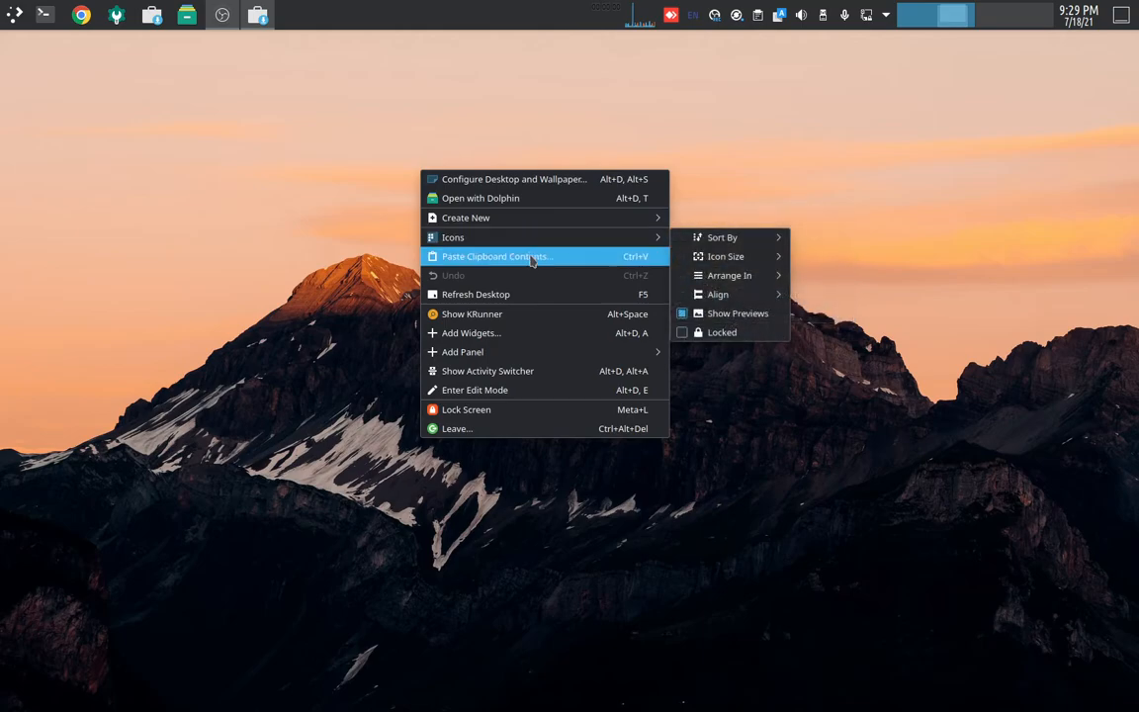
mouse_move(514, 197)
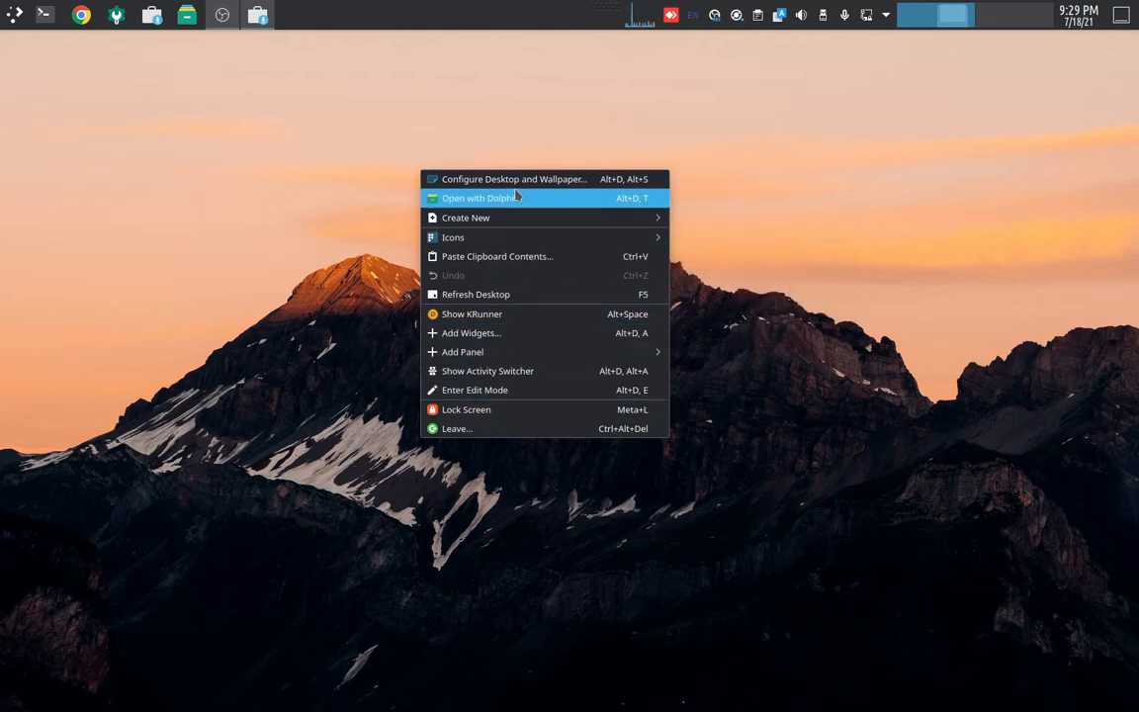
mouse_move(522, 292)
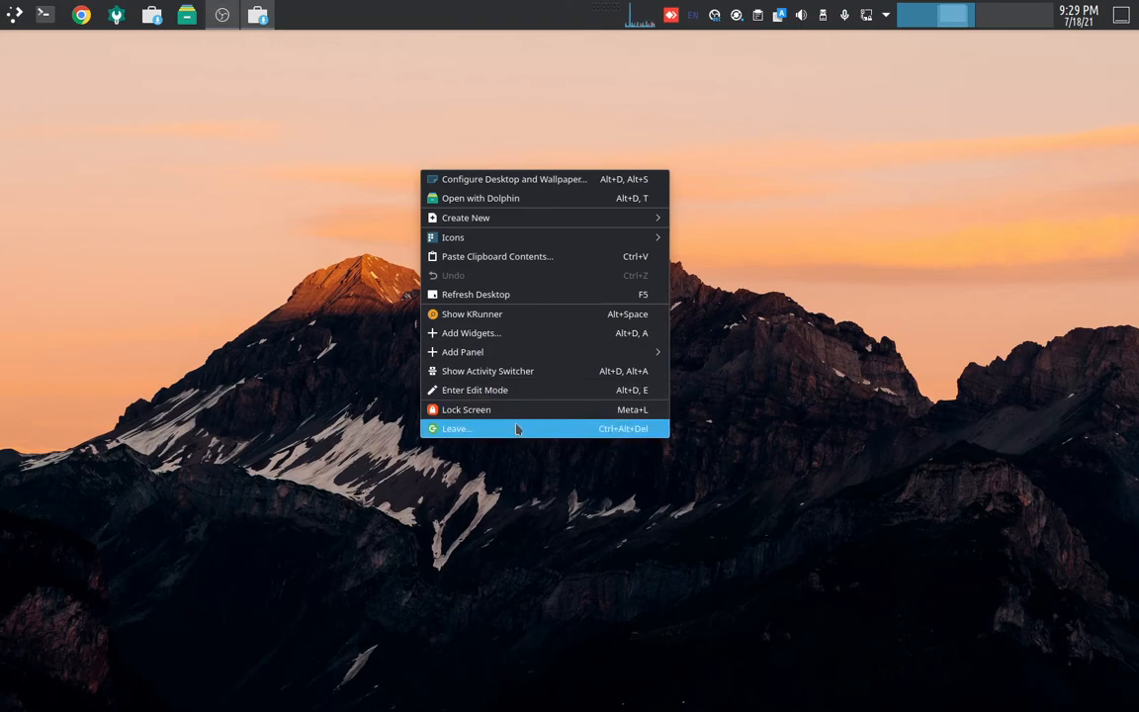
mouse_move(474, 390)
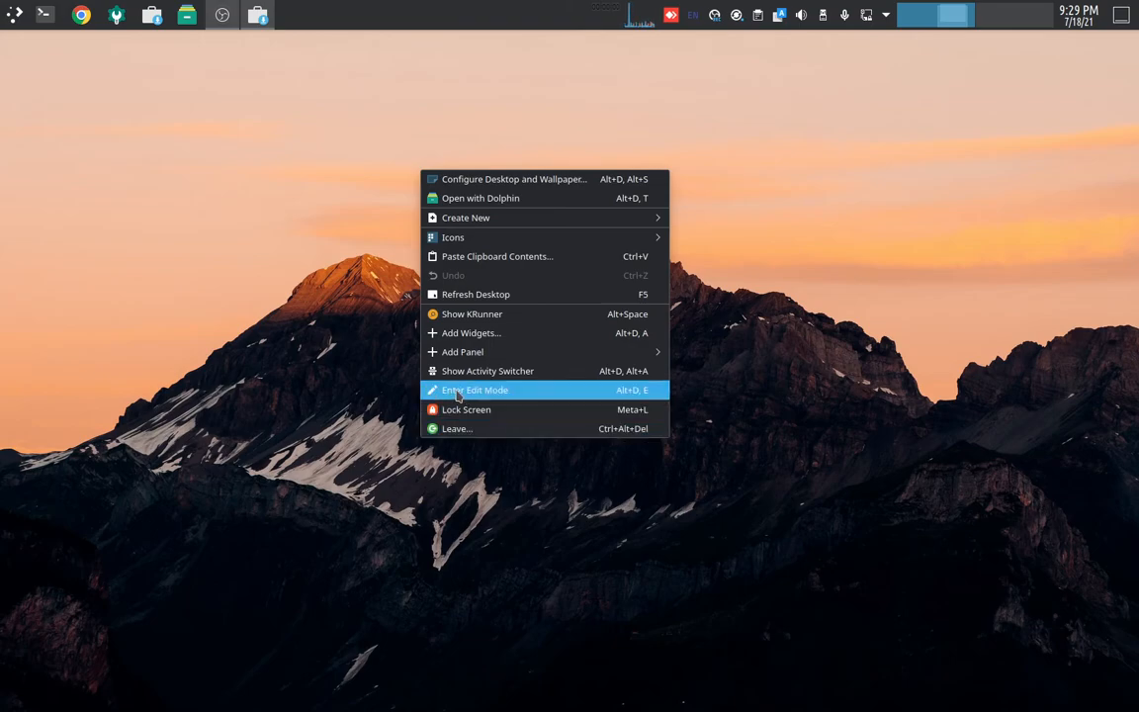
mouse_move(522, 372)
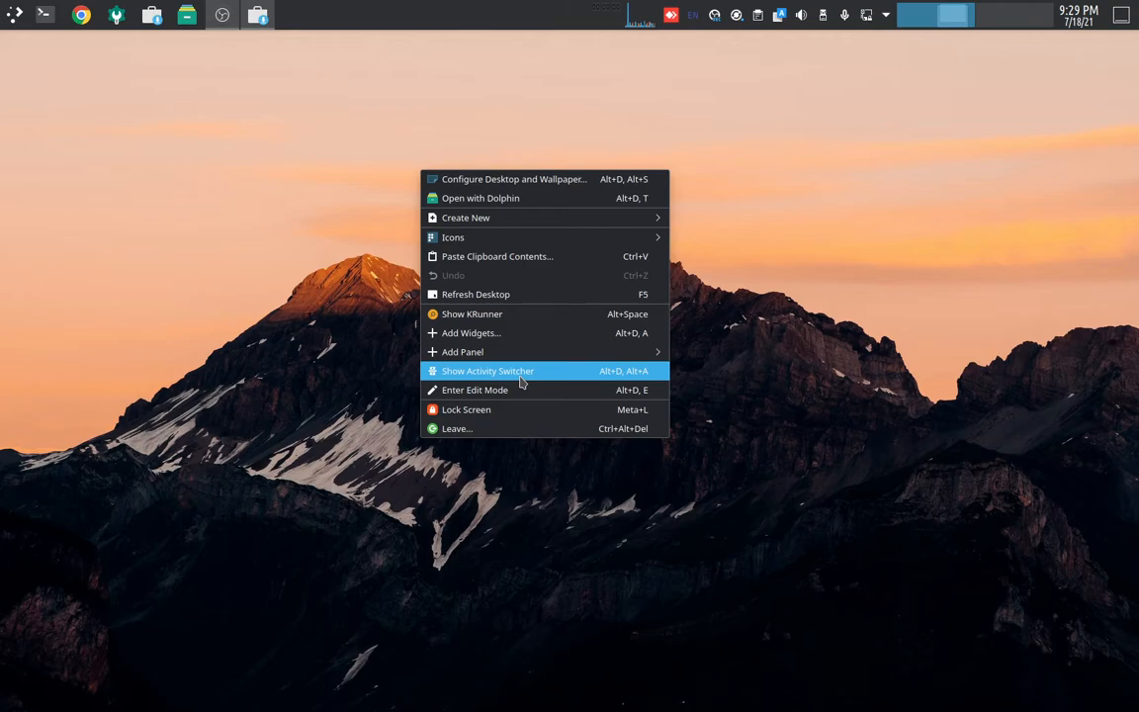
mouse_move(511, 376)
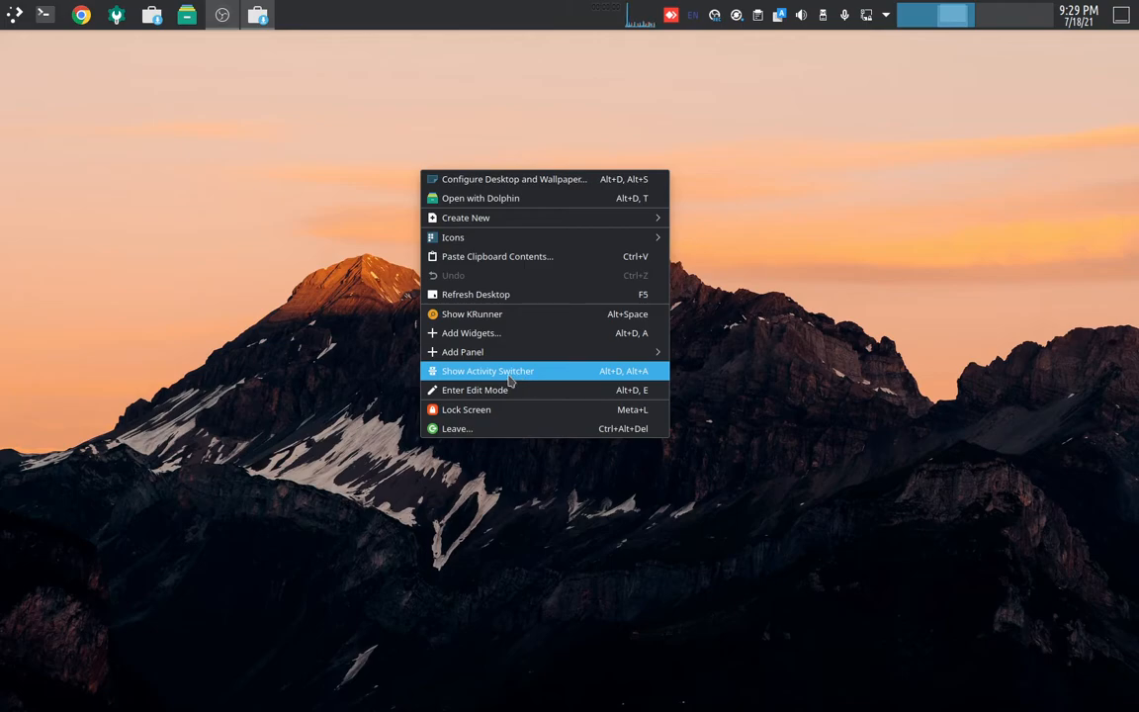
mouse_move(468, 352)
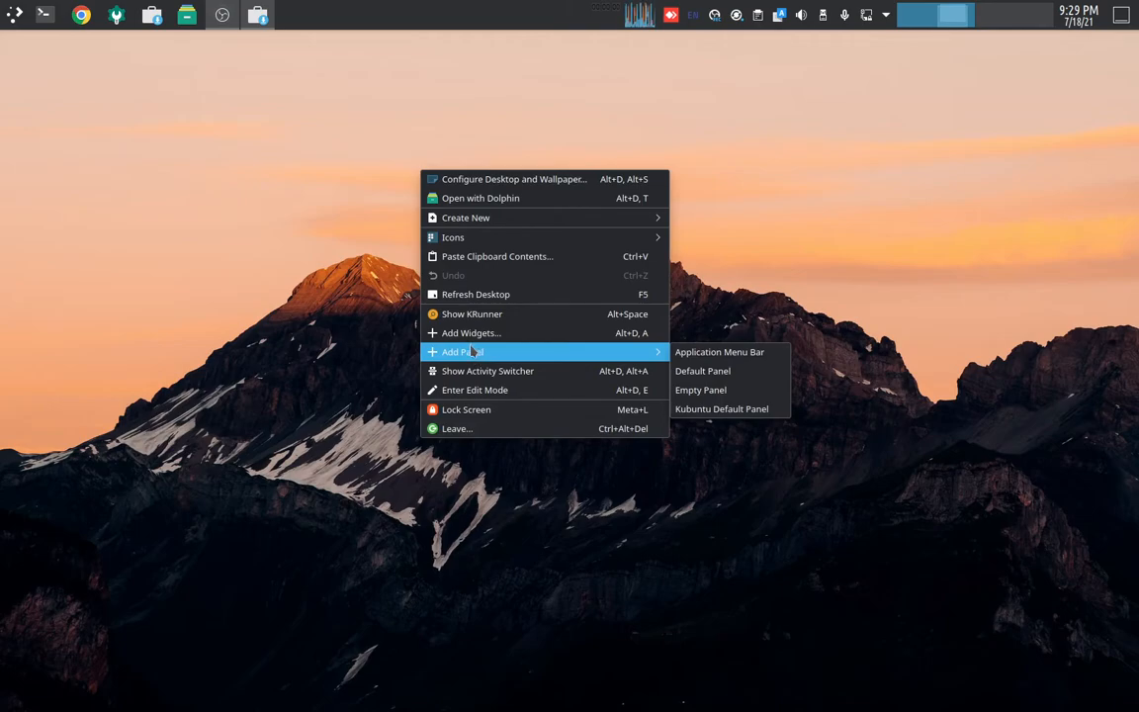
mouse_move(474, 352)
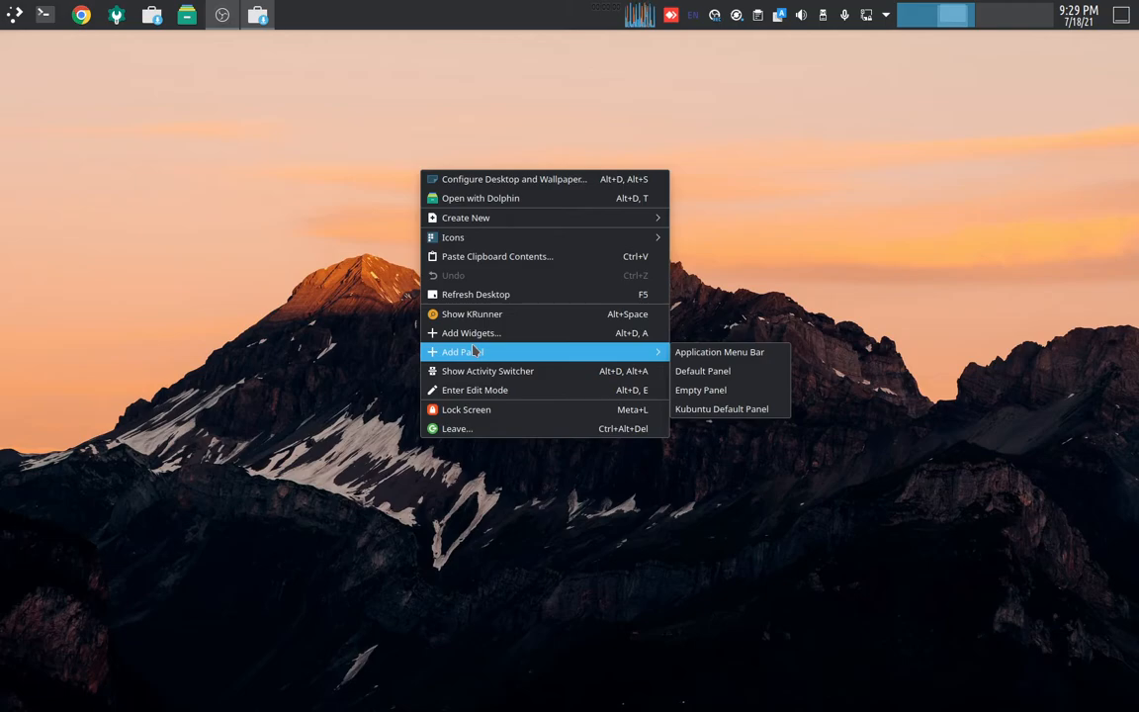
mouse_move(497, 357)
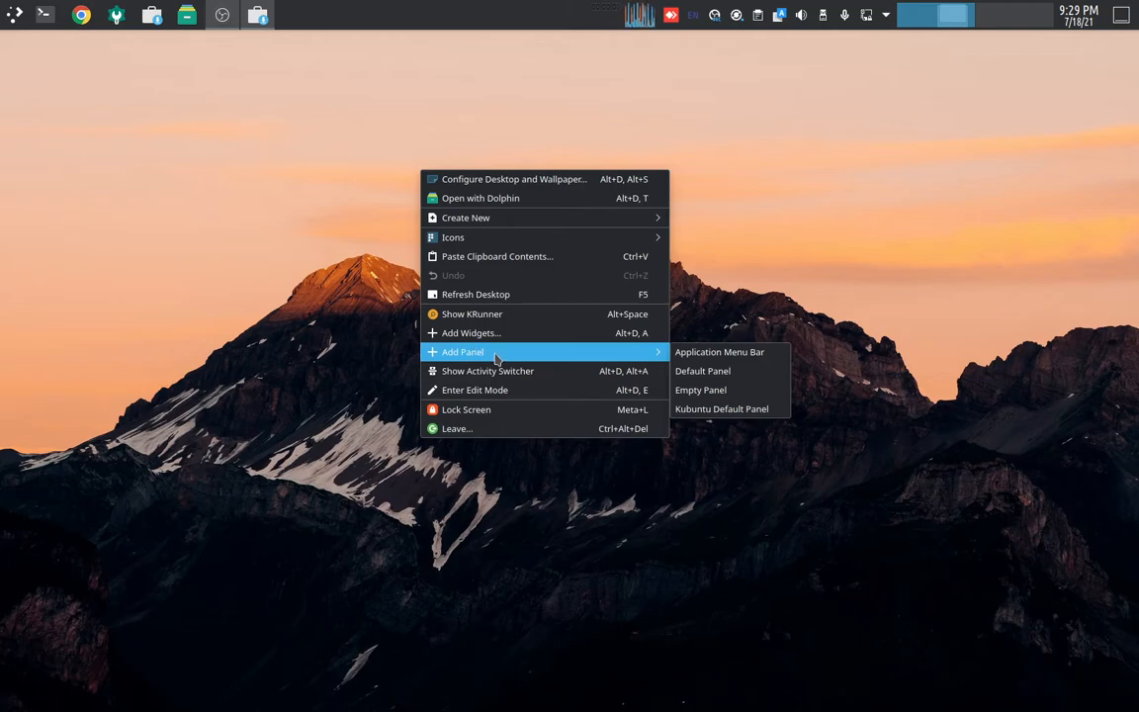
mouse_move(502, 332)
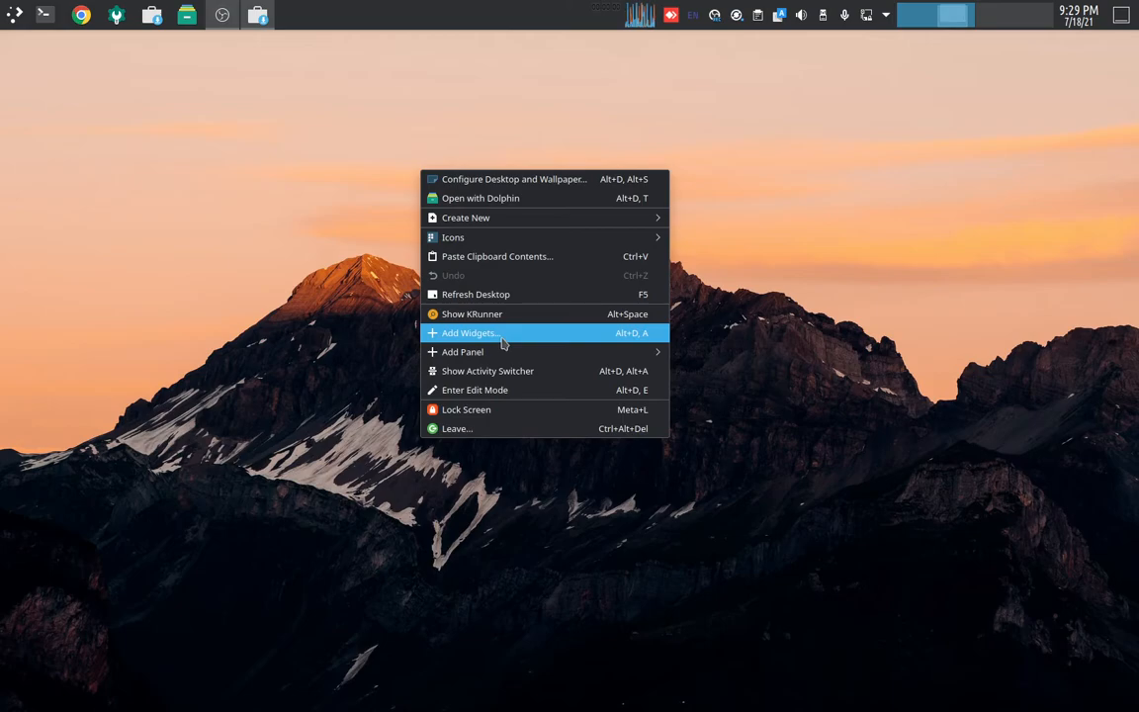
mouse_move(466, 352)
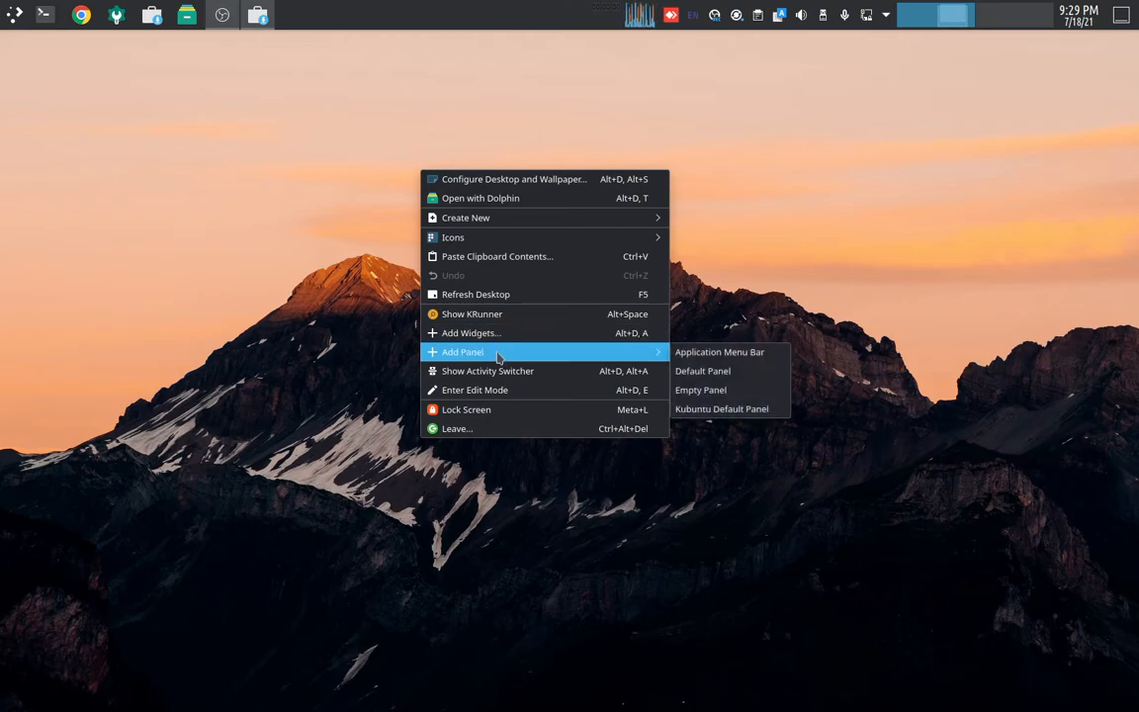
mouse_move(506, 332)
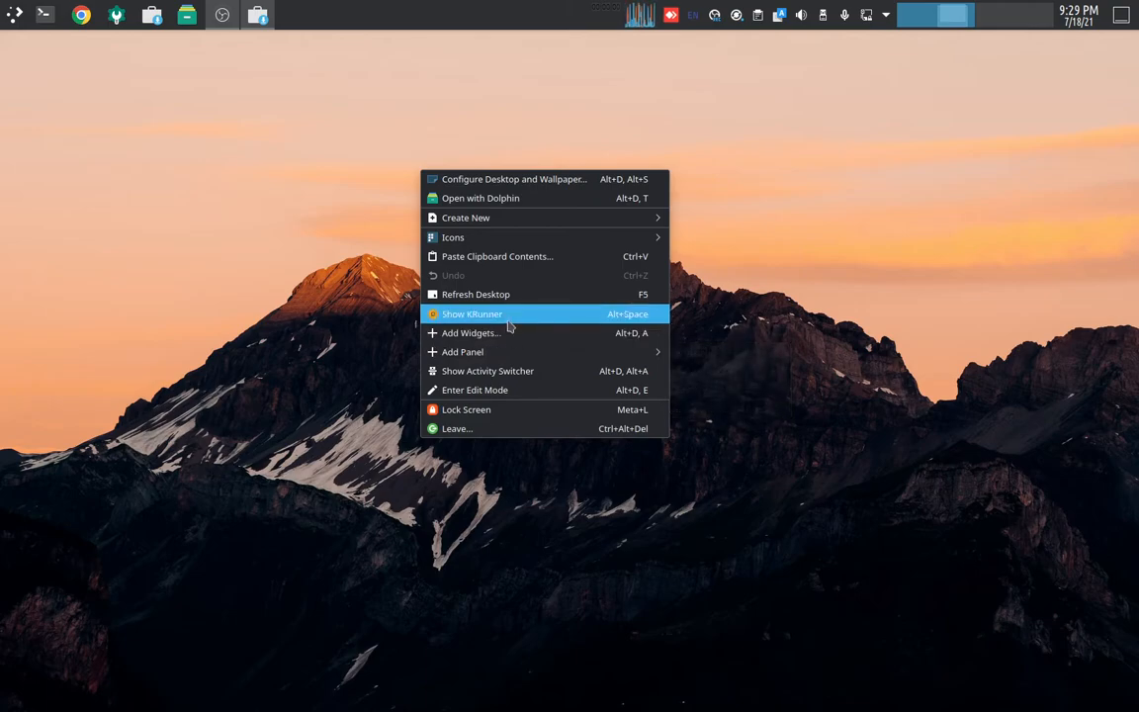
mouse_move(482, 296)
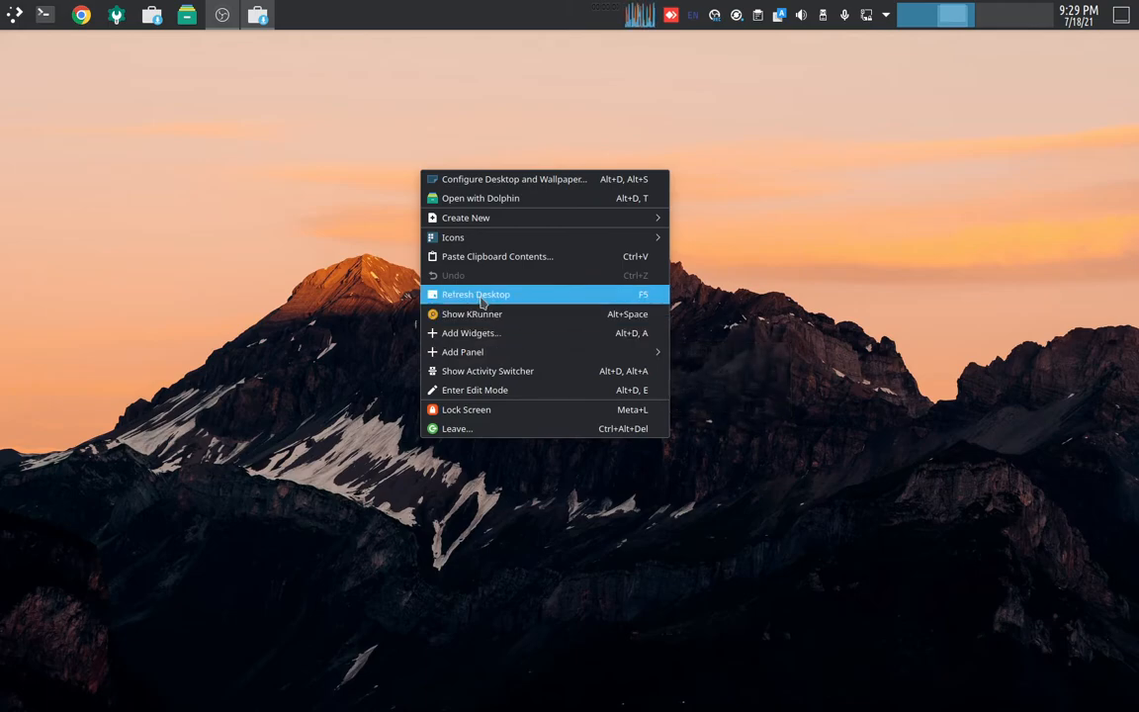
mouse_move(475, 297)
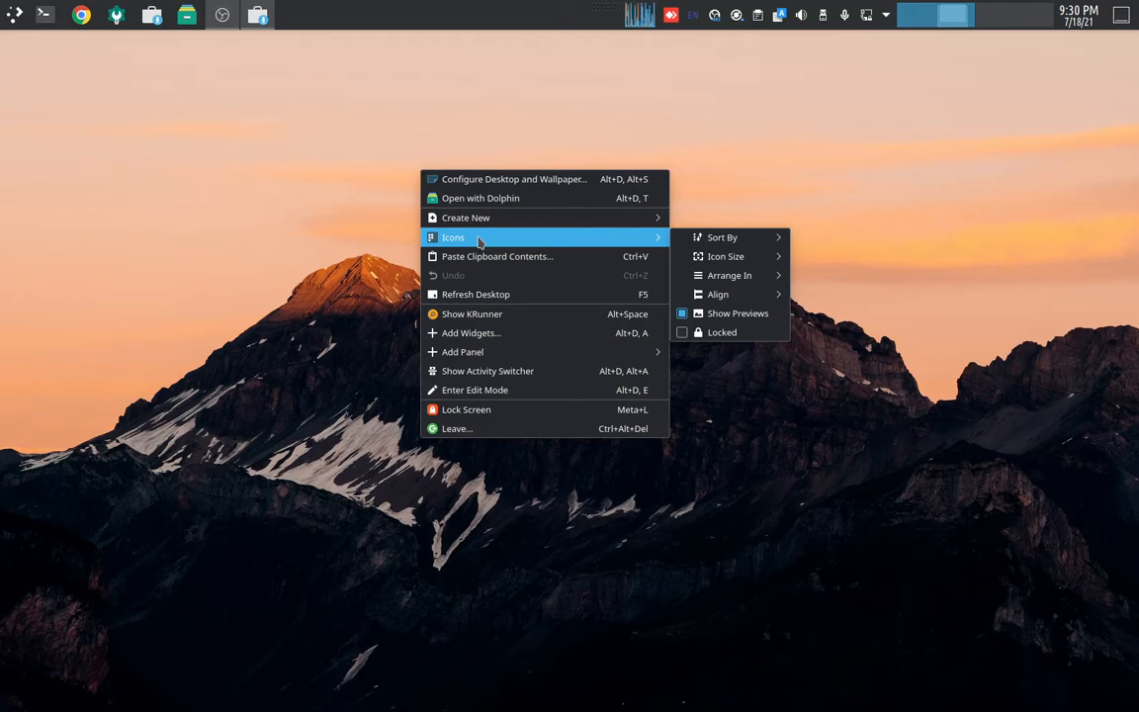
mouse_move(463, 255)
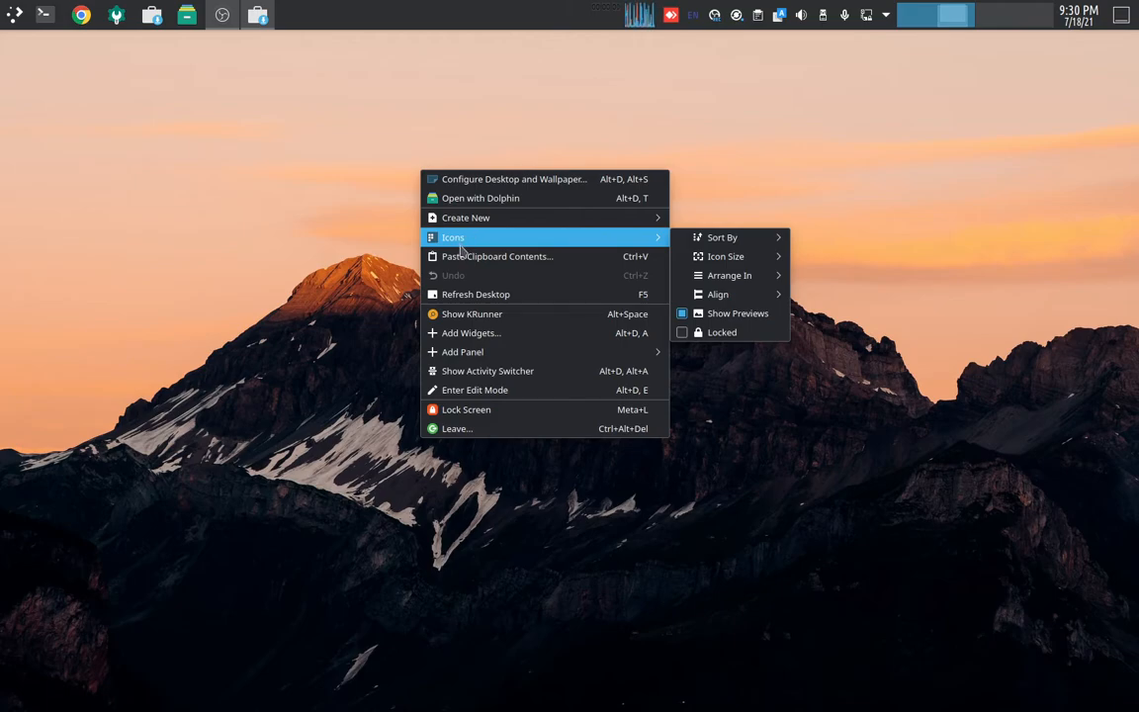
mouse_move(486, 239)
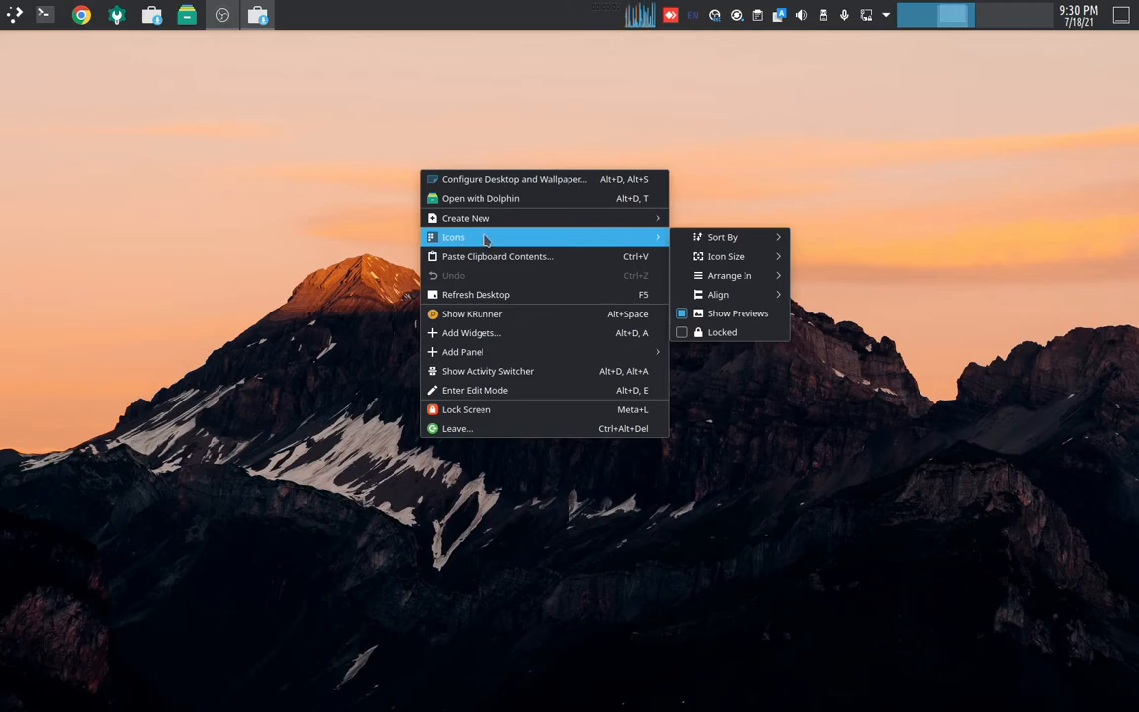
mouse_move(490, 197)
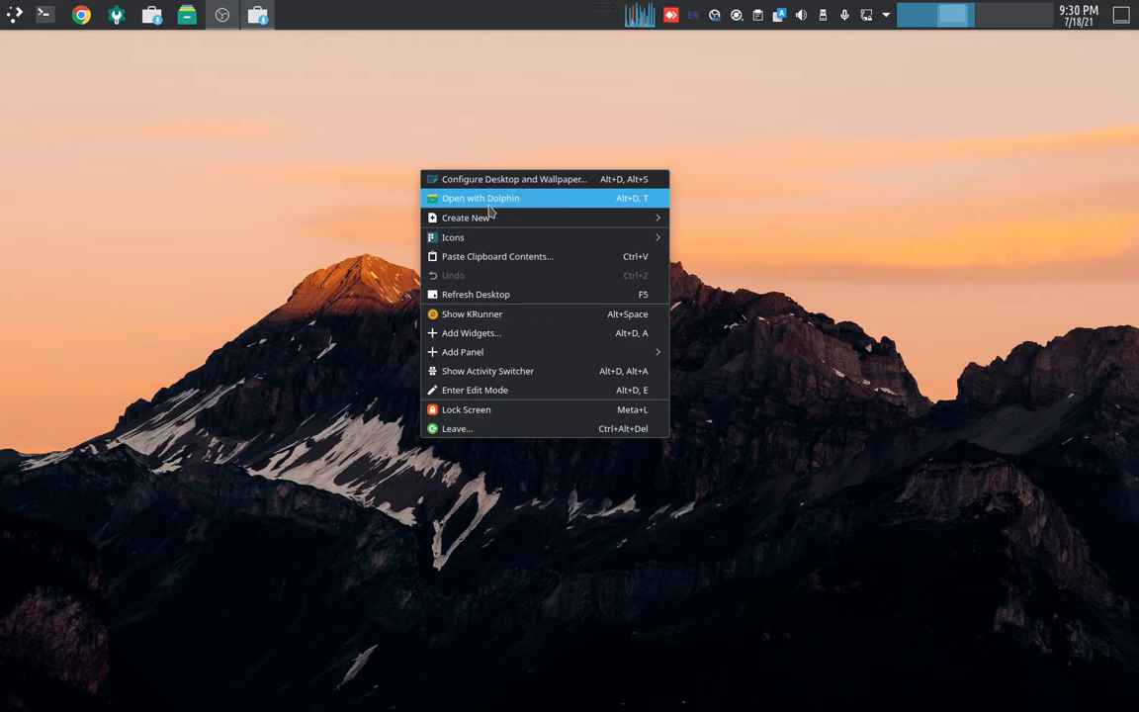
mouse_move(486, 178)
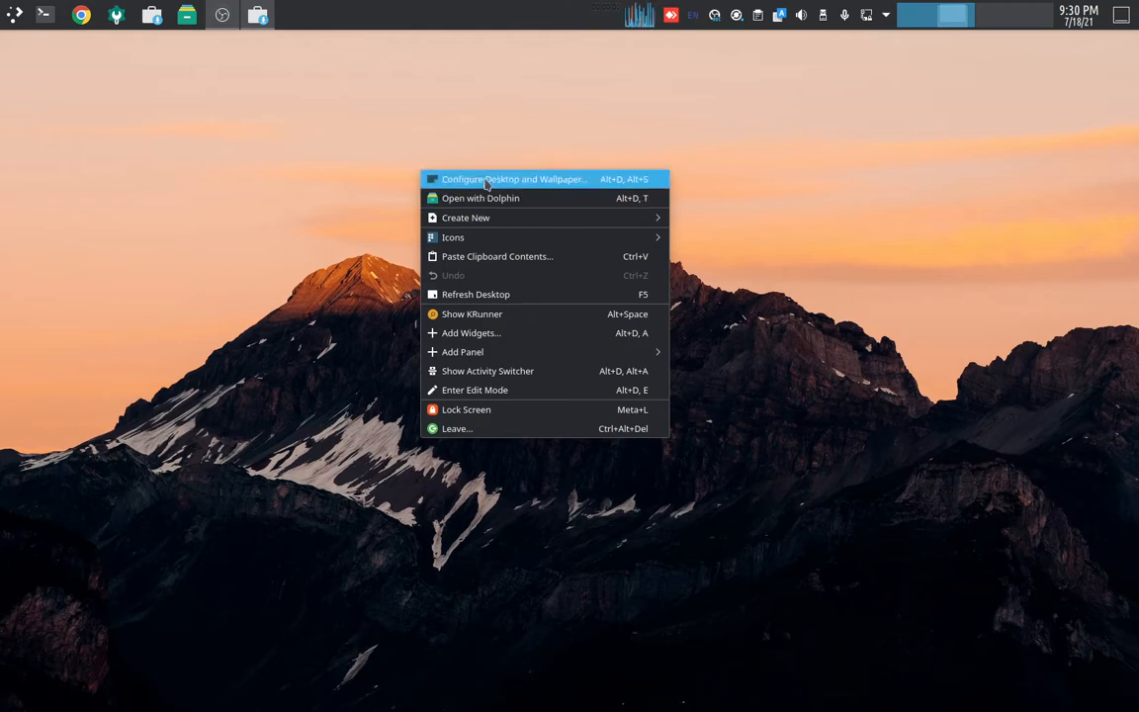
mouse_move(500, 312)
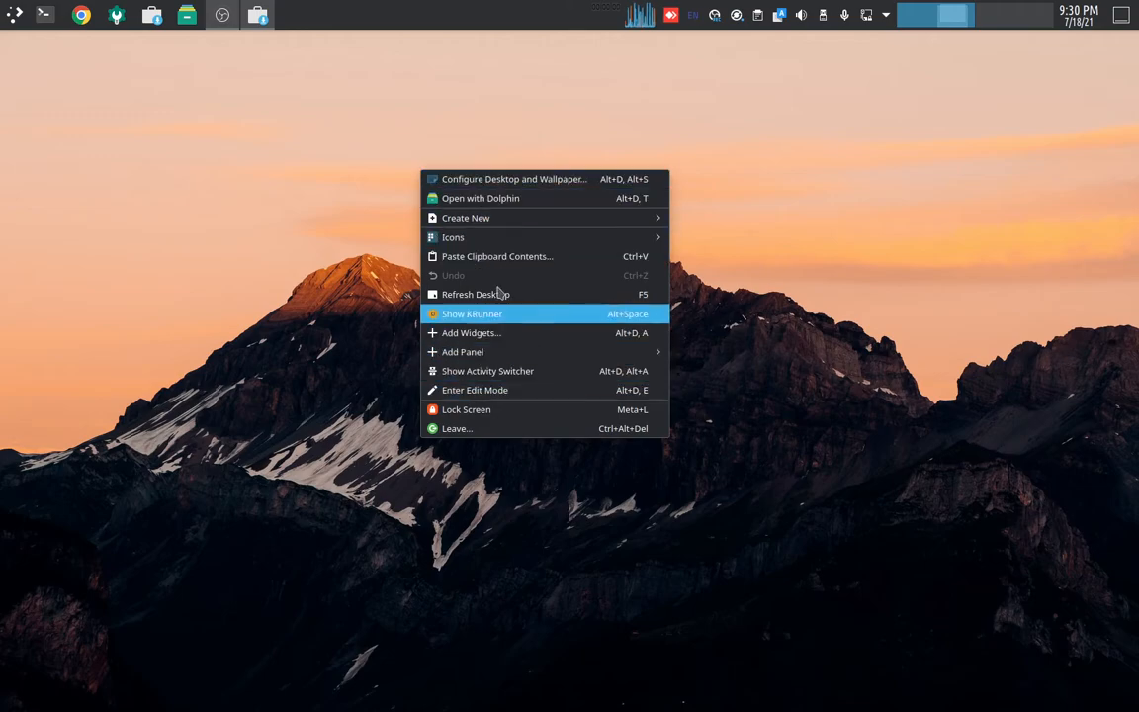
mouse_move(458, 289)
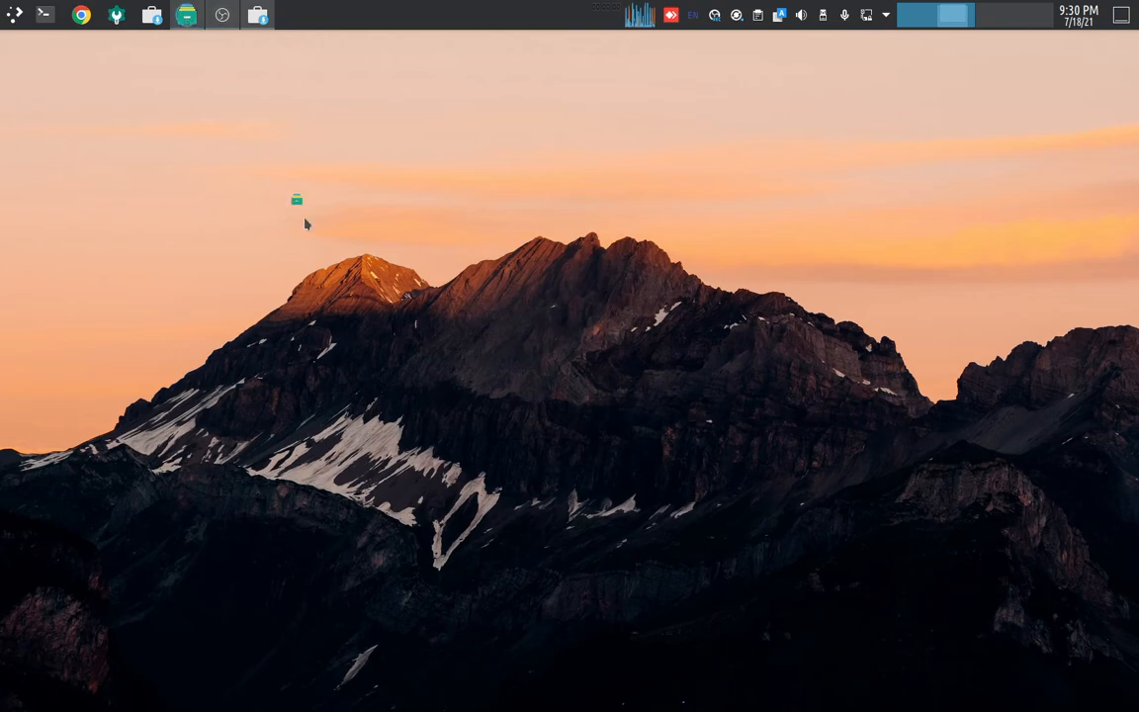
Launch System Settings from the top panel, leaving the Dolphin Videos/OBS window behind
left_click(186, 15)
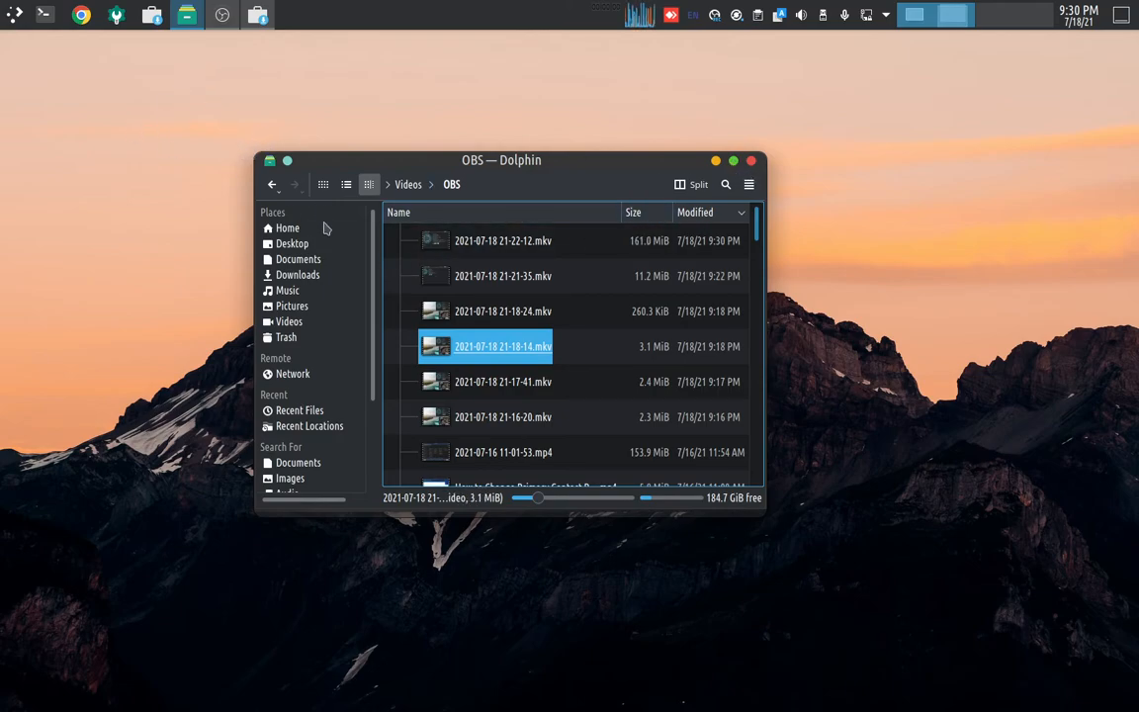
mouse_move(385, 315)
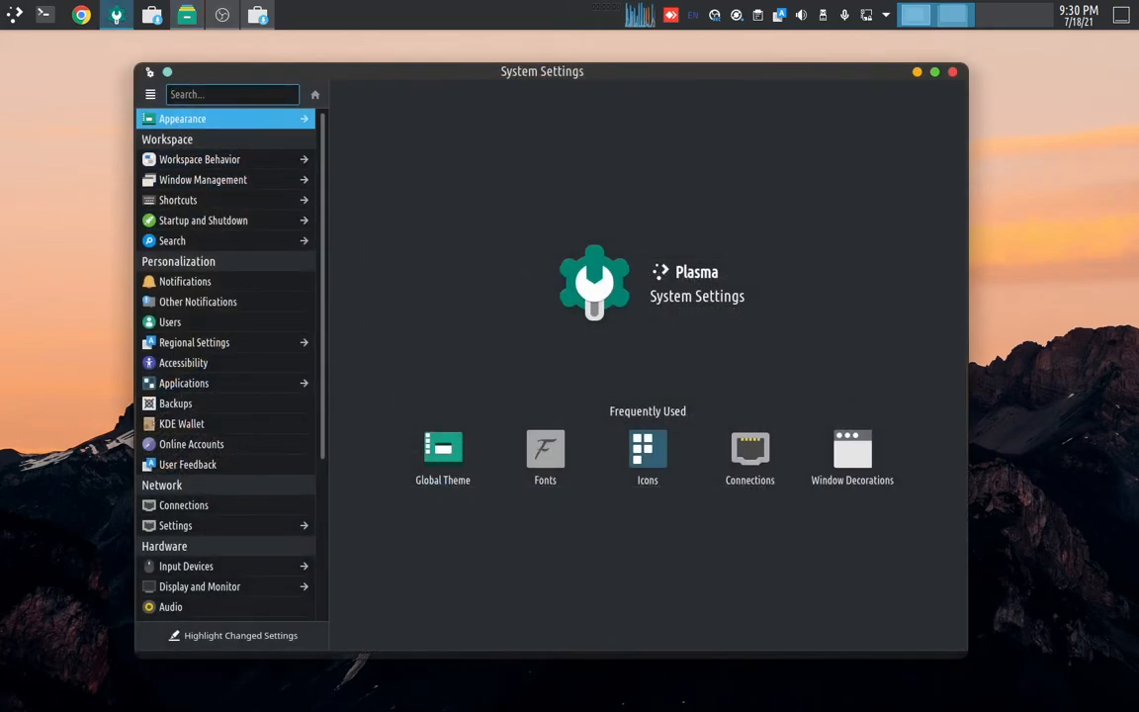
Show the Global Theme page with Breeze Dark in use, then head to Application Style
left_click(442, 446)
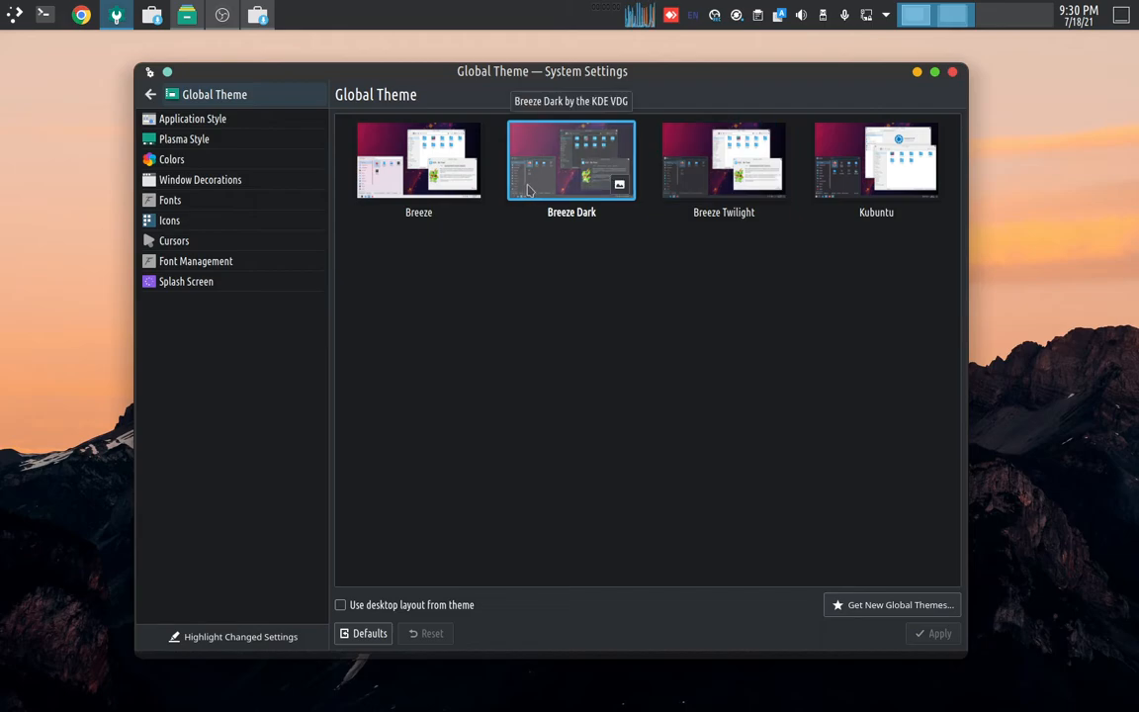
mouse_move(585, 390)
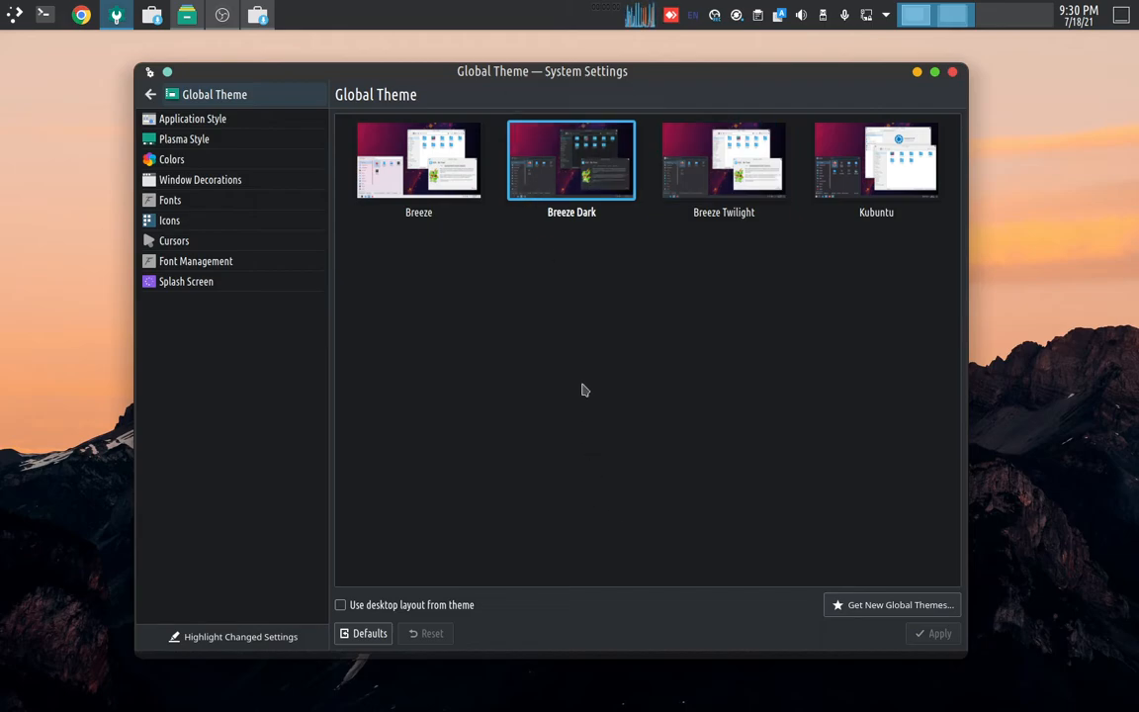
mouse_move(625, 630)
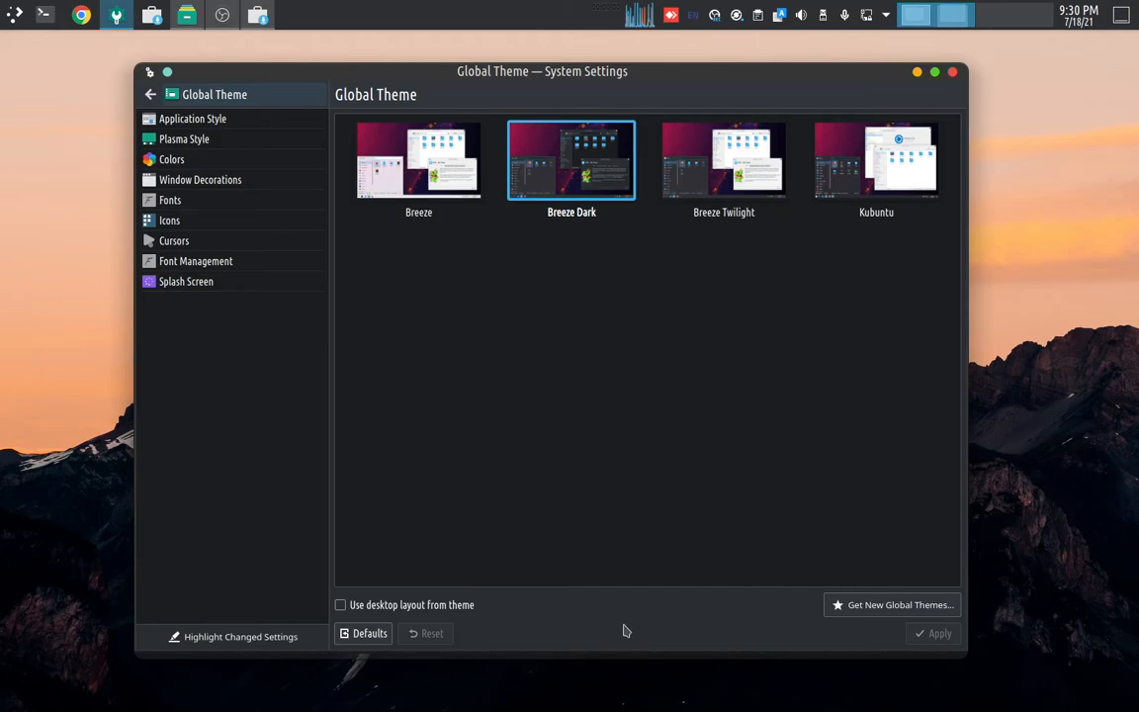
mouse_move(680, 474)
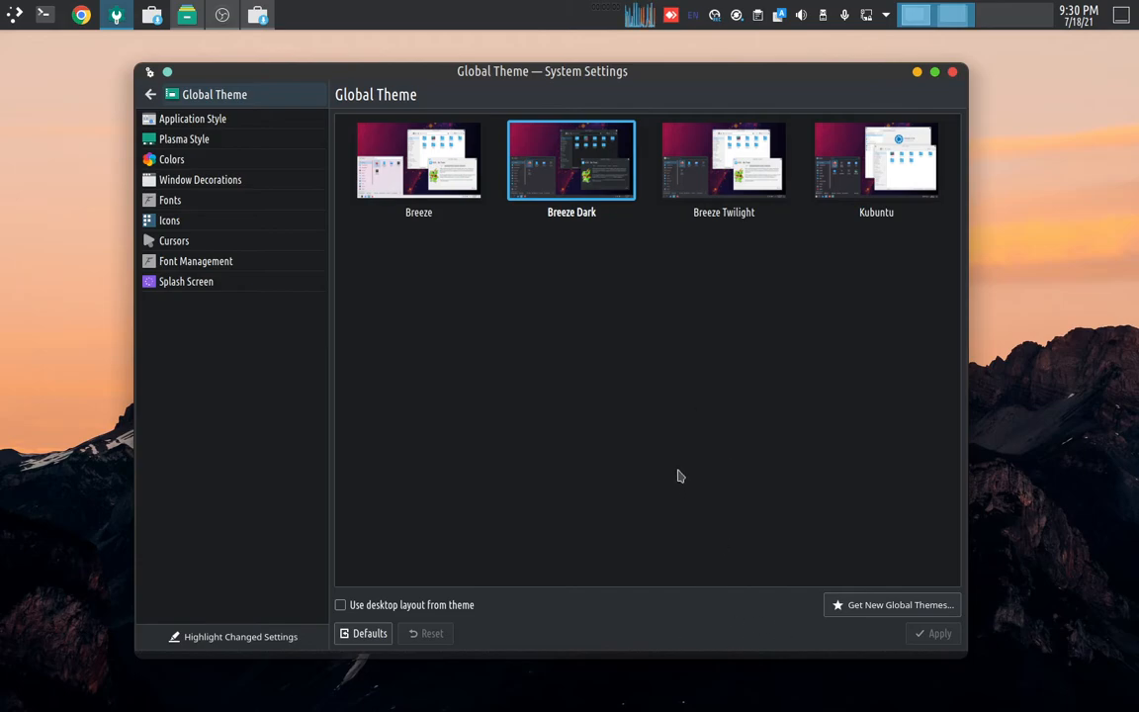
mouse_move(613, 613)
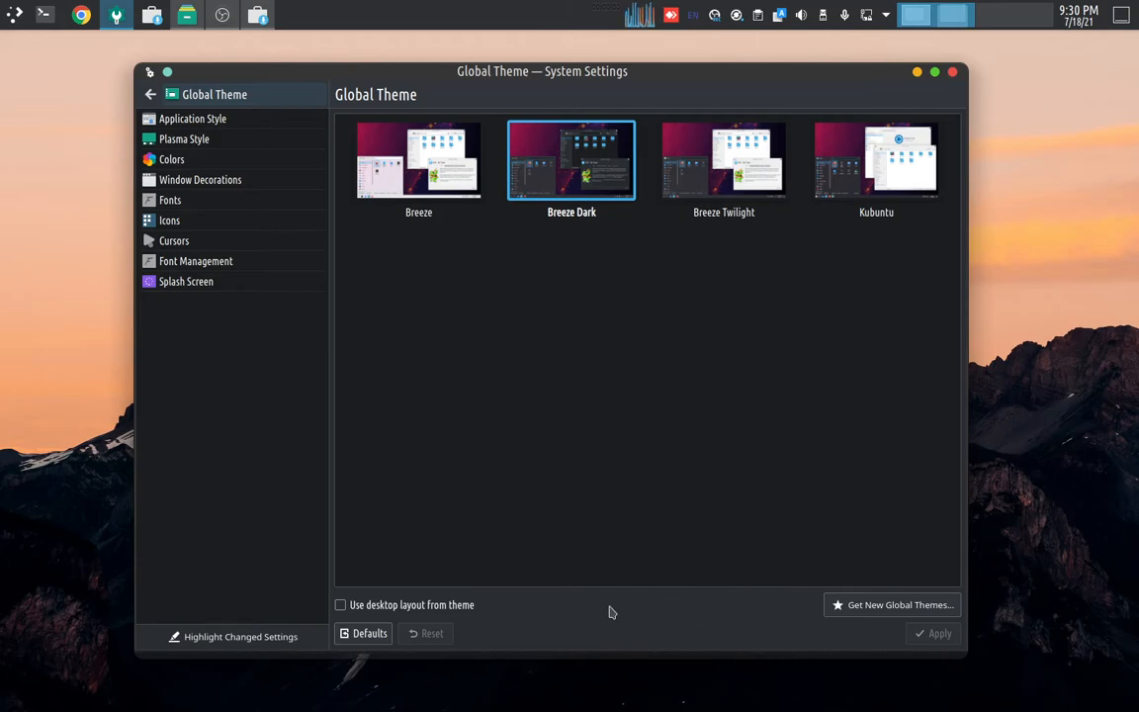
mouse_move(613, 576)
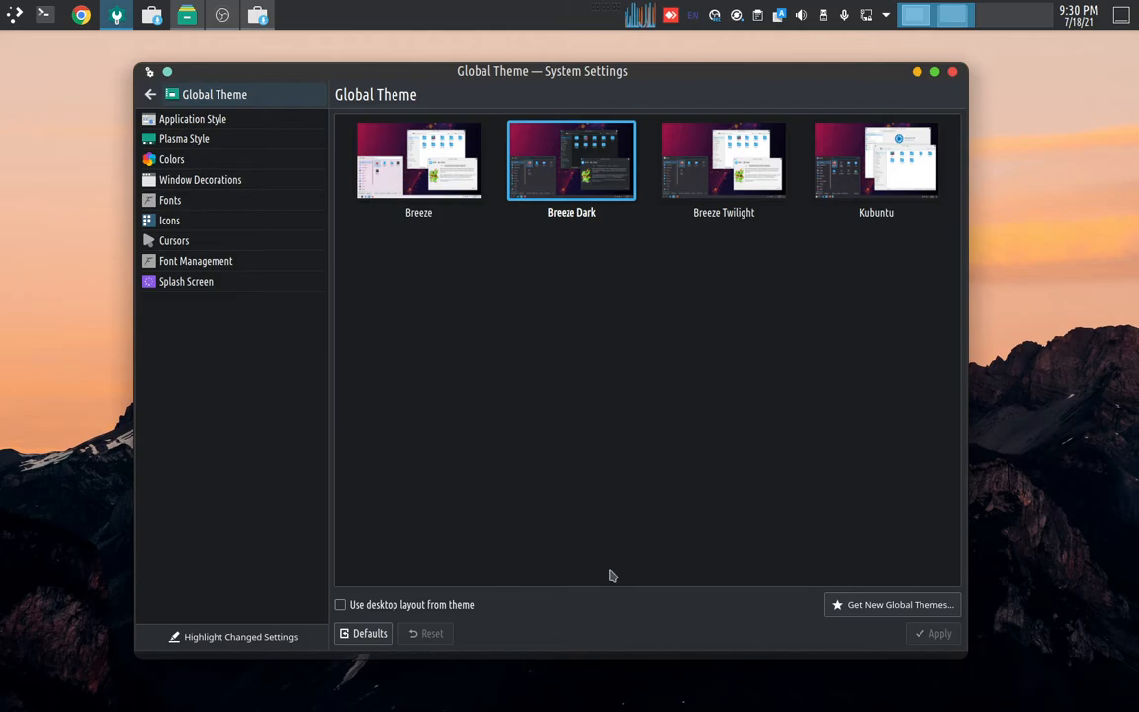
mouse_move(565, 605)
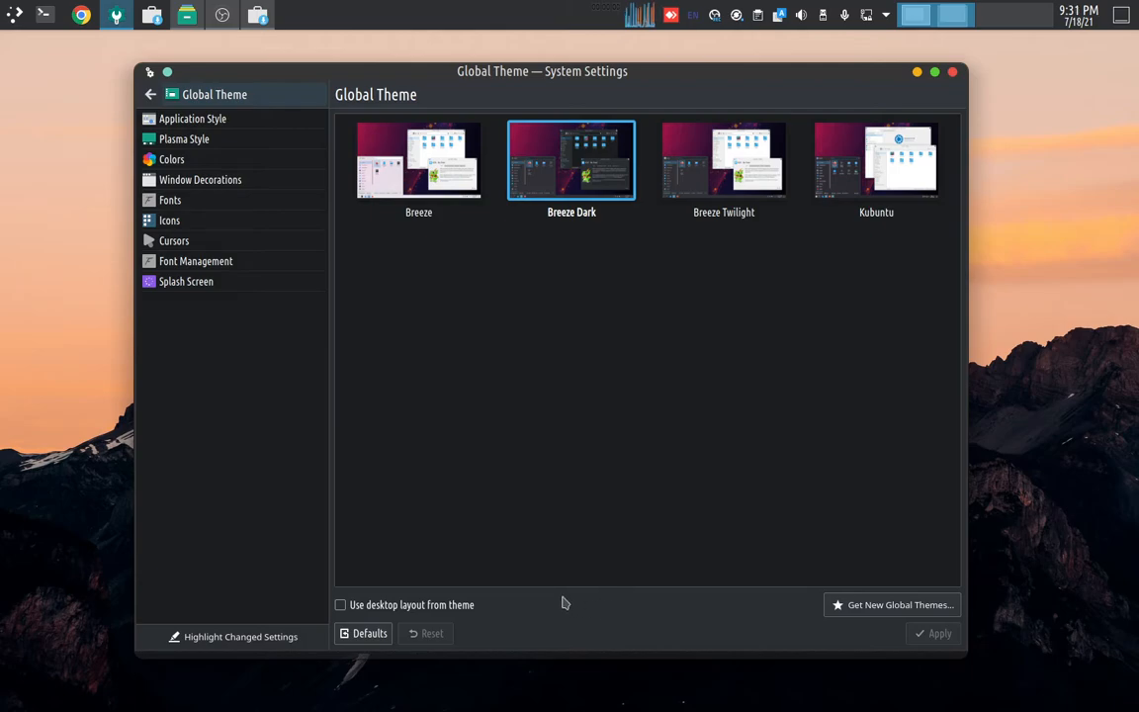
mouse_move(196, 412)
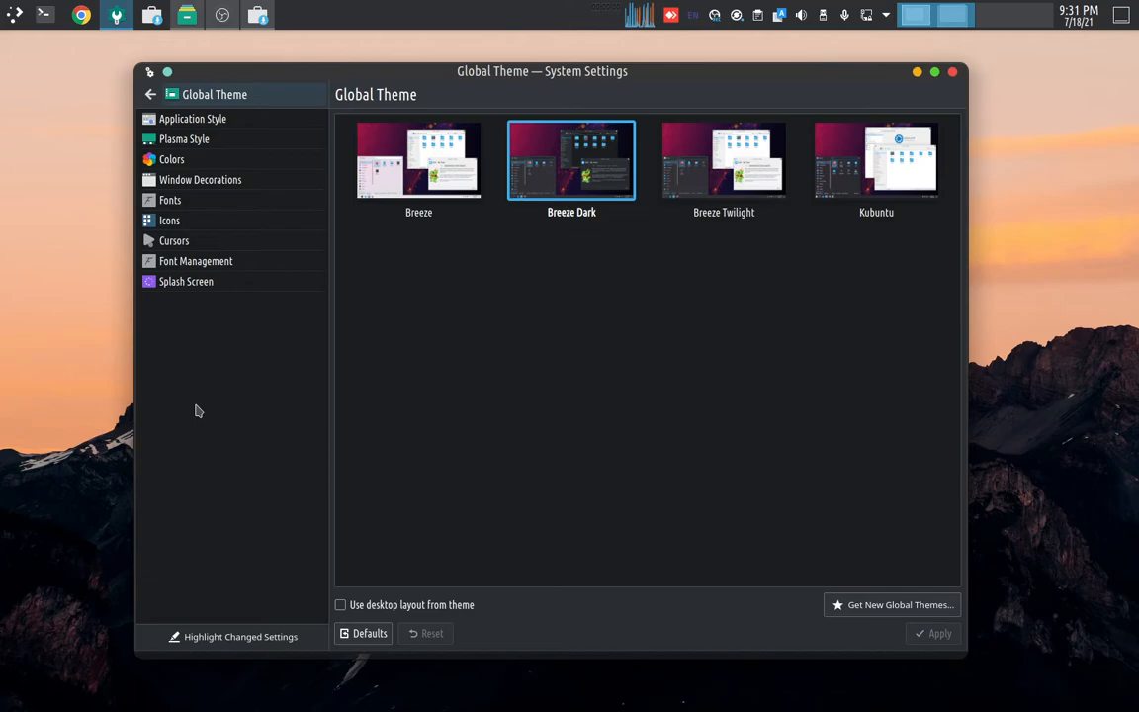
mouse_move(490, 546)
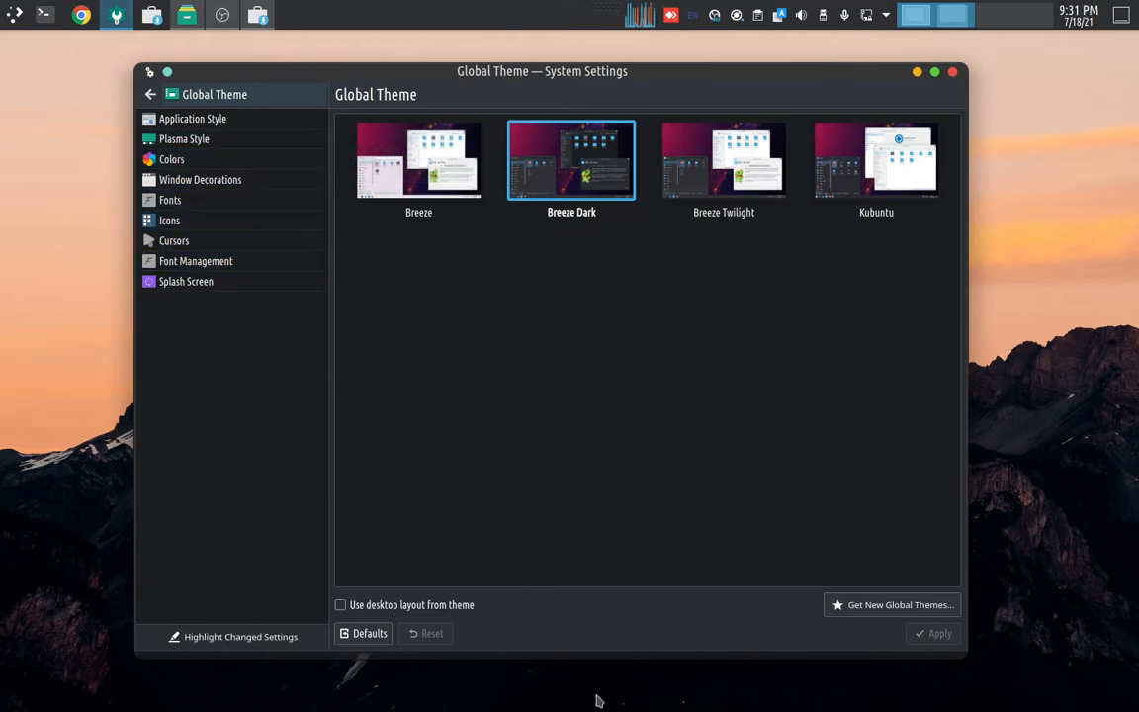
mouse_move(462, 480)
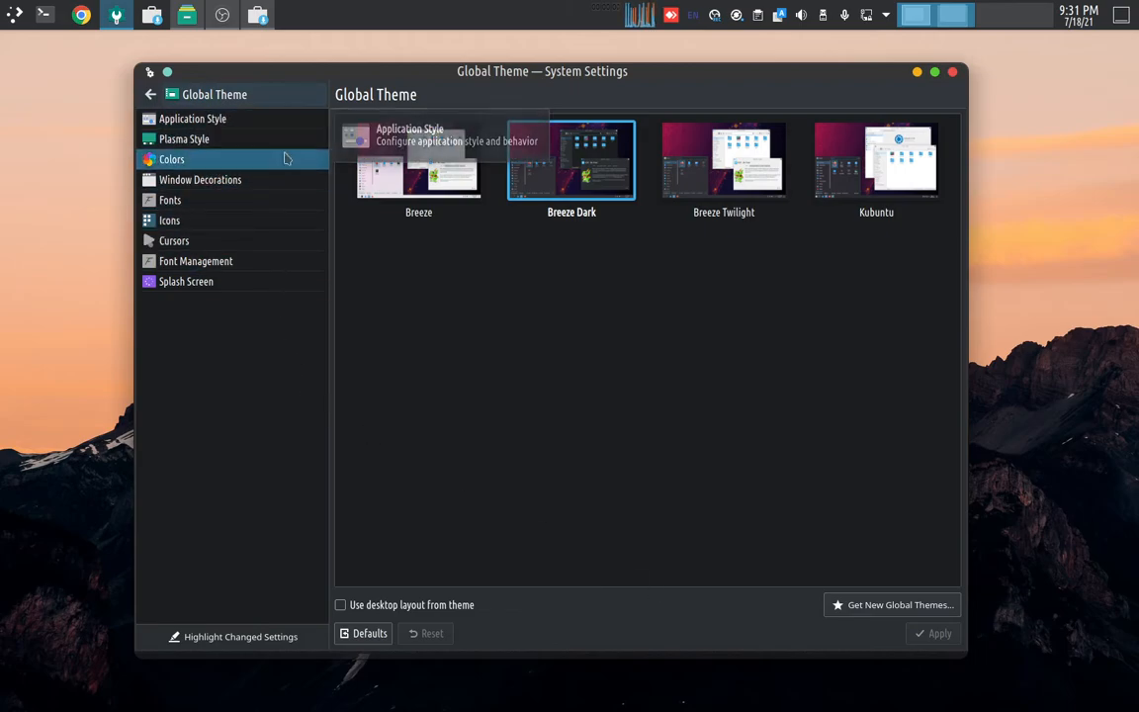
left_click(193, 118)
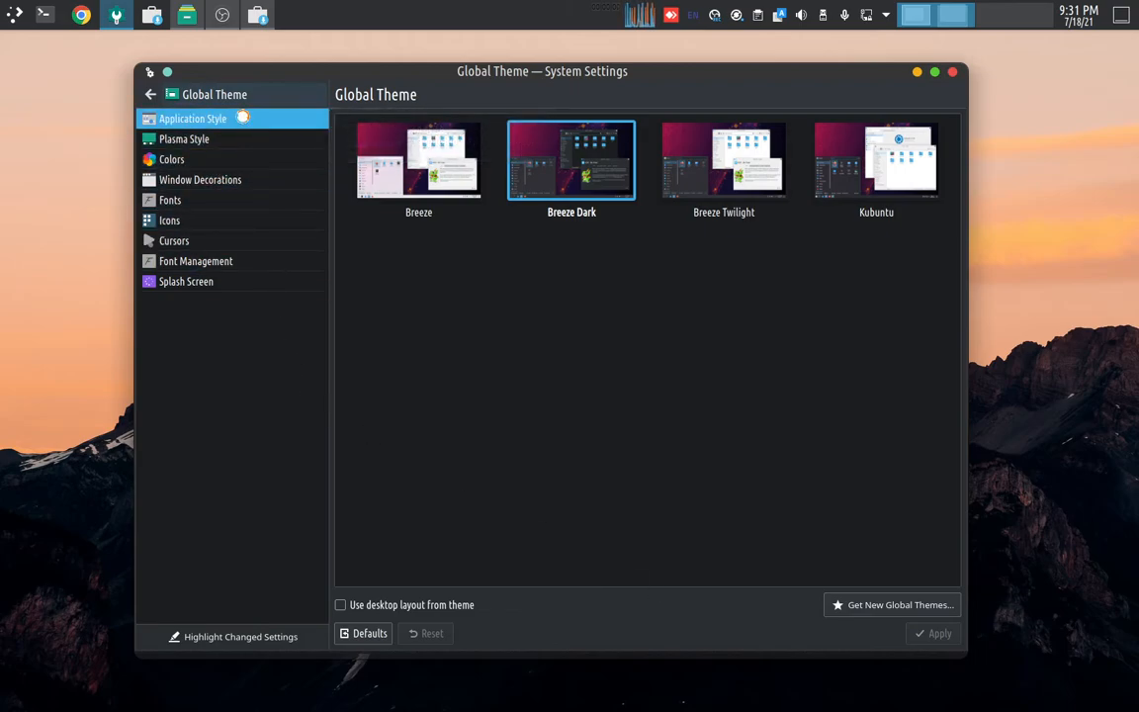
Review Application Style, Plasma Style and Window Decorations, ending on Fonts (Ubuntu Condensed 12pt)
left_click(194, 118)
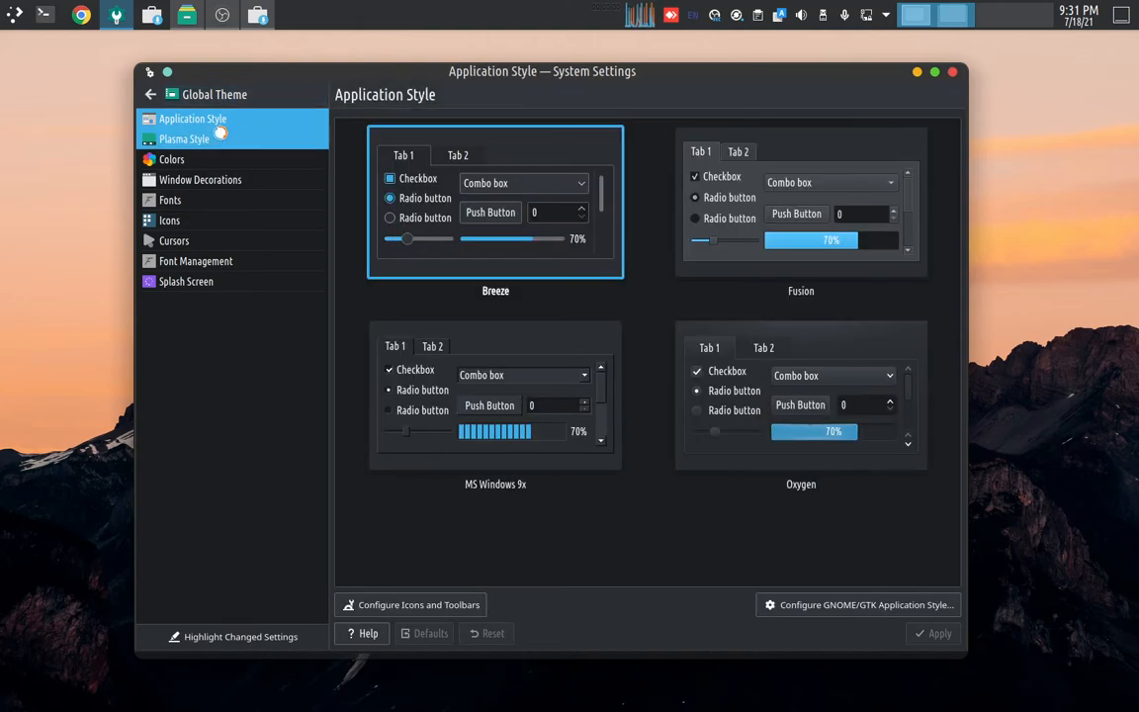
left_click(184, 138)
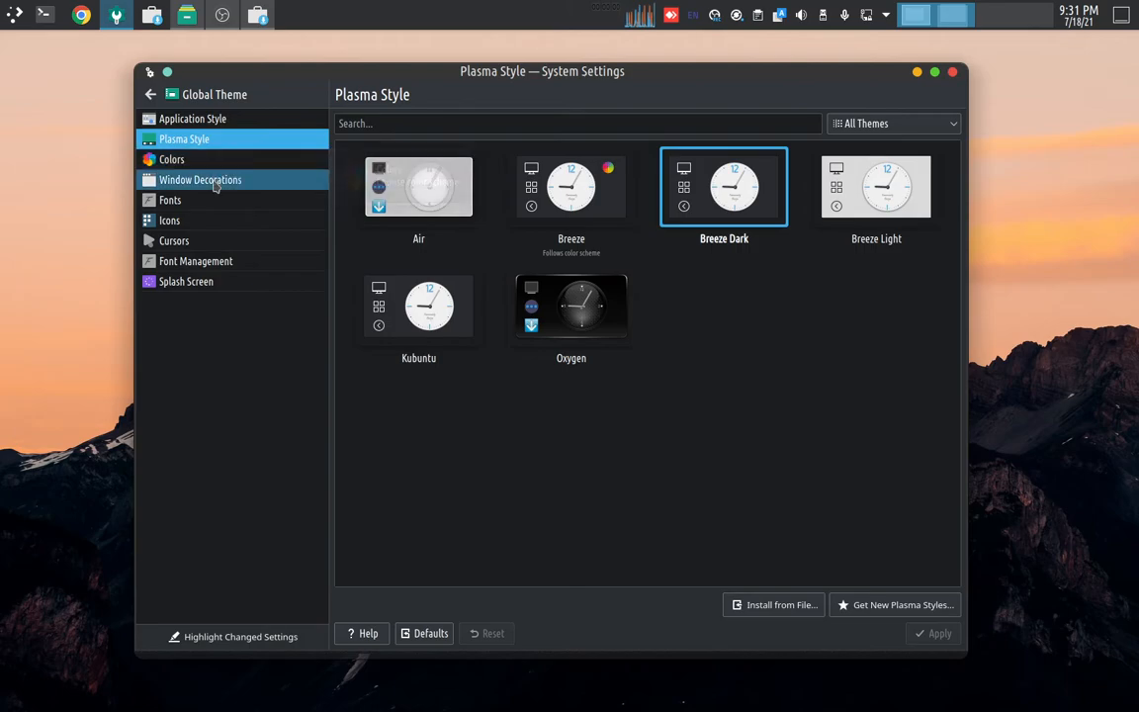
left_click(200, 177)
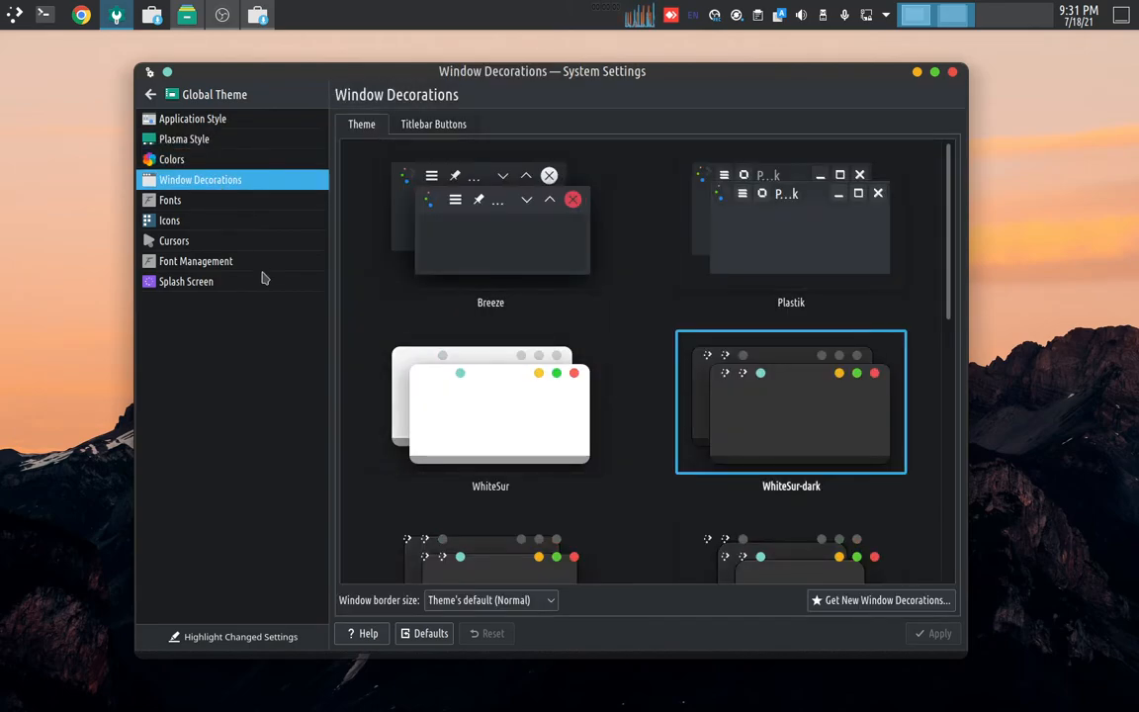
mouse_move(878, 419)
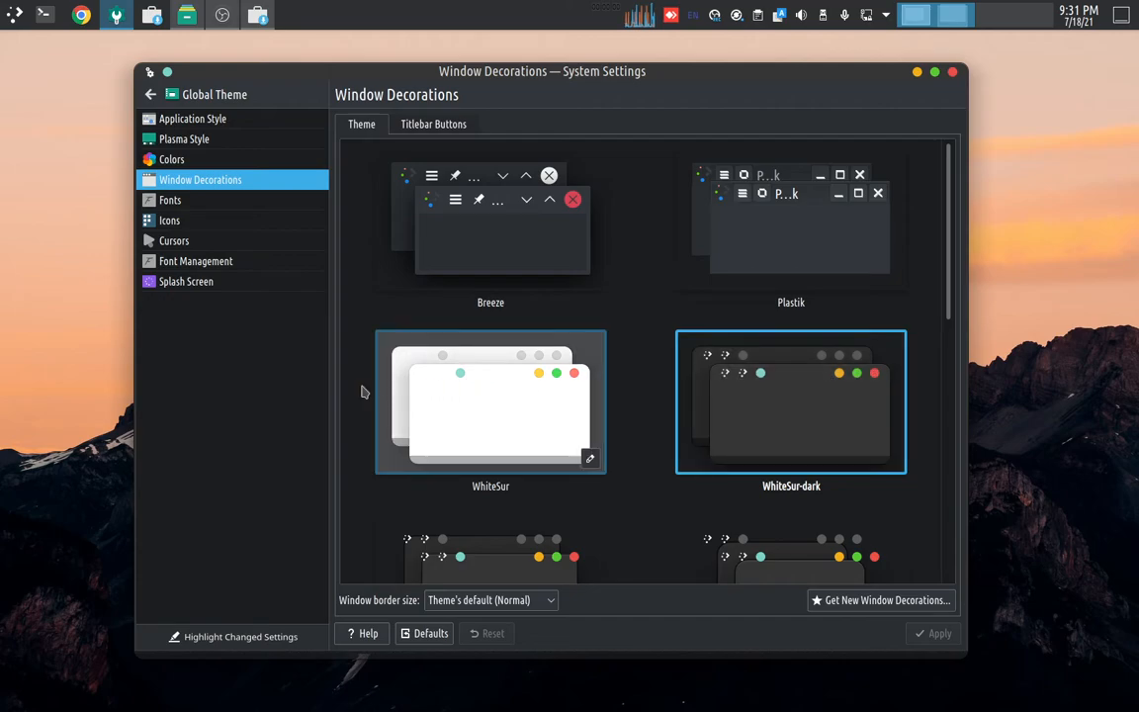
mouse_move(170, 200)
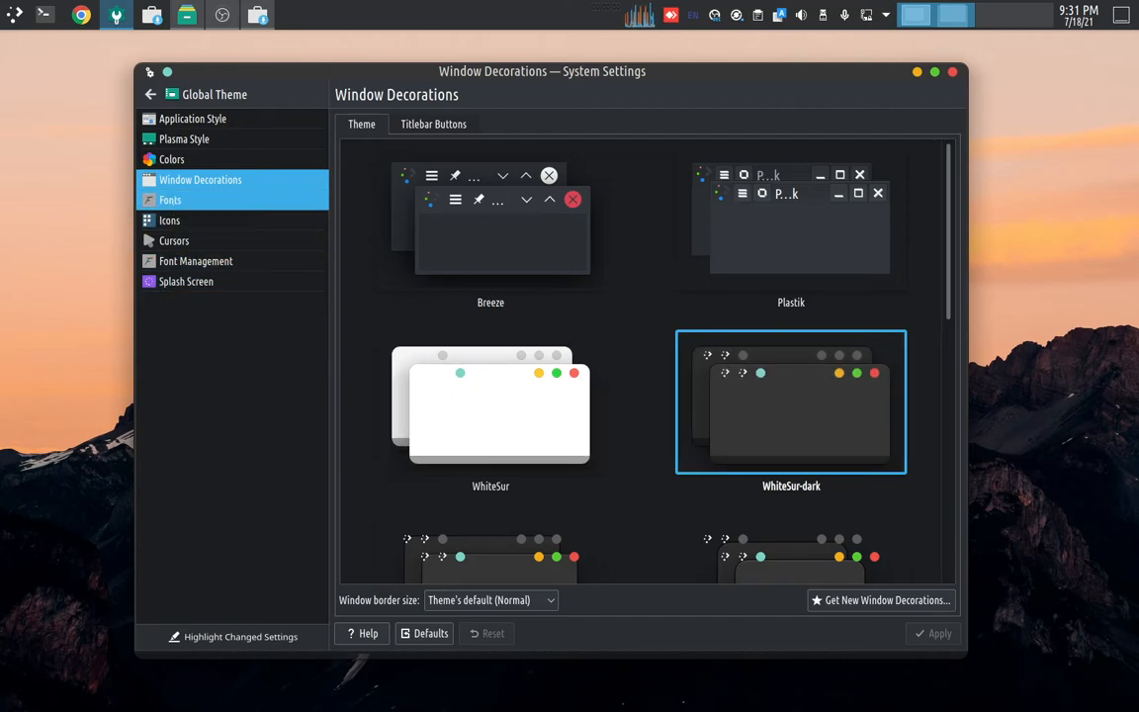
left_click(170, 199)
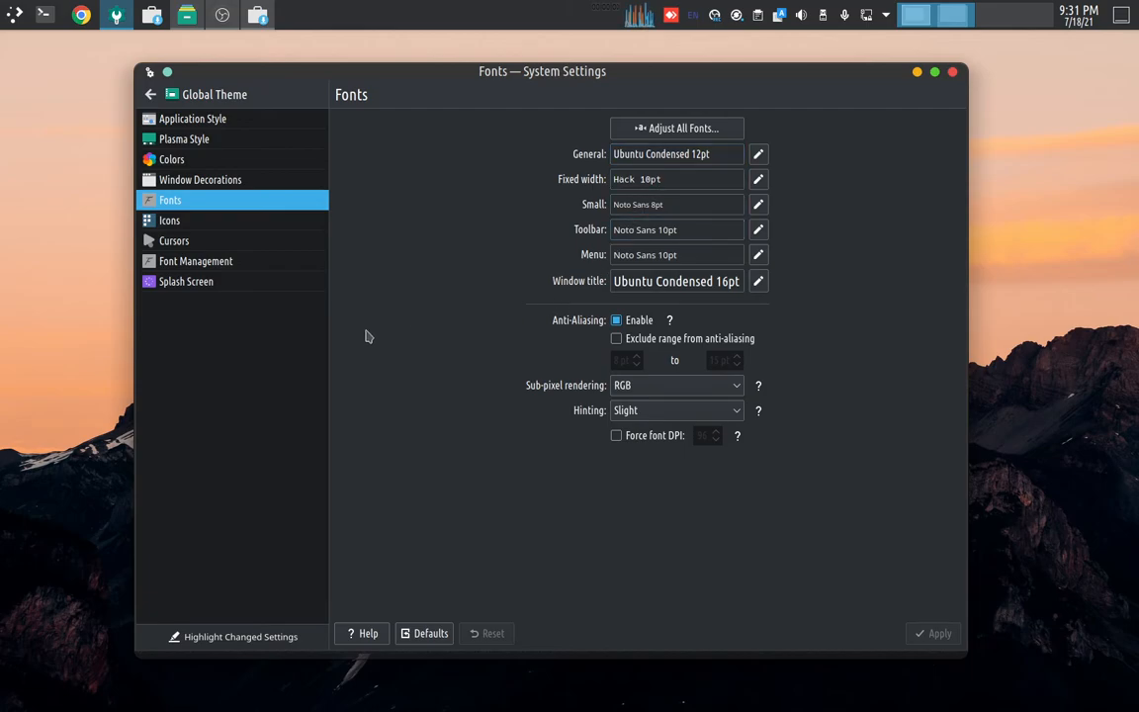
mouse_move(300, 322)
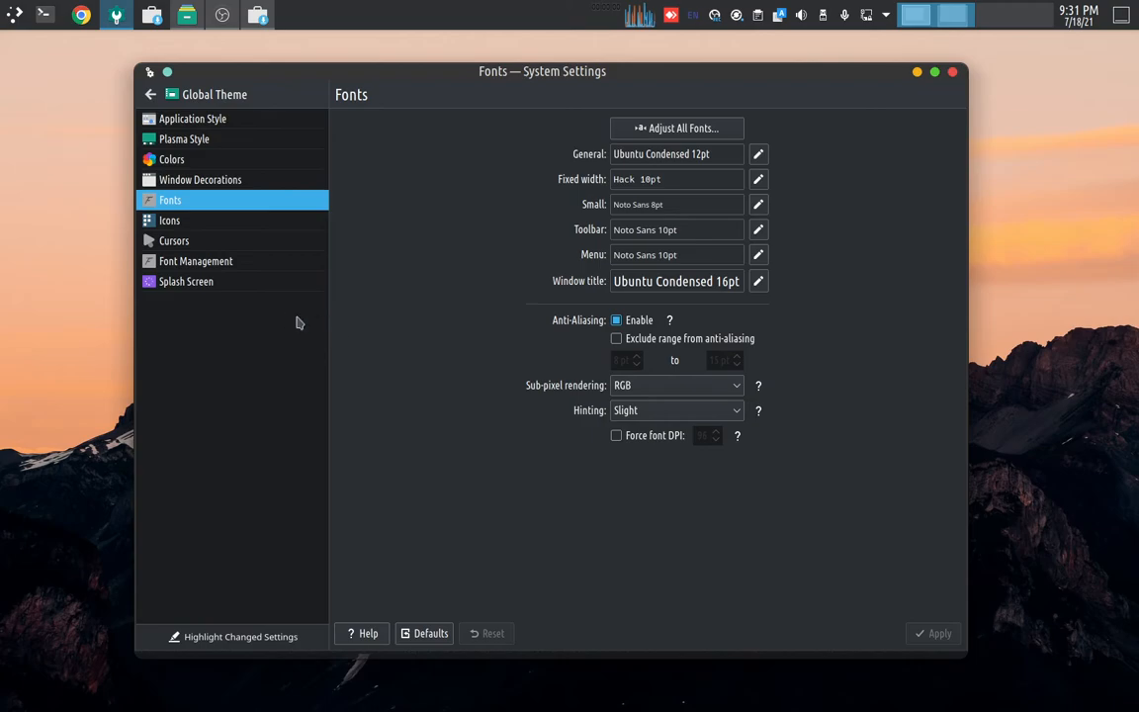
Show the Icons page with Papirus-Teal-Dark in use, then leave System Settings
left_click(170, 220)
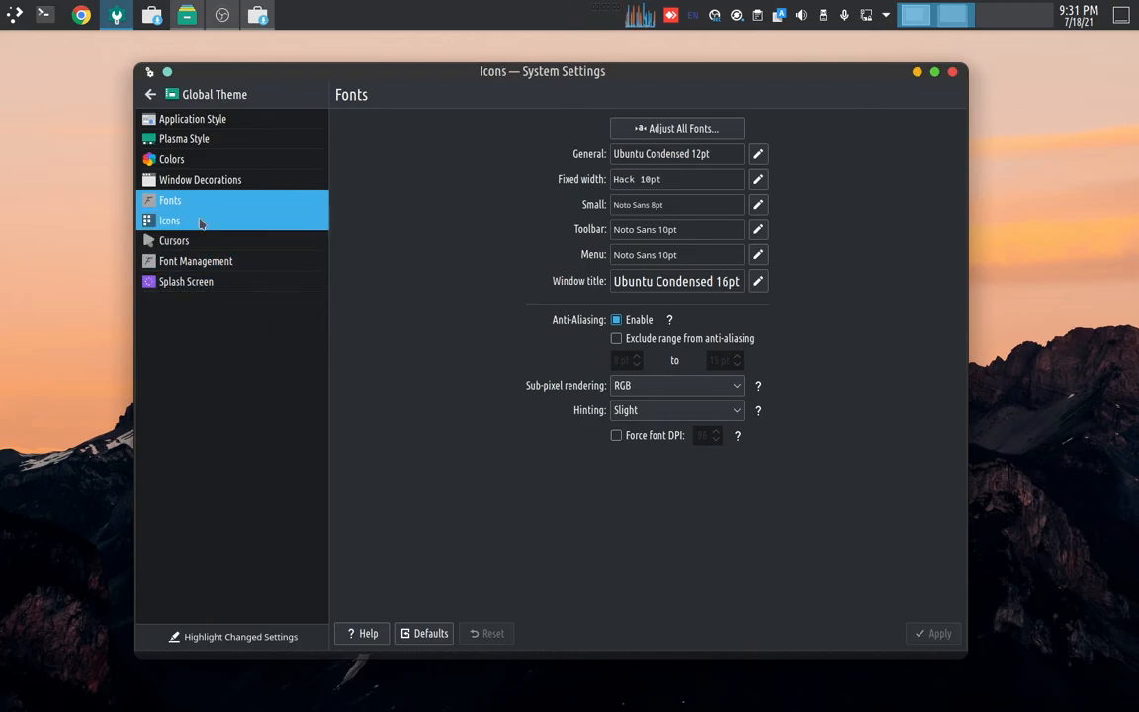
left_click(170, 220)
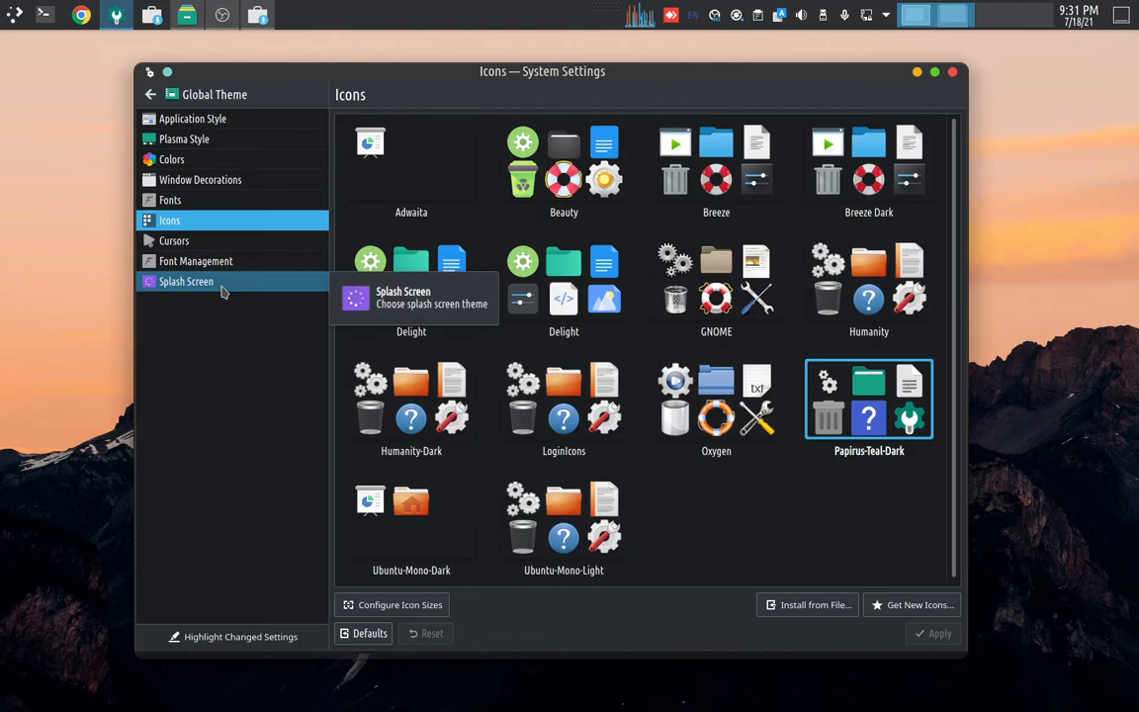
mouse_move(230, 178)
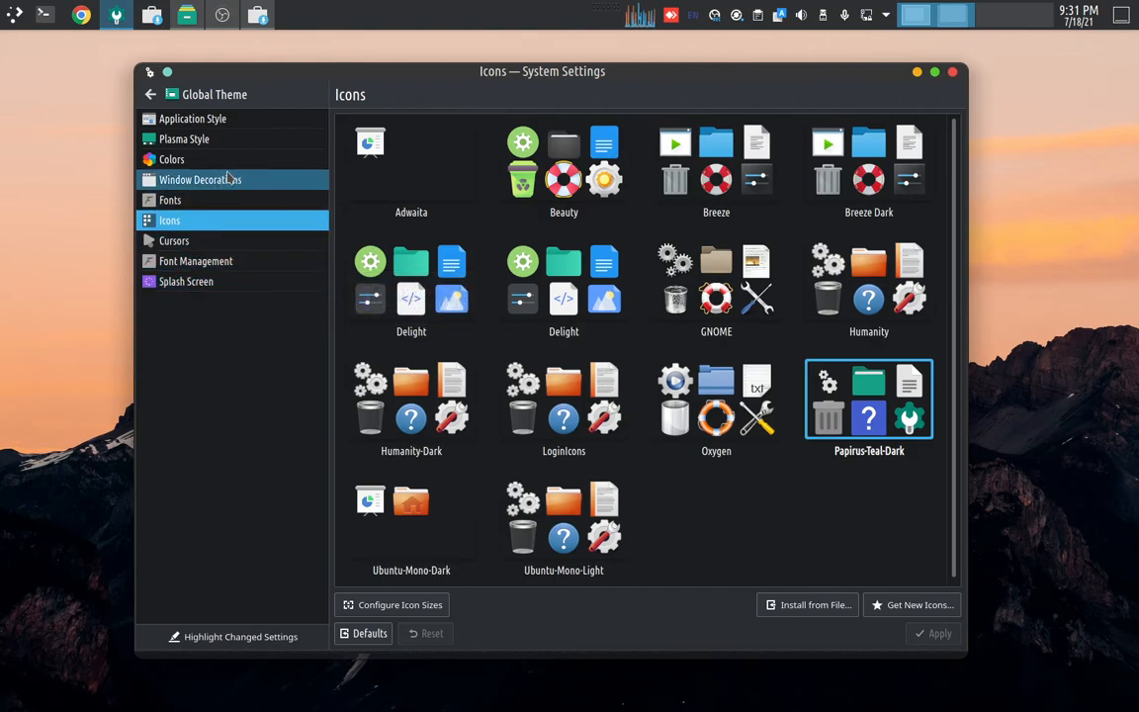
left_click(170, 158)
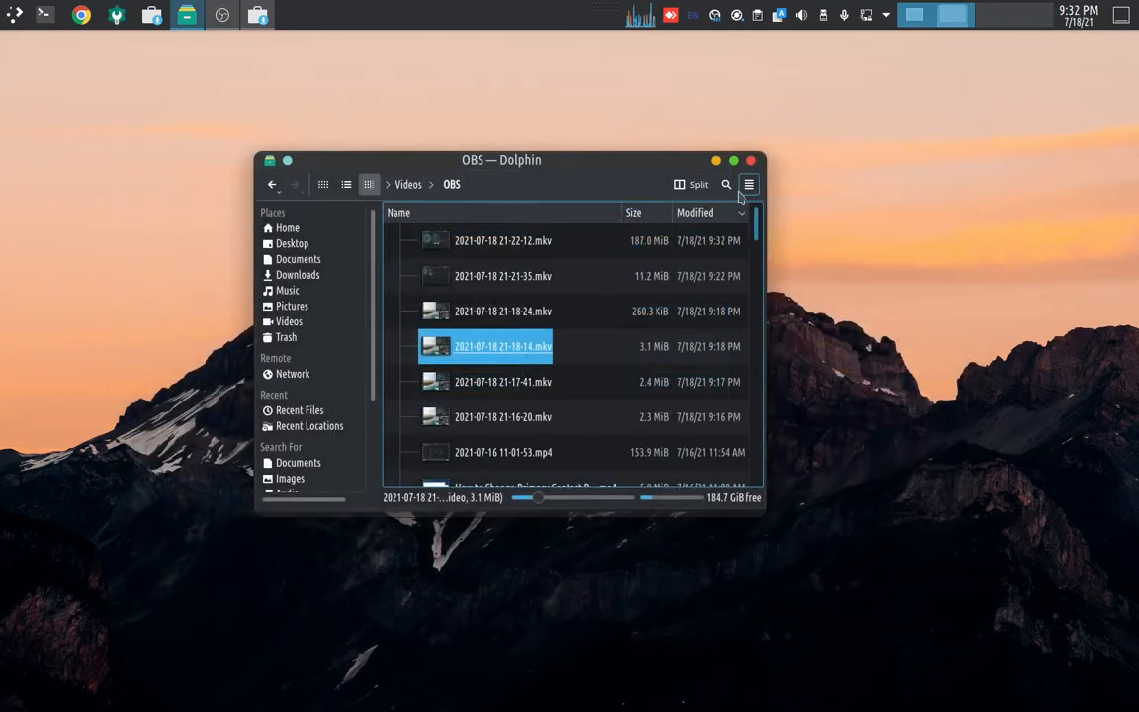
mouse_move(708, 180)
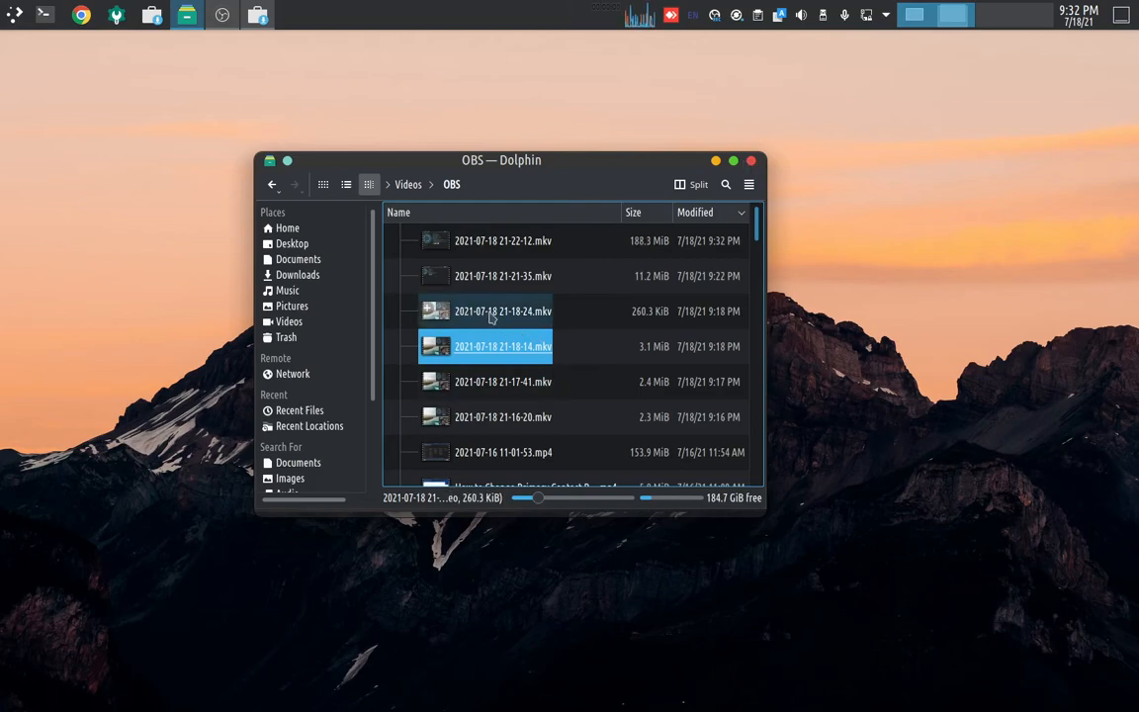
mouse_move(530, 320)
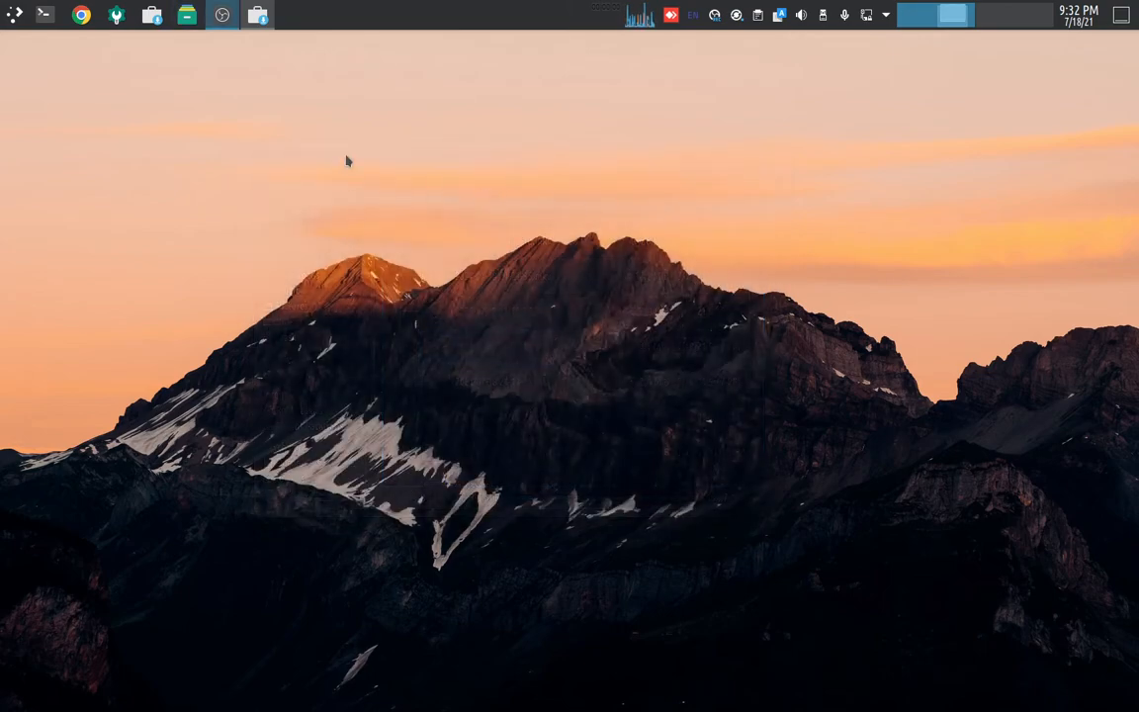
mouse_move(495, 174)
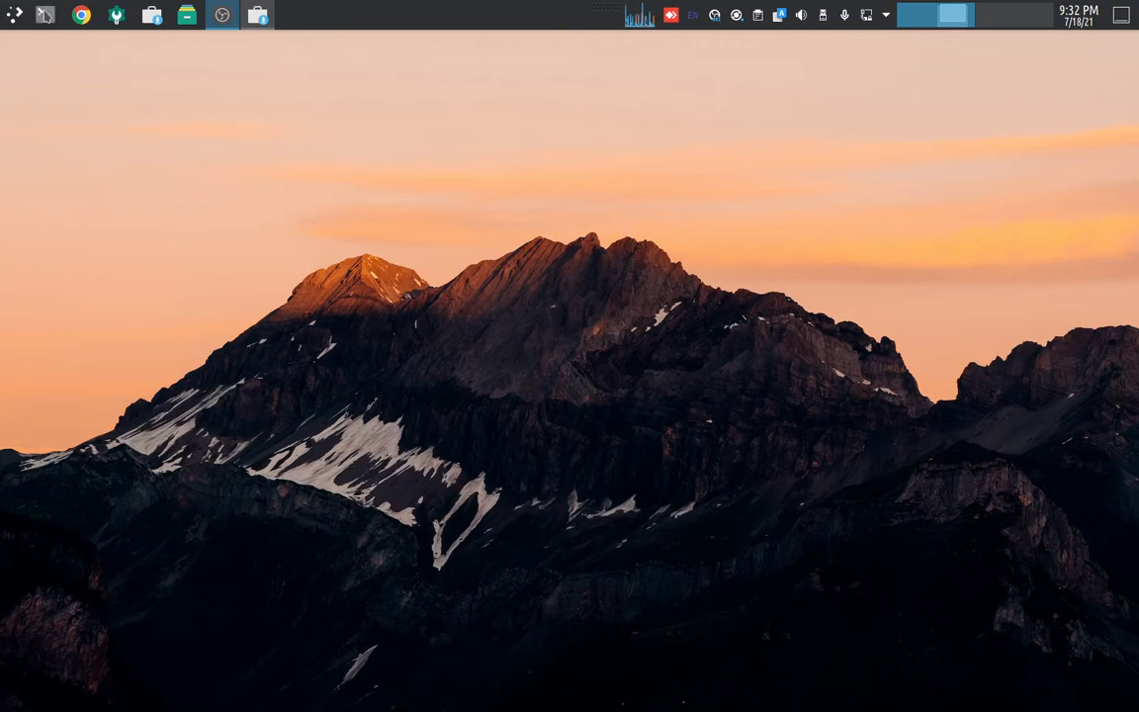
mouse_move(38, 18)
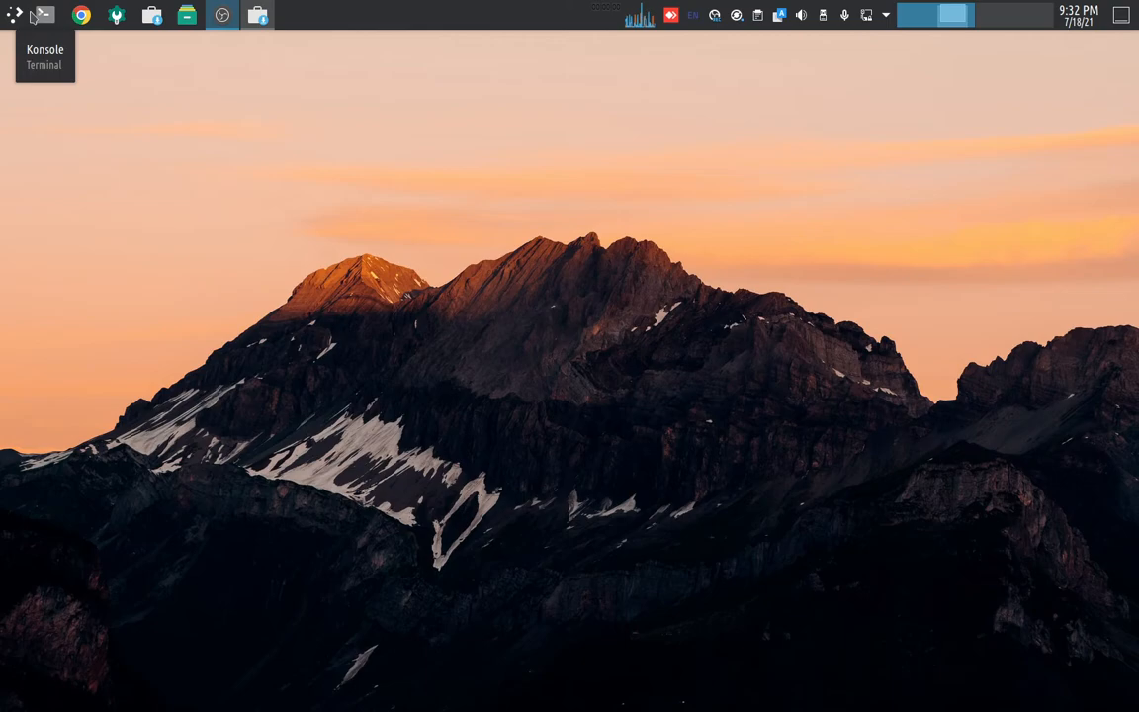
mouse_move(307, 48)
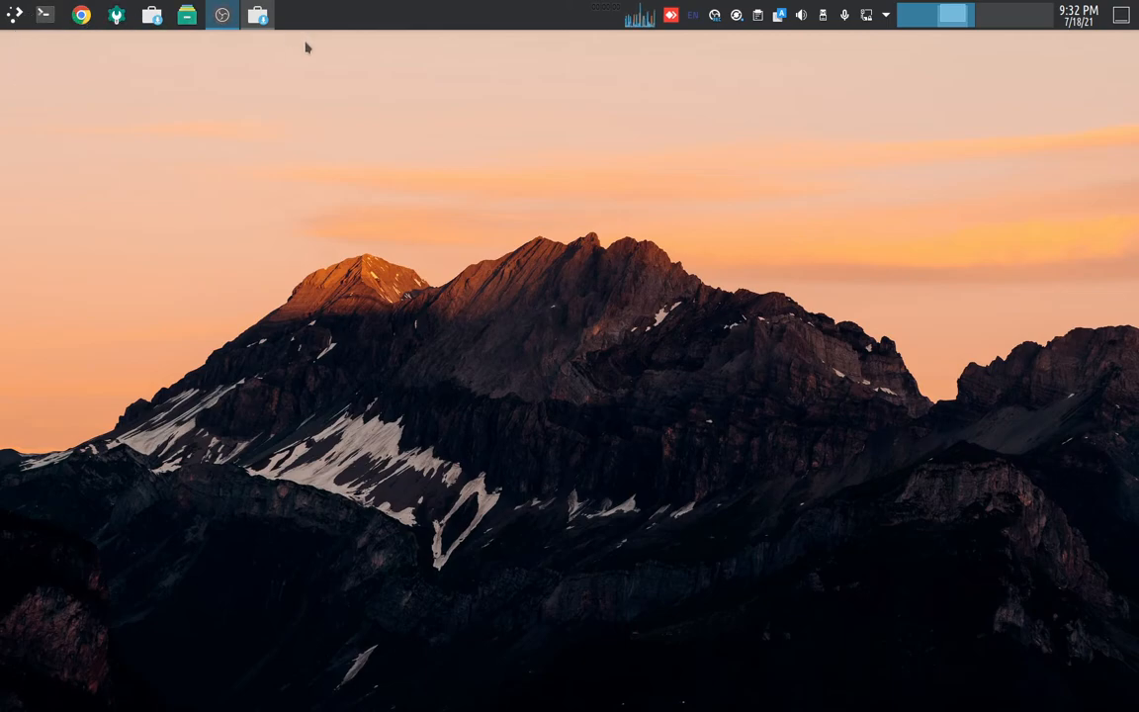
mouse_move(625, 338)
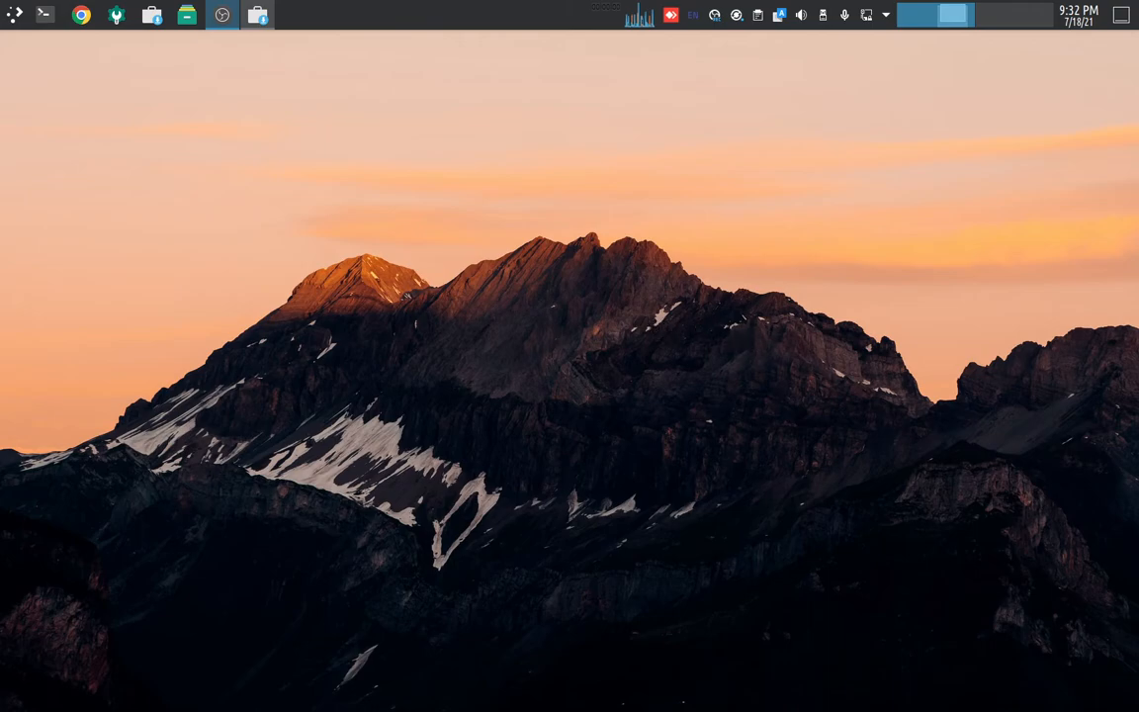
mouse_move(882, 314)
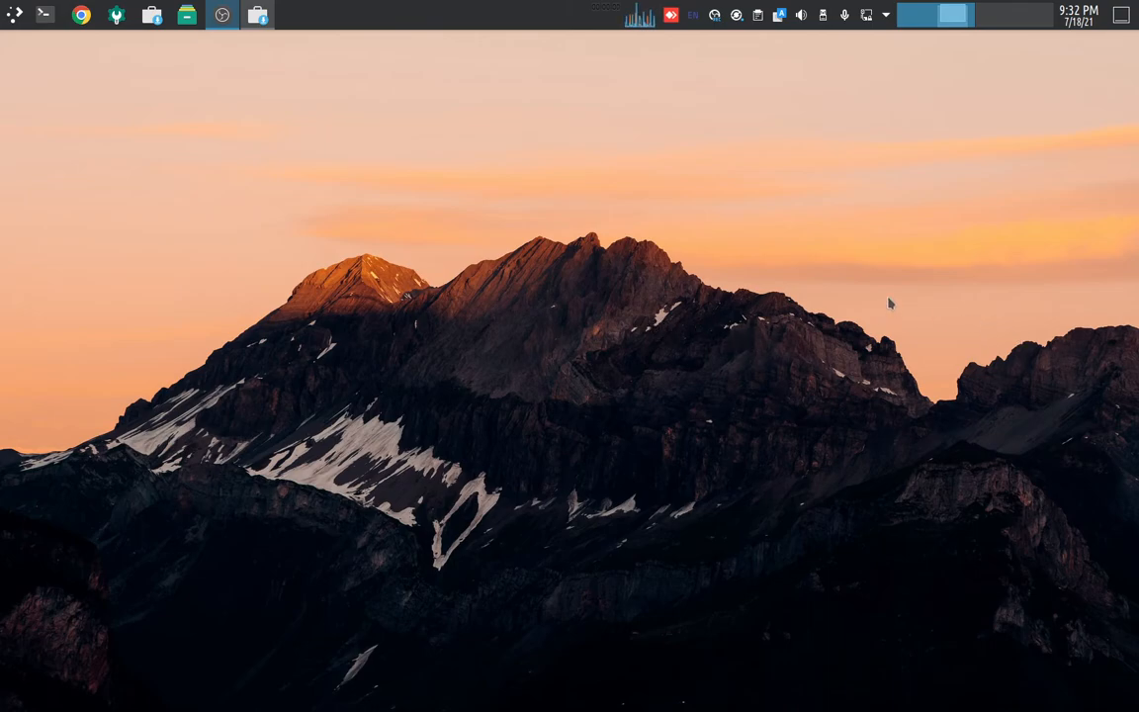
mouse_move(917, 316)
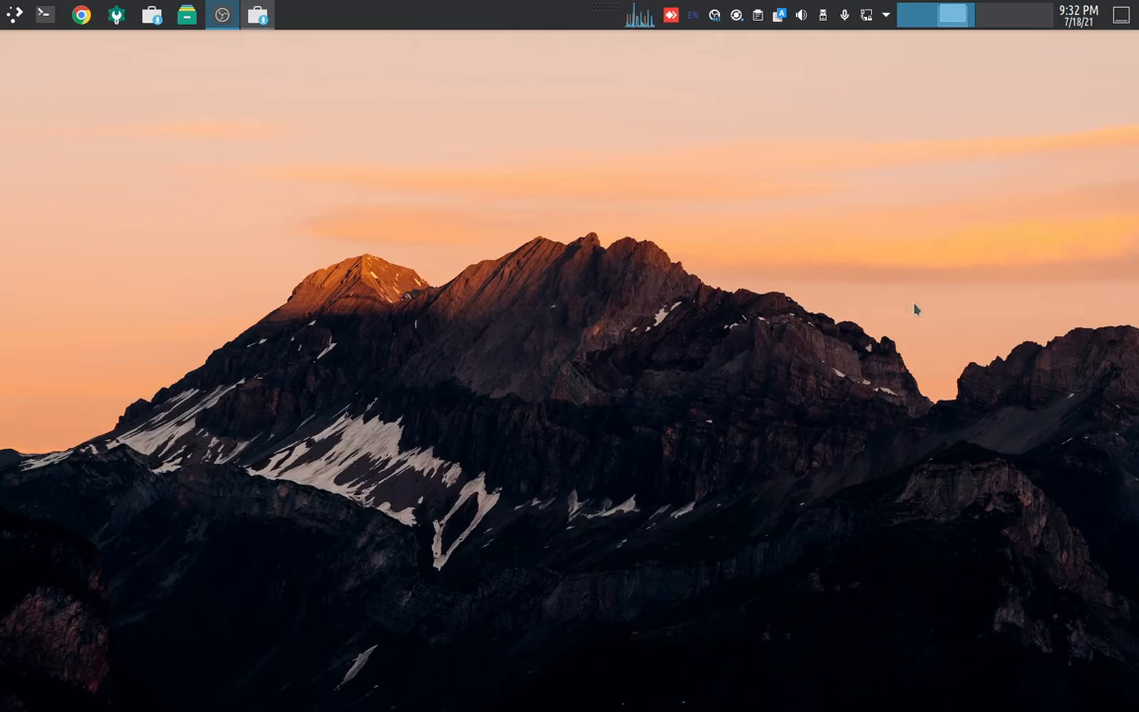
mouse_move(1025, 294)
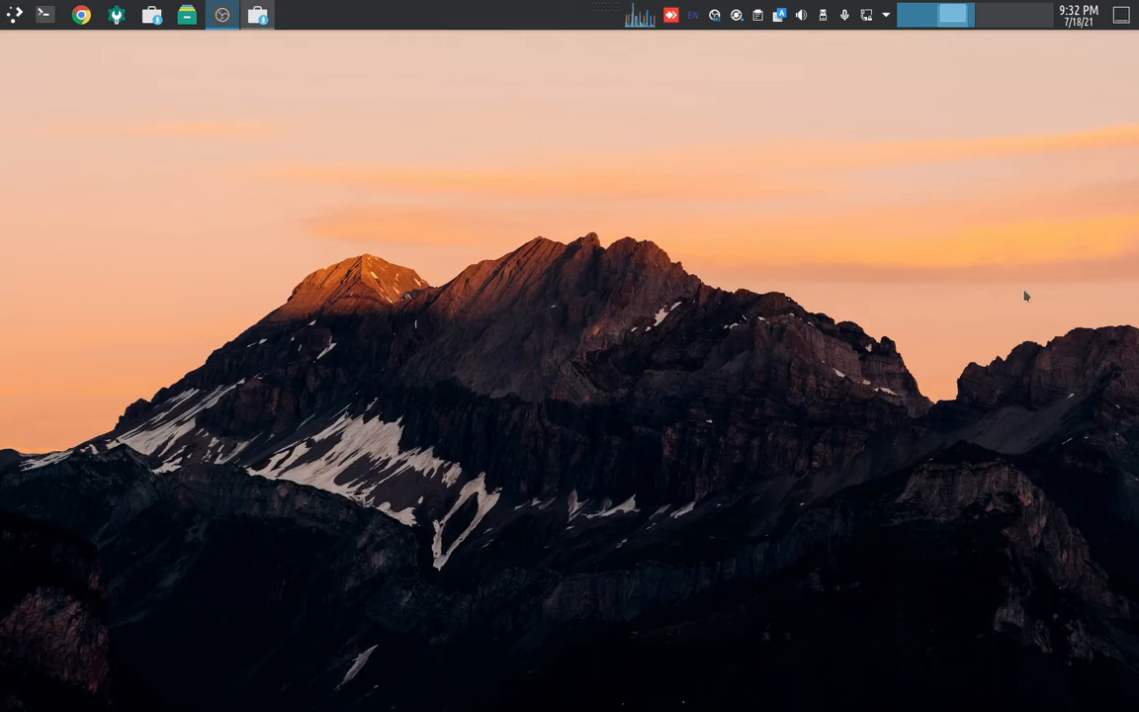
mouse_move(502, 205)
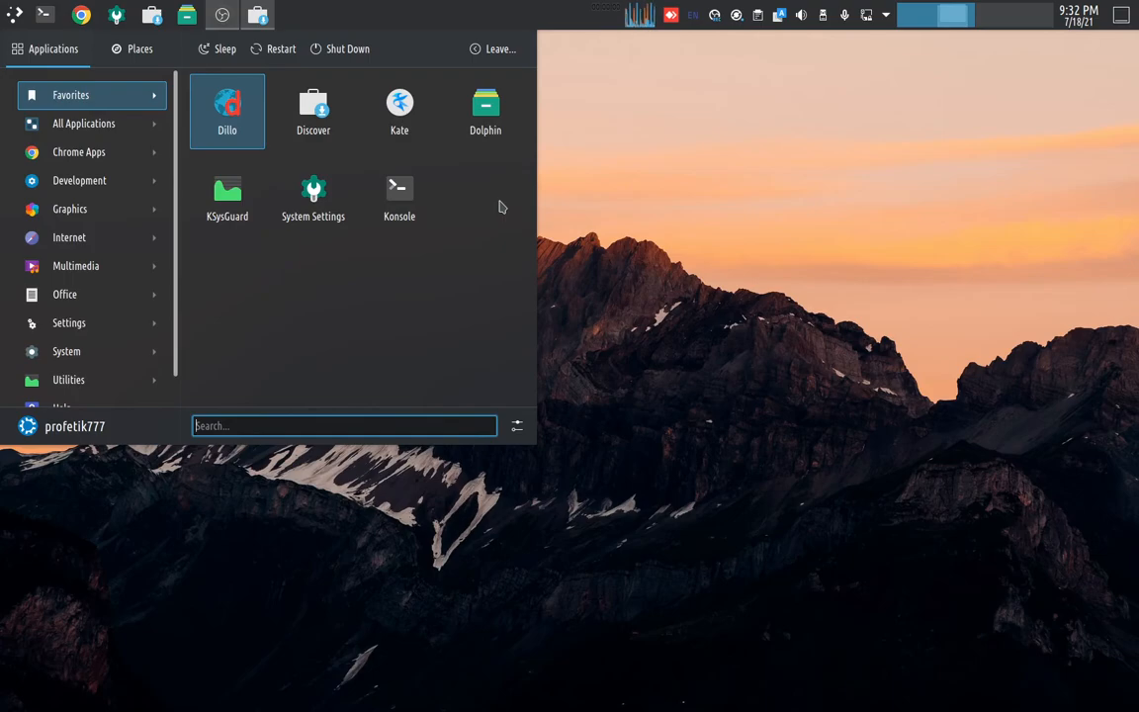
Search the launcher for 'ks' and open the ksnip page in Discover
type("ksn")
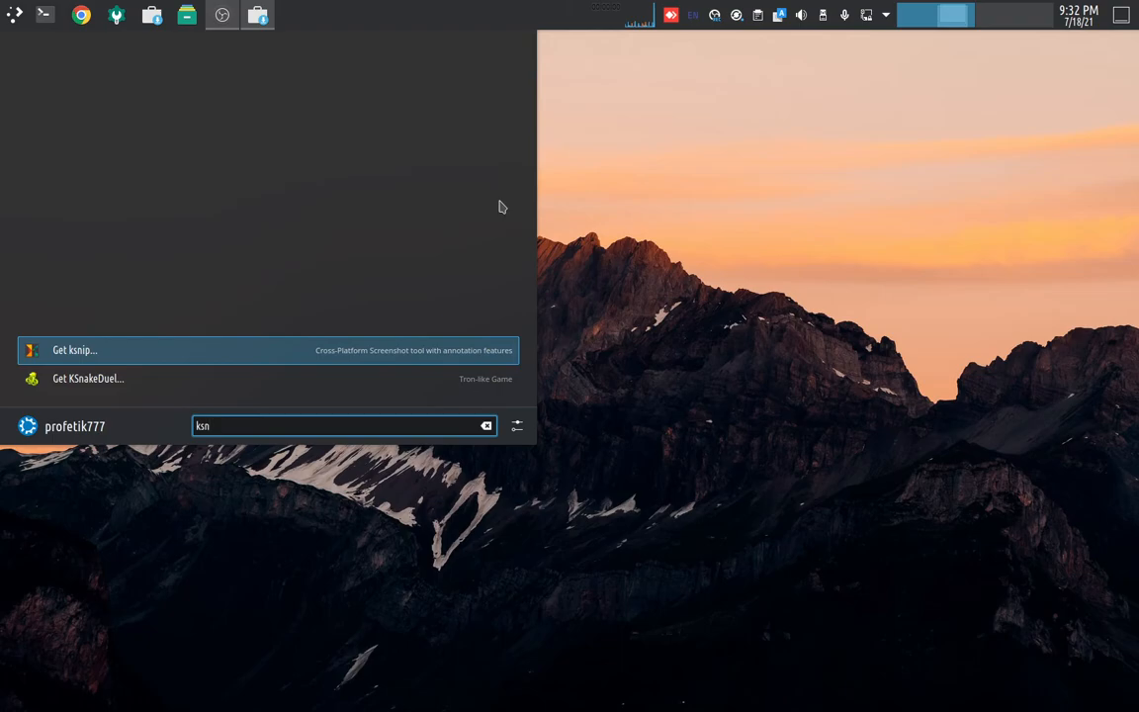
left_click(75, 349)
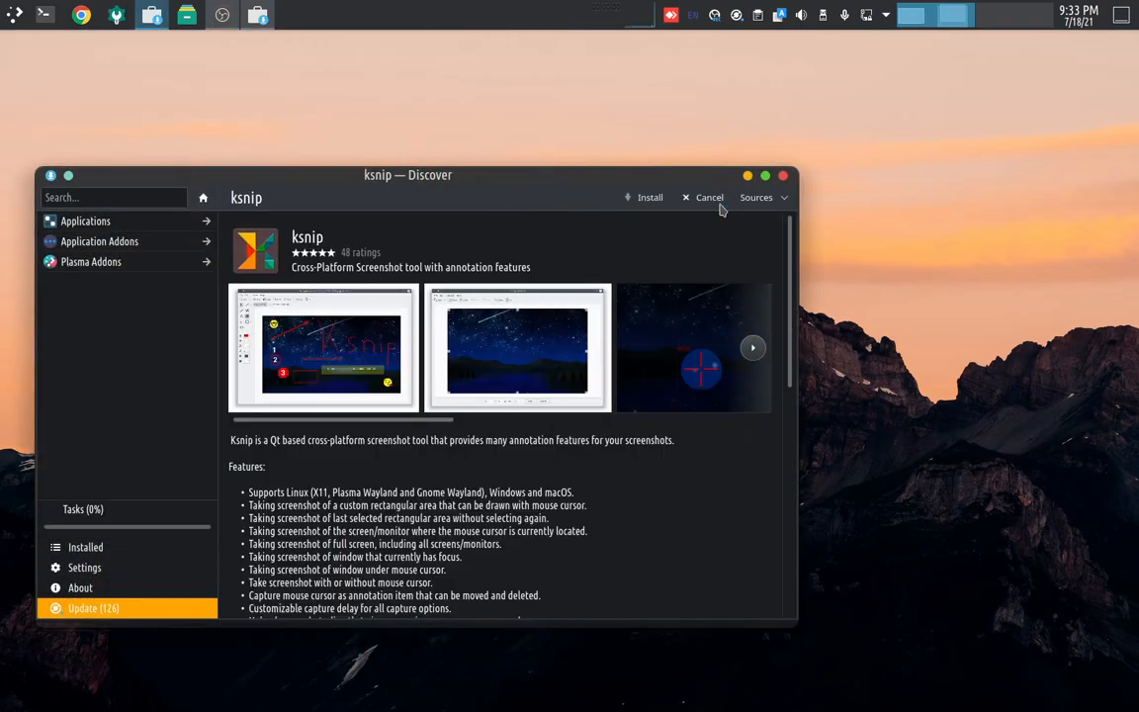
Install ksnip, authorising with the password, then close Discover
left_click(645, 198)
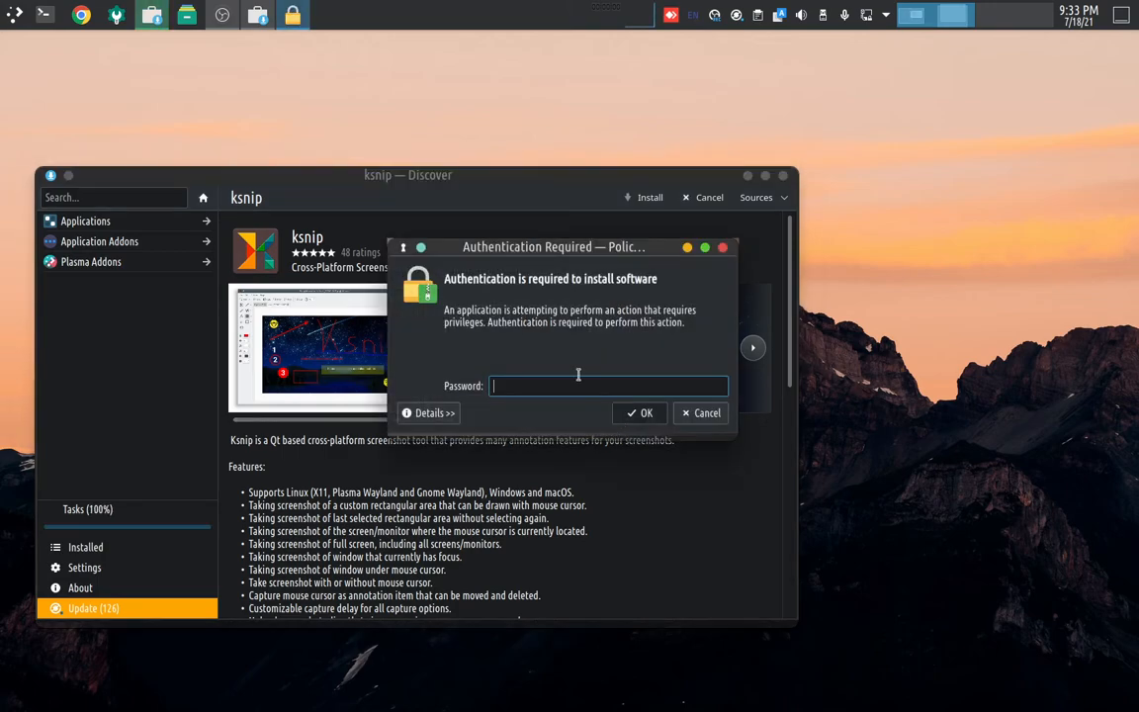
type("password")
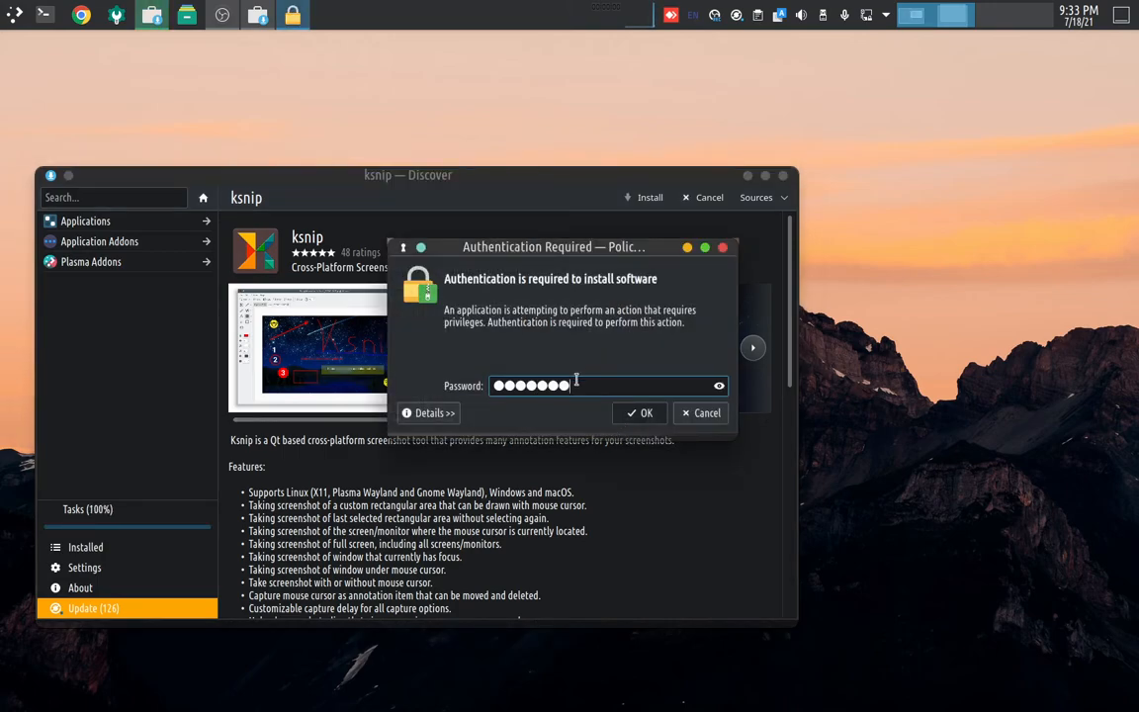
left_click(637, 413)
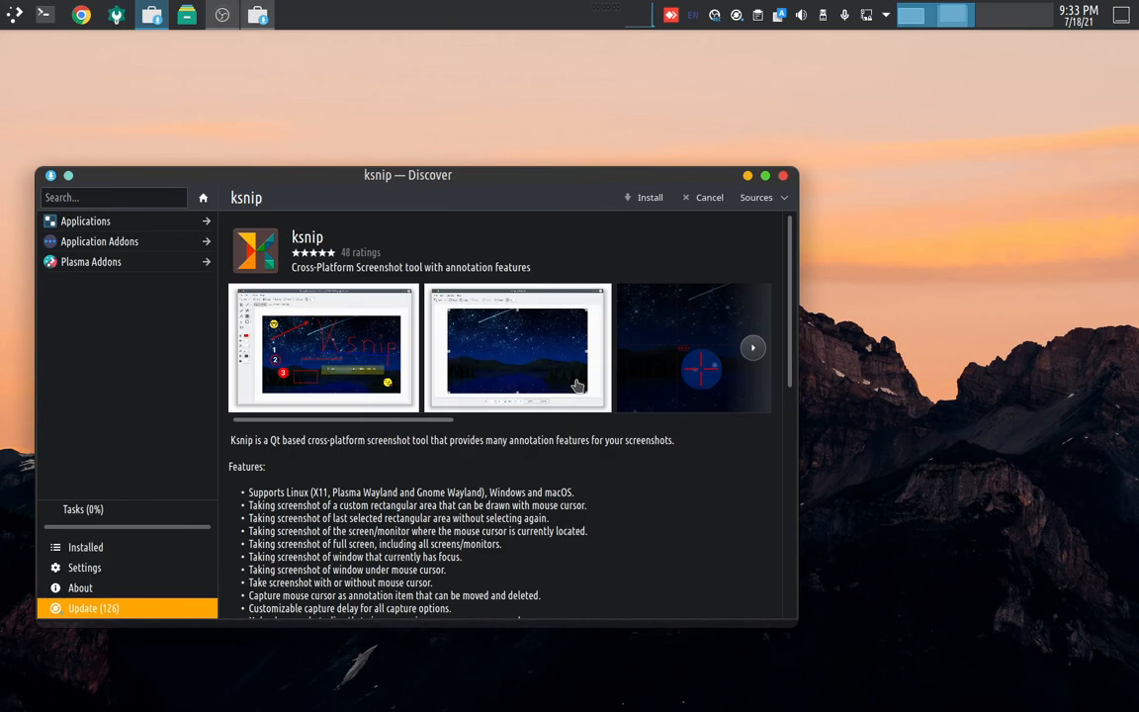
left_click(645, 197)
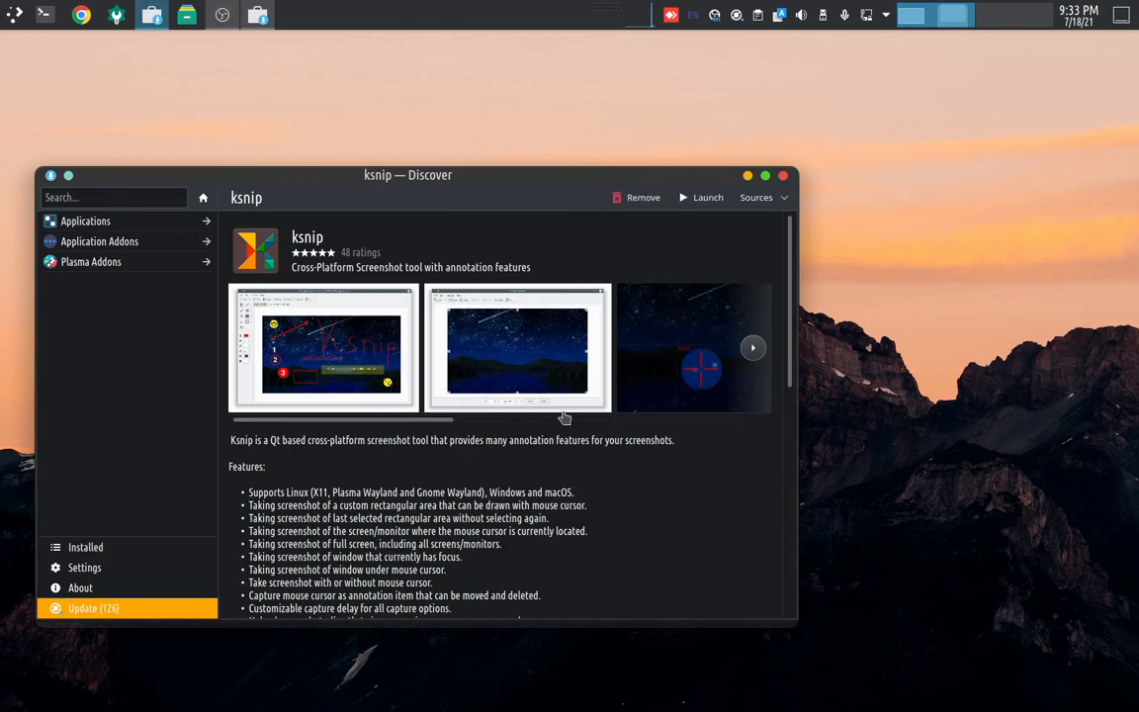
mouse_move(565, 423)
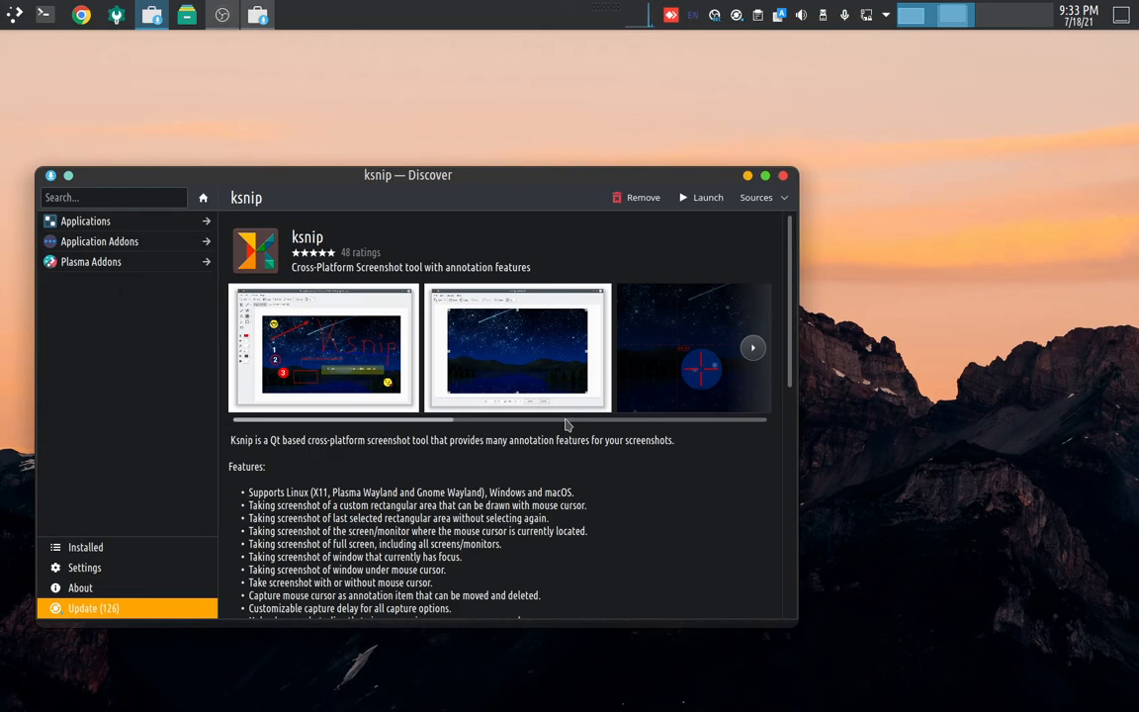
mouse_move(739, 234)
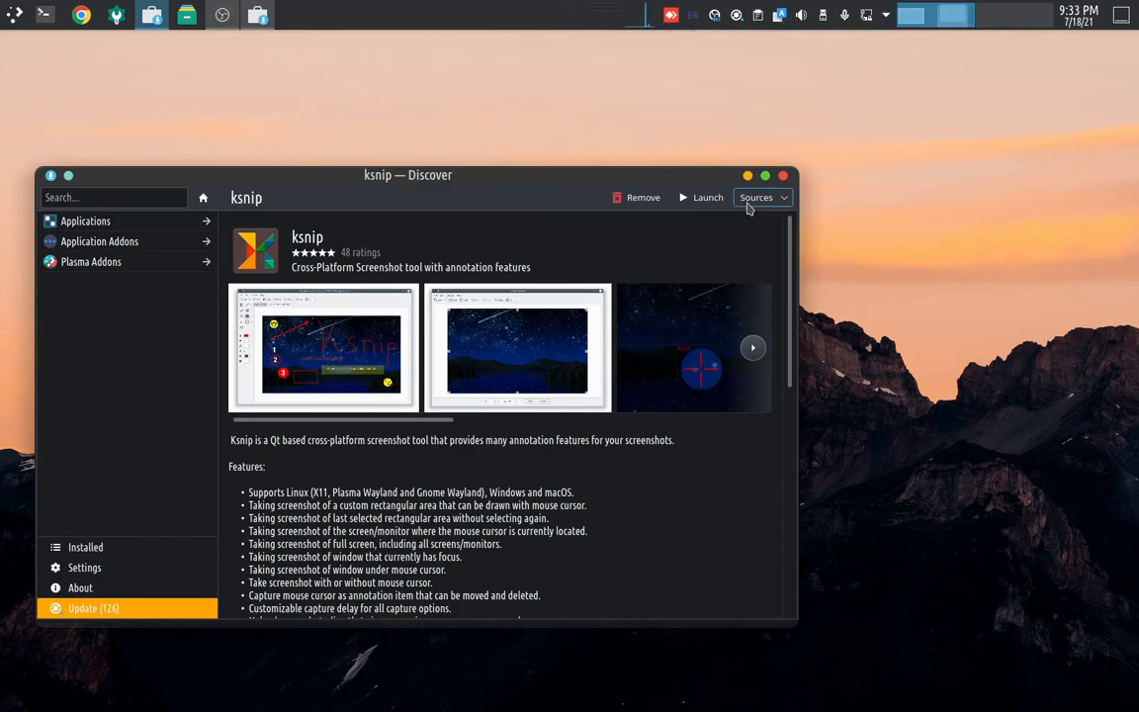
mouse_move(297, 22)
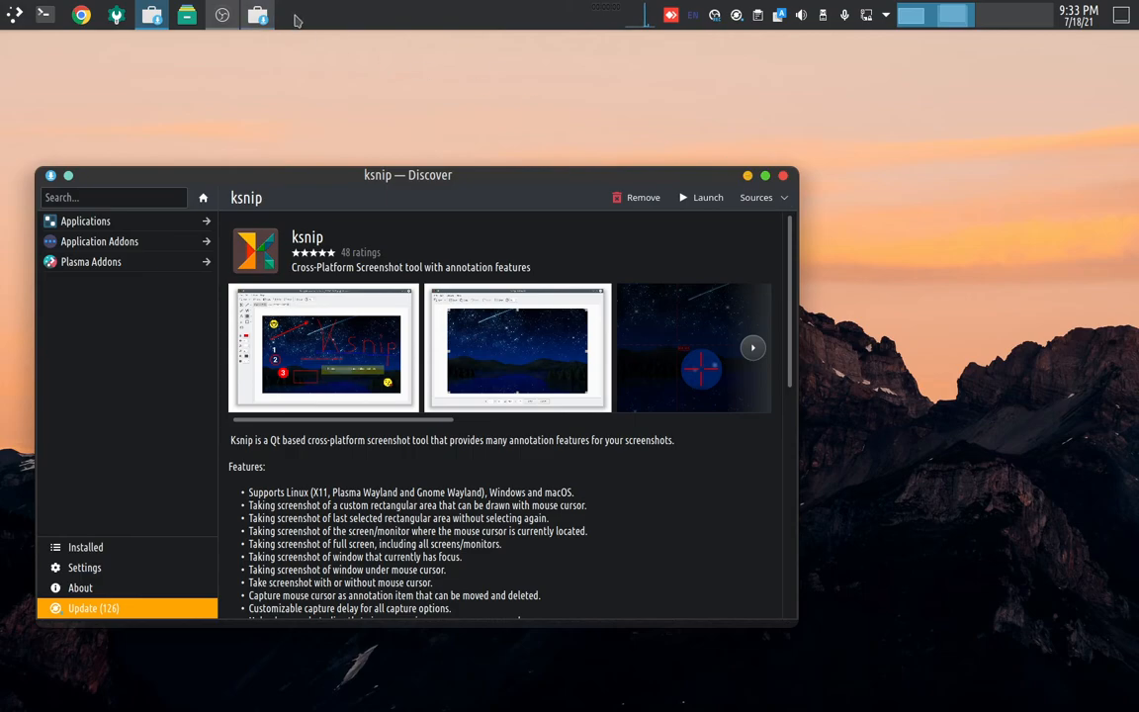
mouse_move(304, 20)
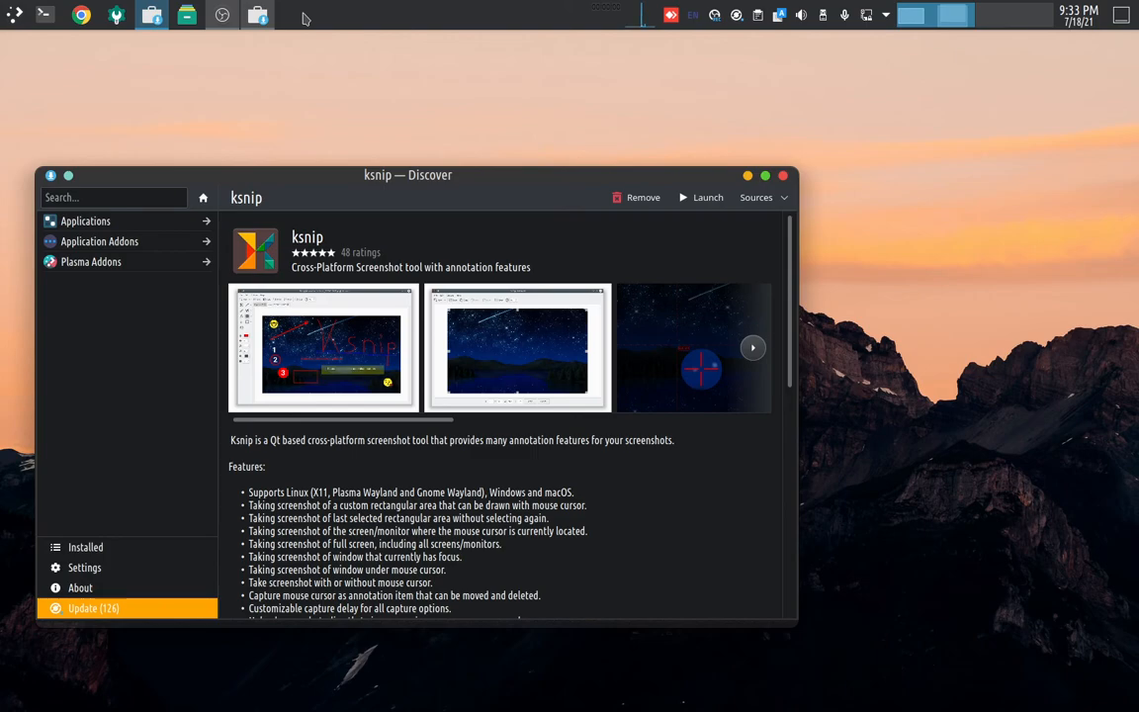
mouse_move(803, 182)
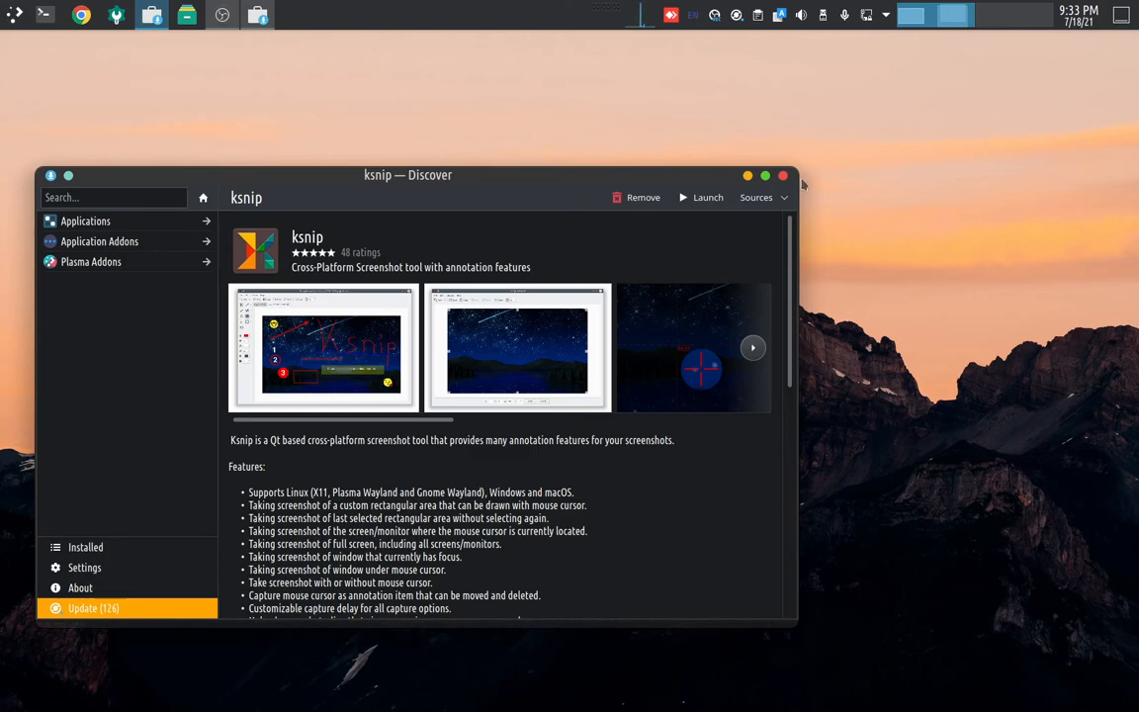
mouse_move(785, 175)
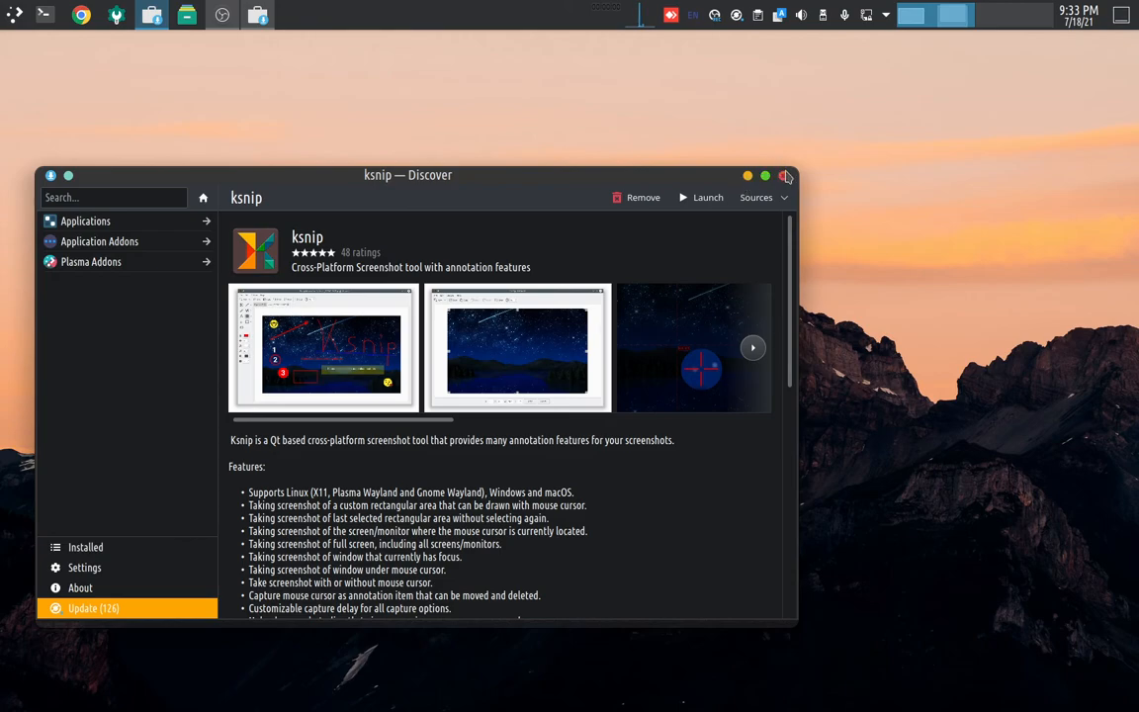
left_click(785, 174)
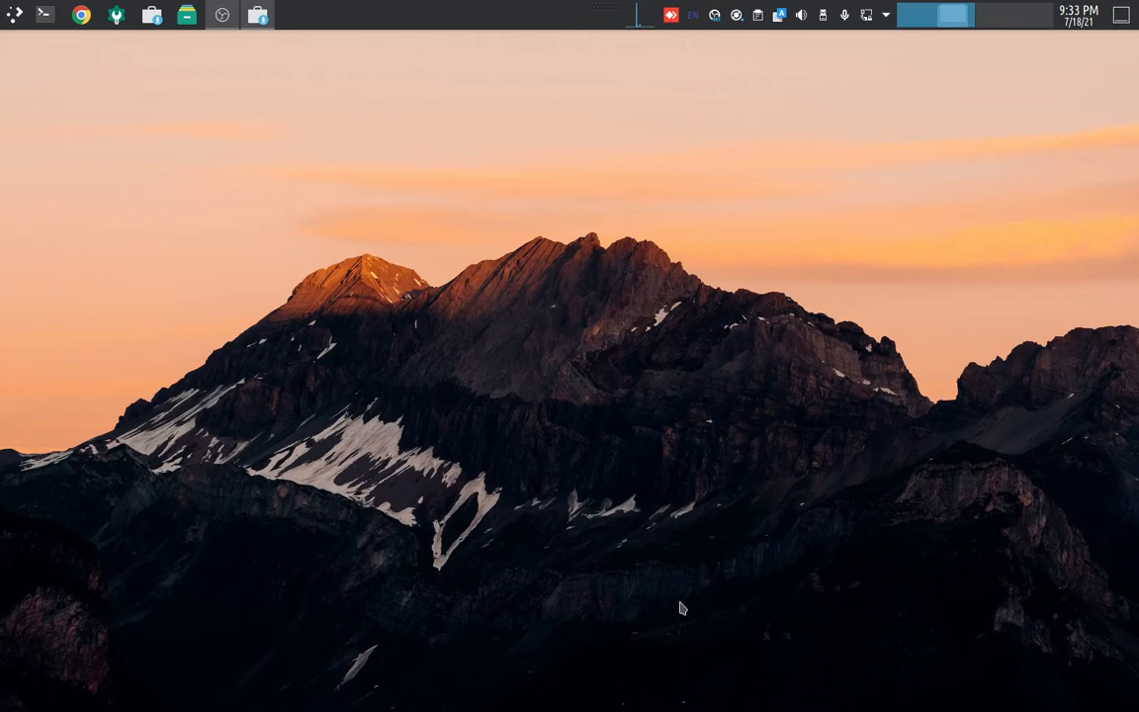
mouse_move(900, 67)
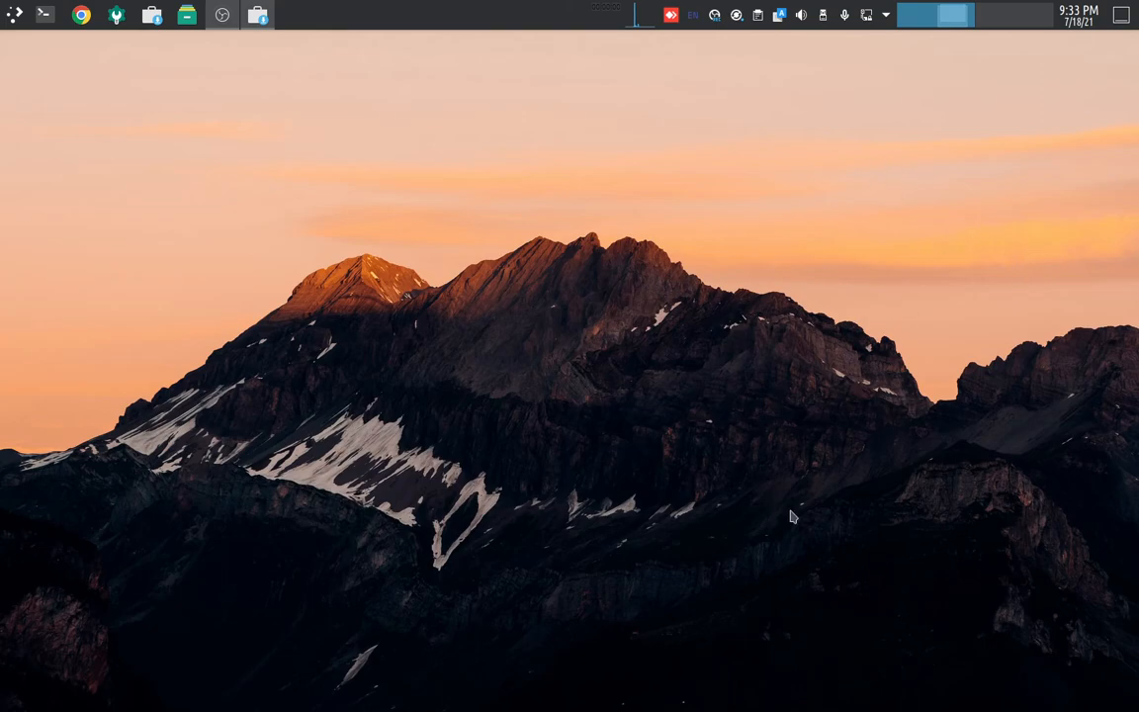
mouse_move(609, 423)
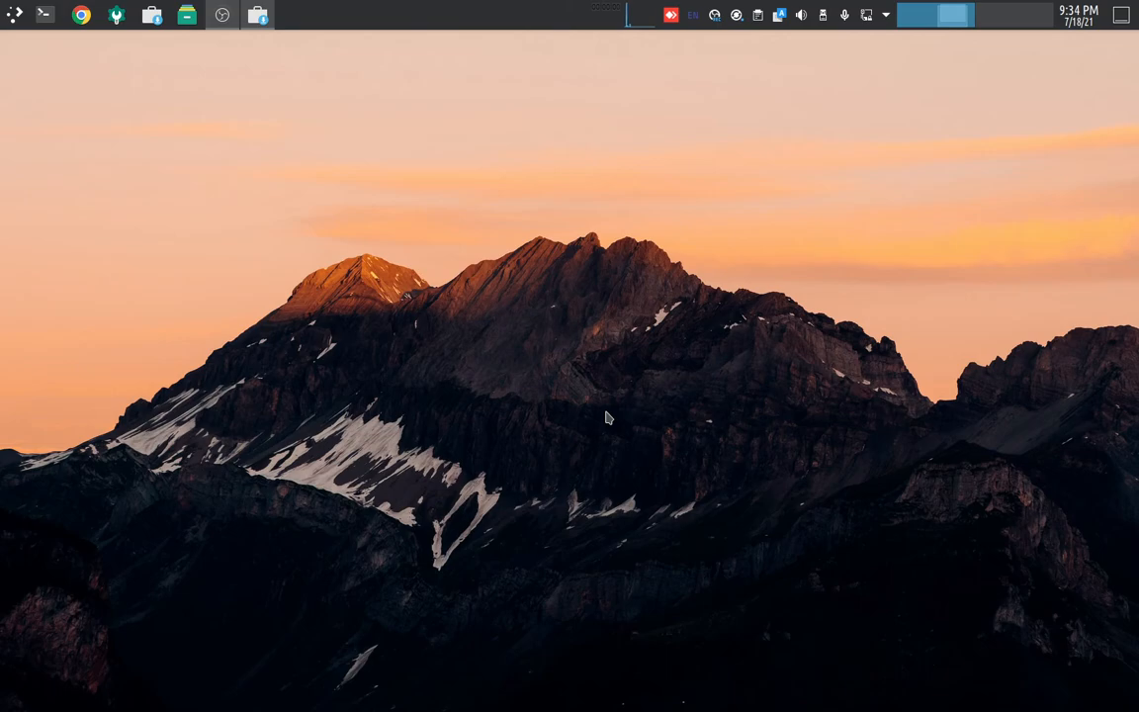
mouse_move(815, 360)
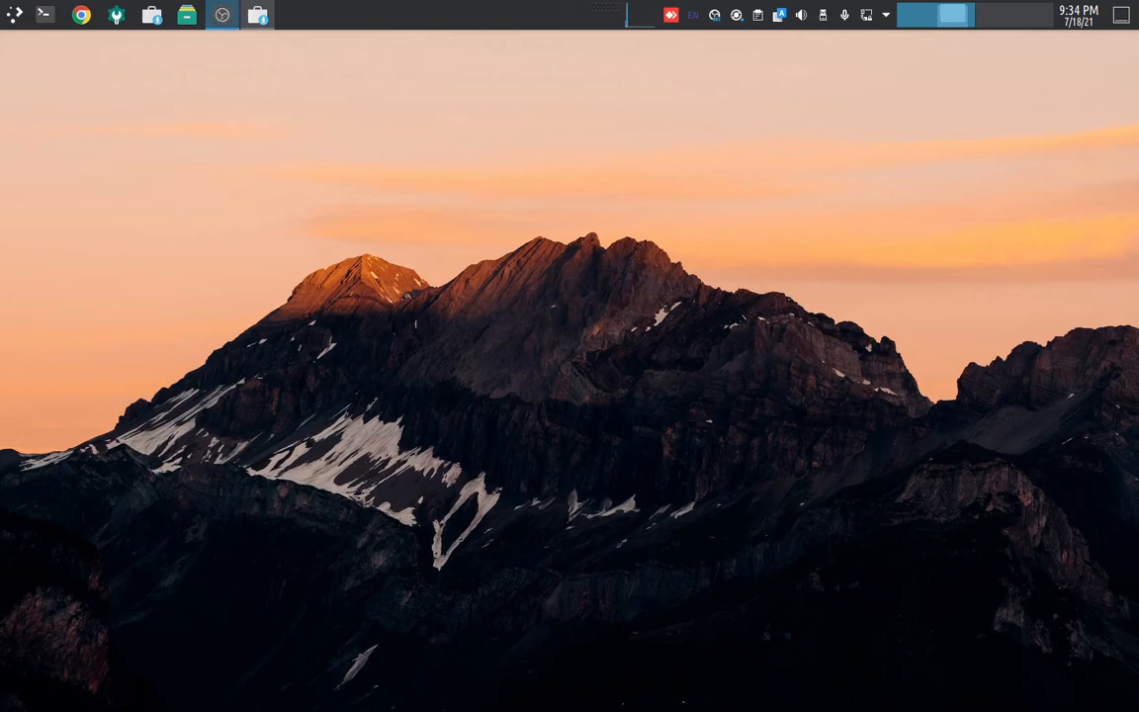
mouse_move(736, 382)
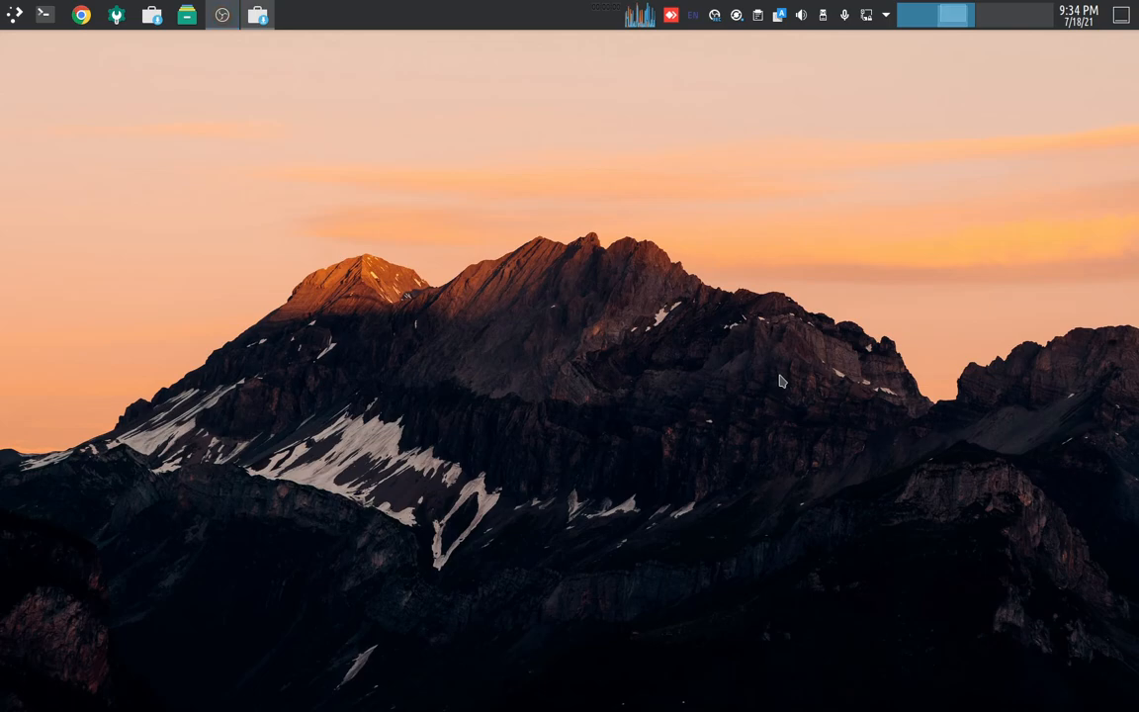
mouse_move(10, 12)
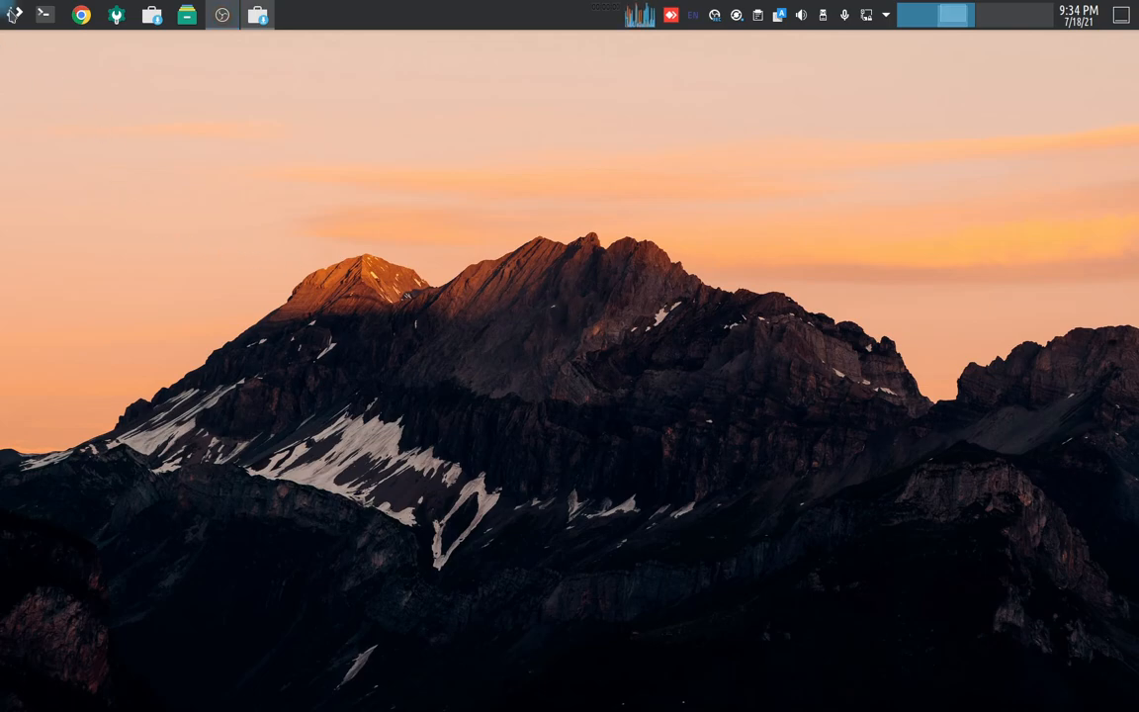
left_click(12, 12)
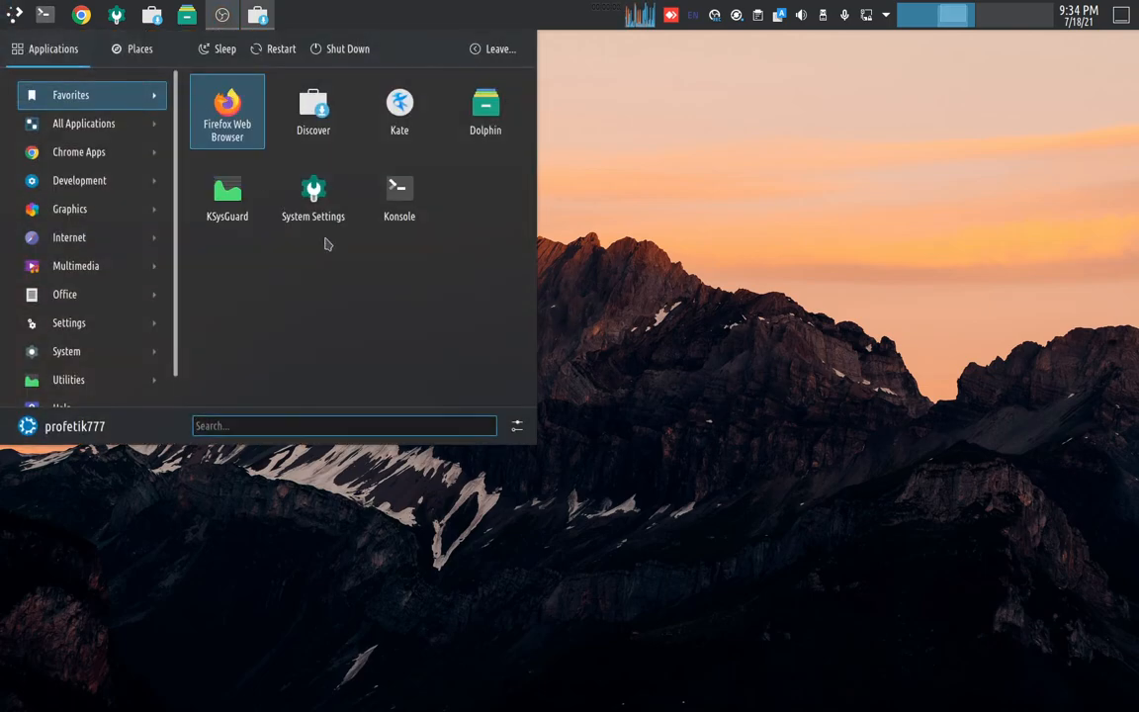
left_click(79, 180)
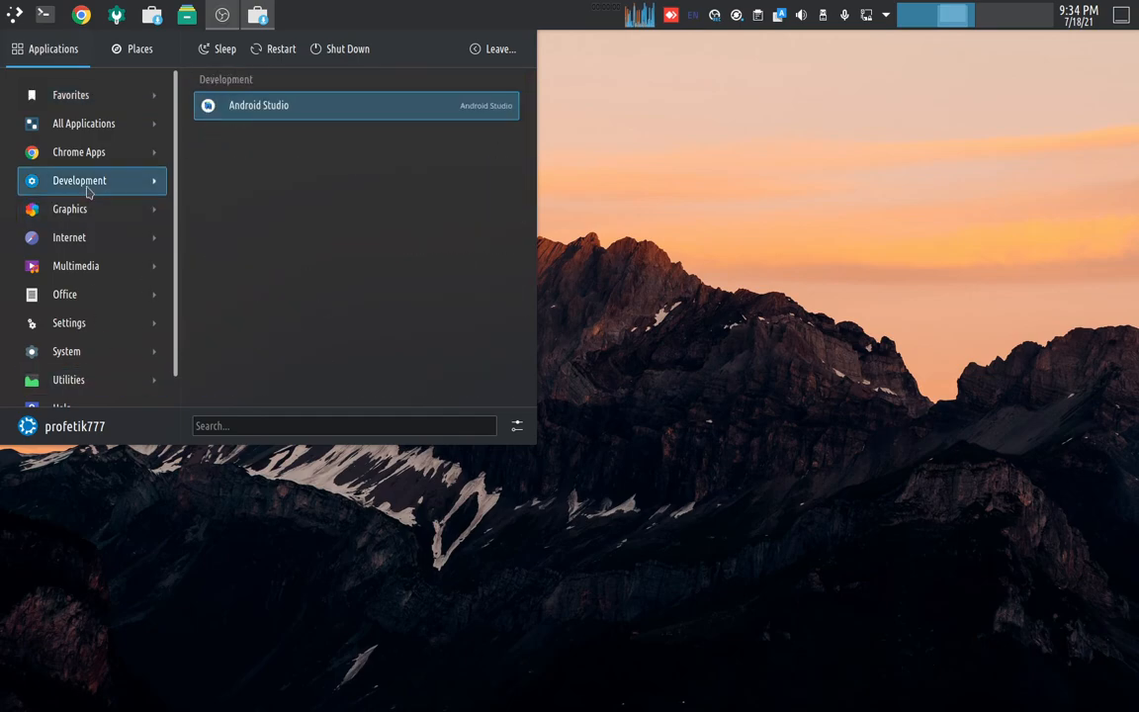
left_click(70, 209)
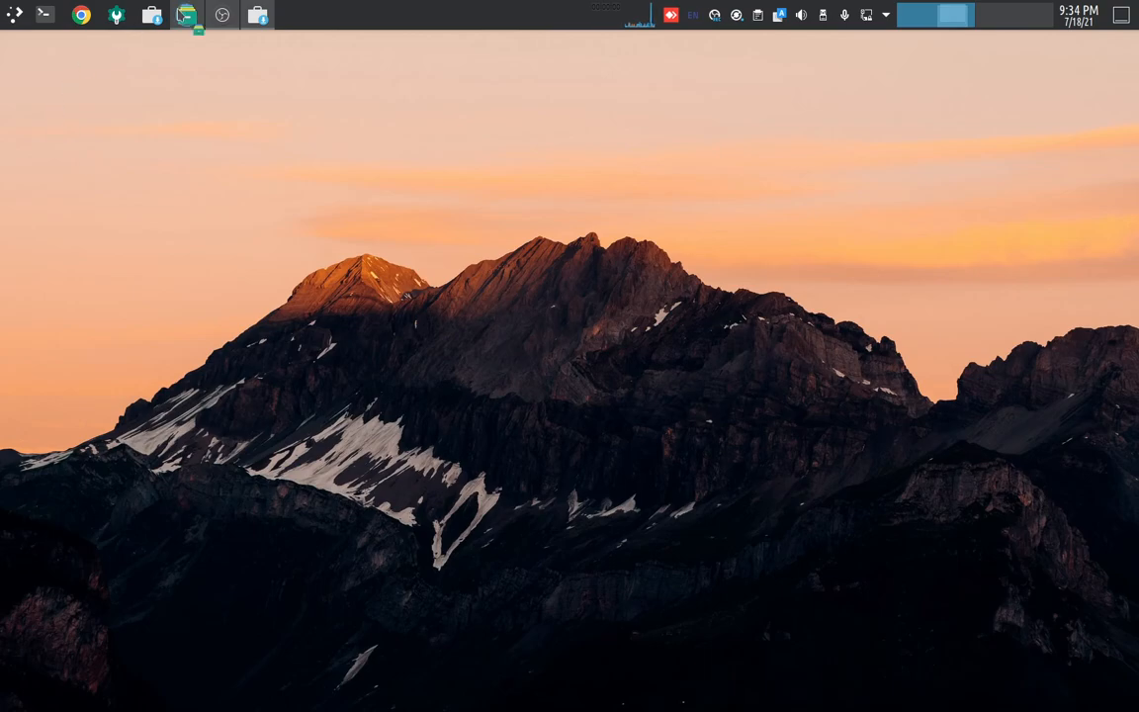
left_click(186, 15)
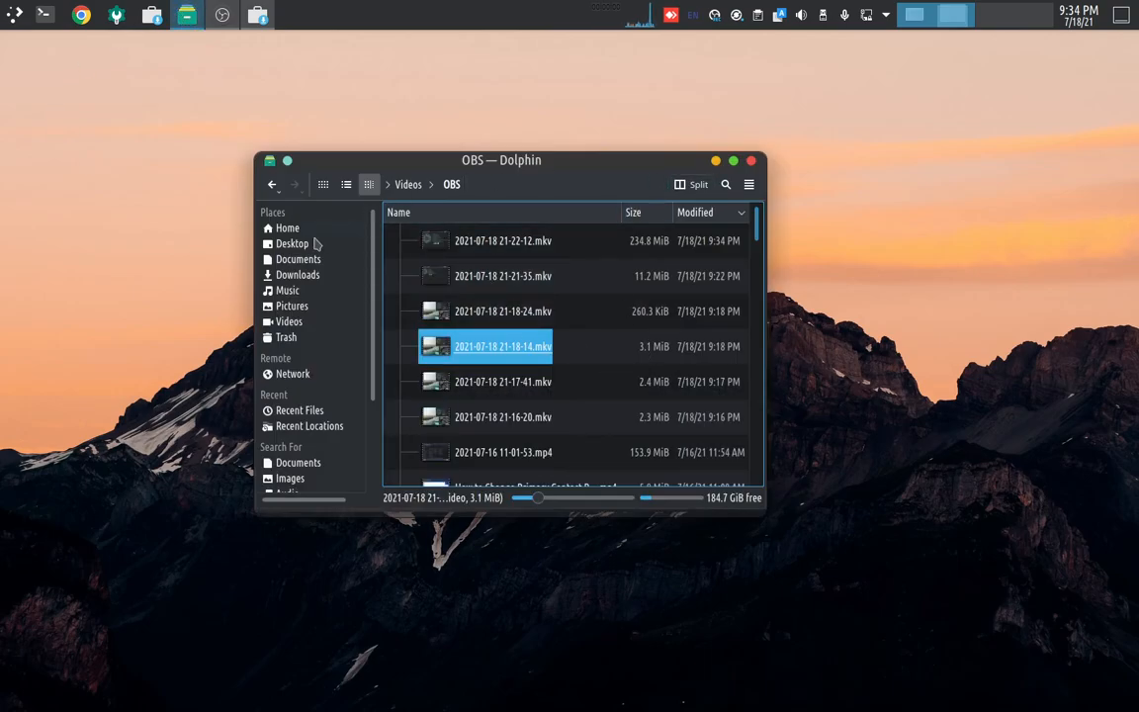
left_click(289, 228)
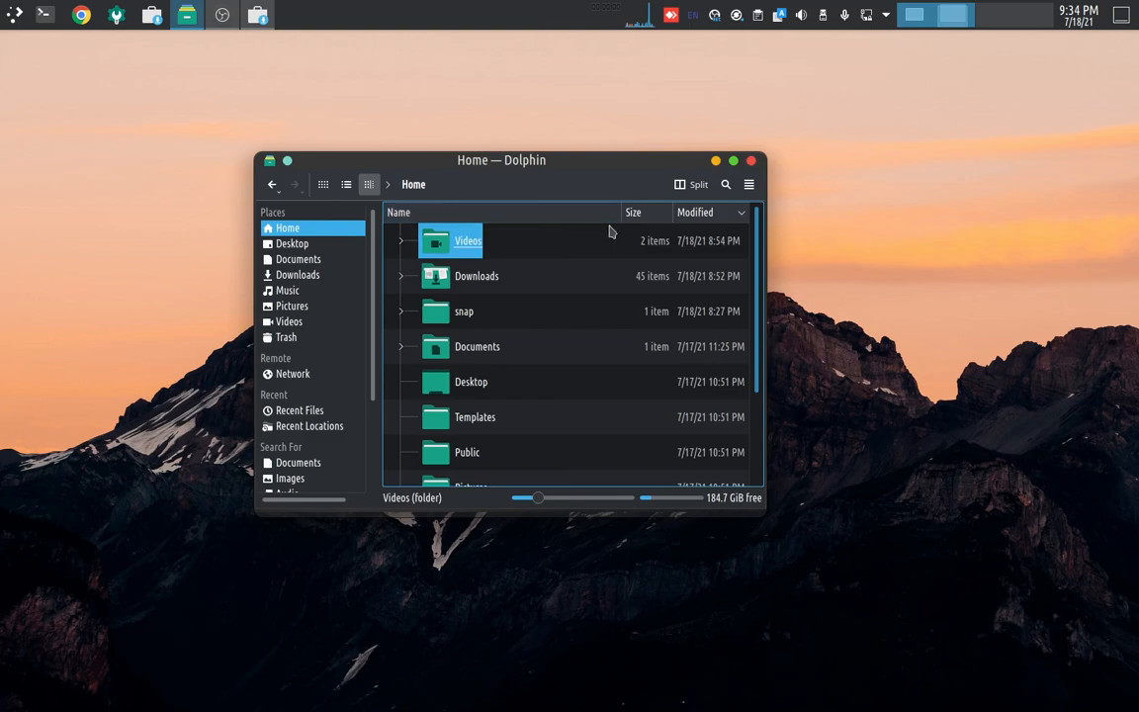
scroll("down", 3)
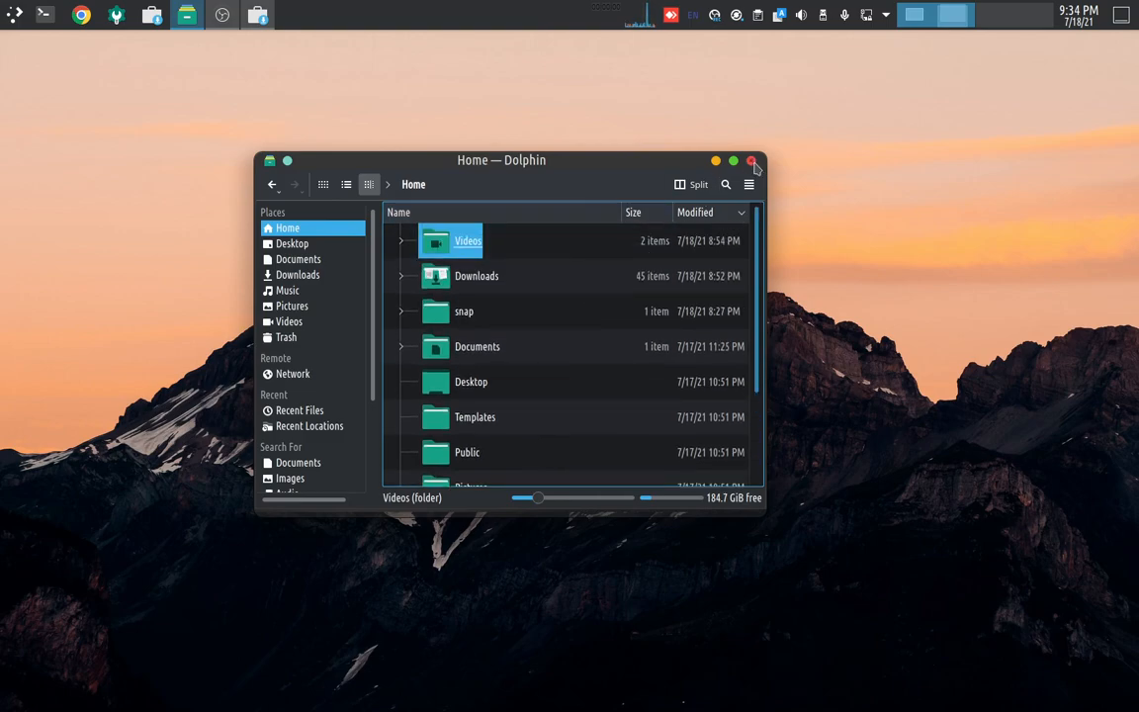
left_click(748, 160)
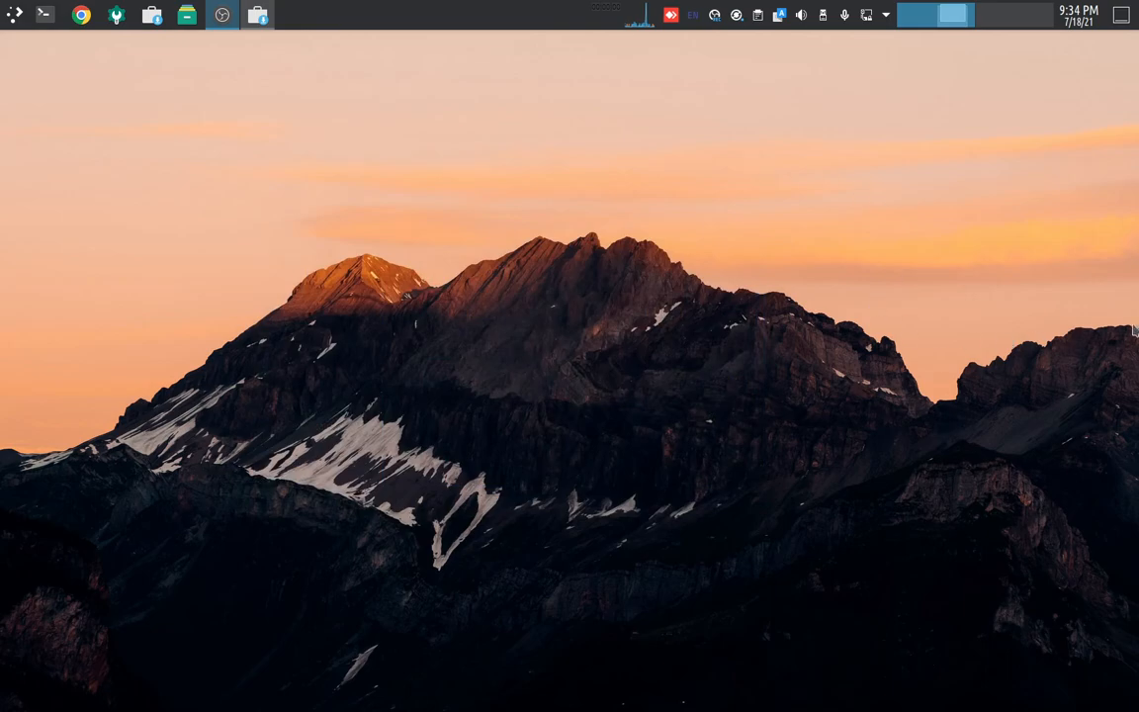
mouse_move(546, 208)
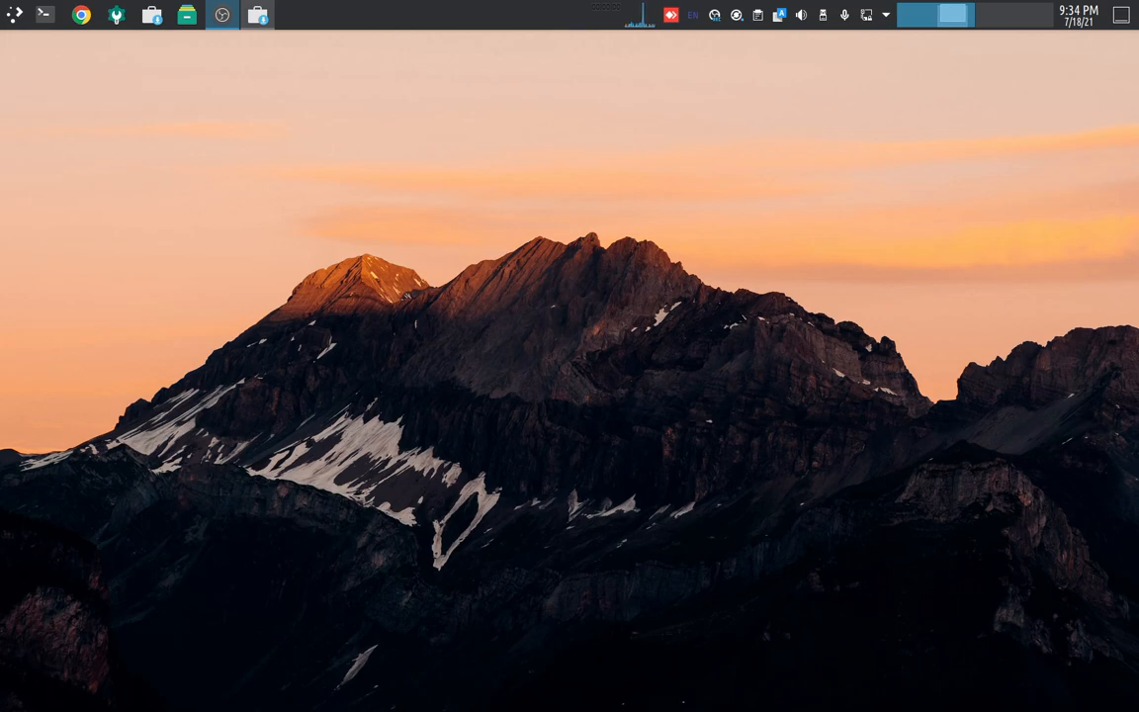
mouse_move(401, 176)
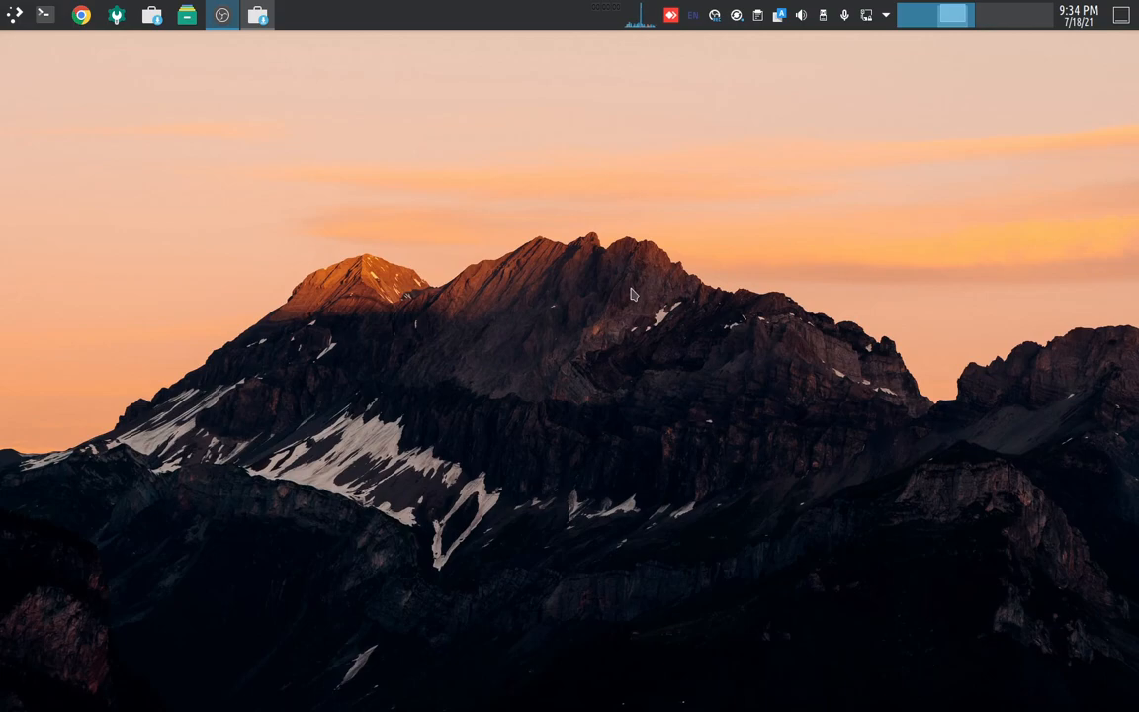
mouse_move(356, 214)
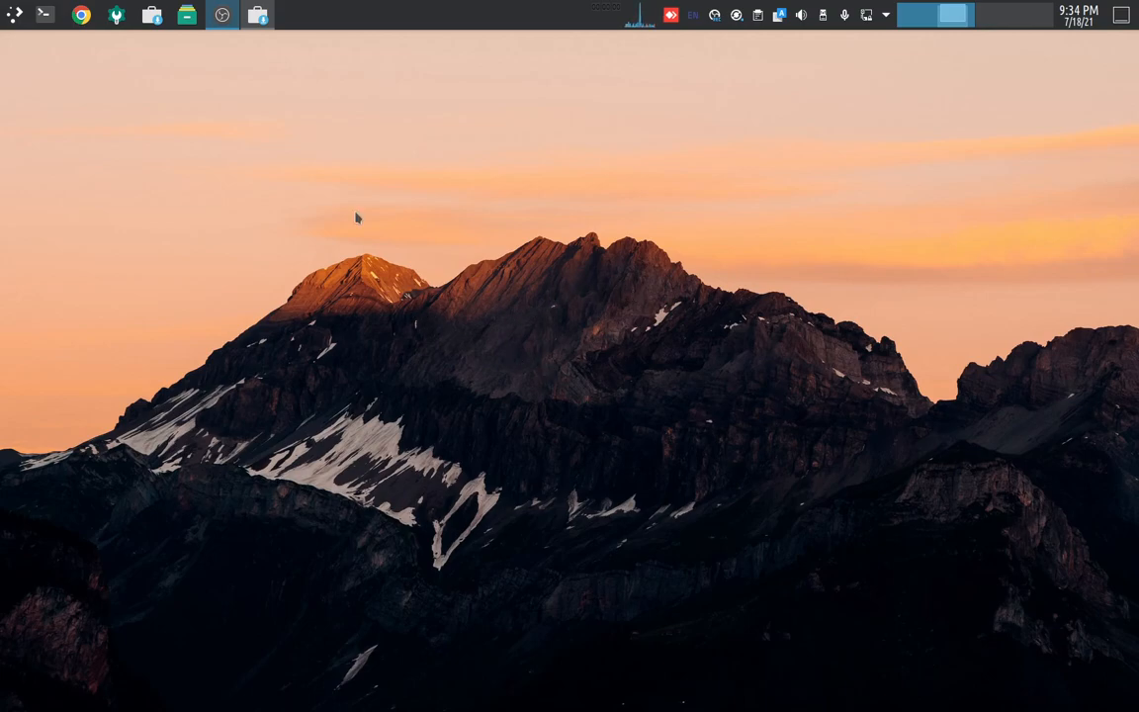
Bring up the desktop context menu from an empty area of the wallpaper
right_click(358, 216)
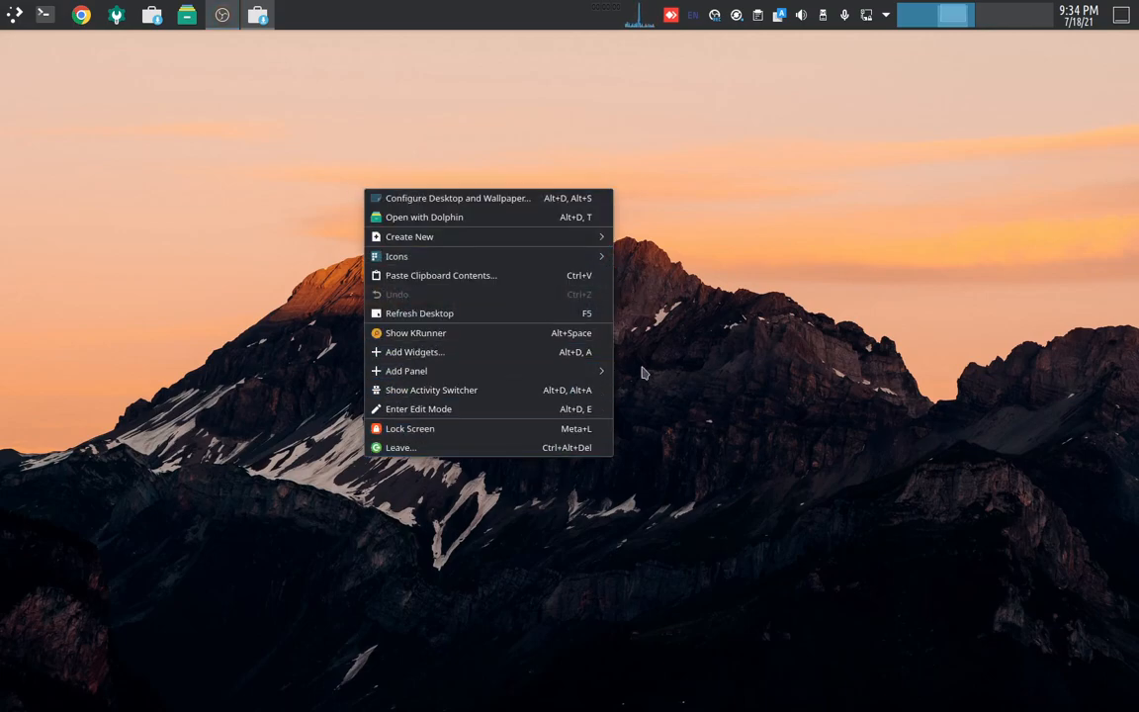